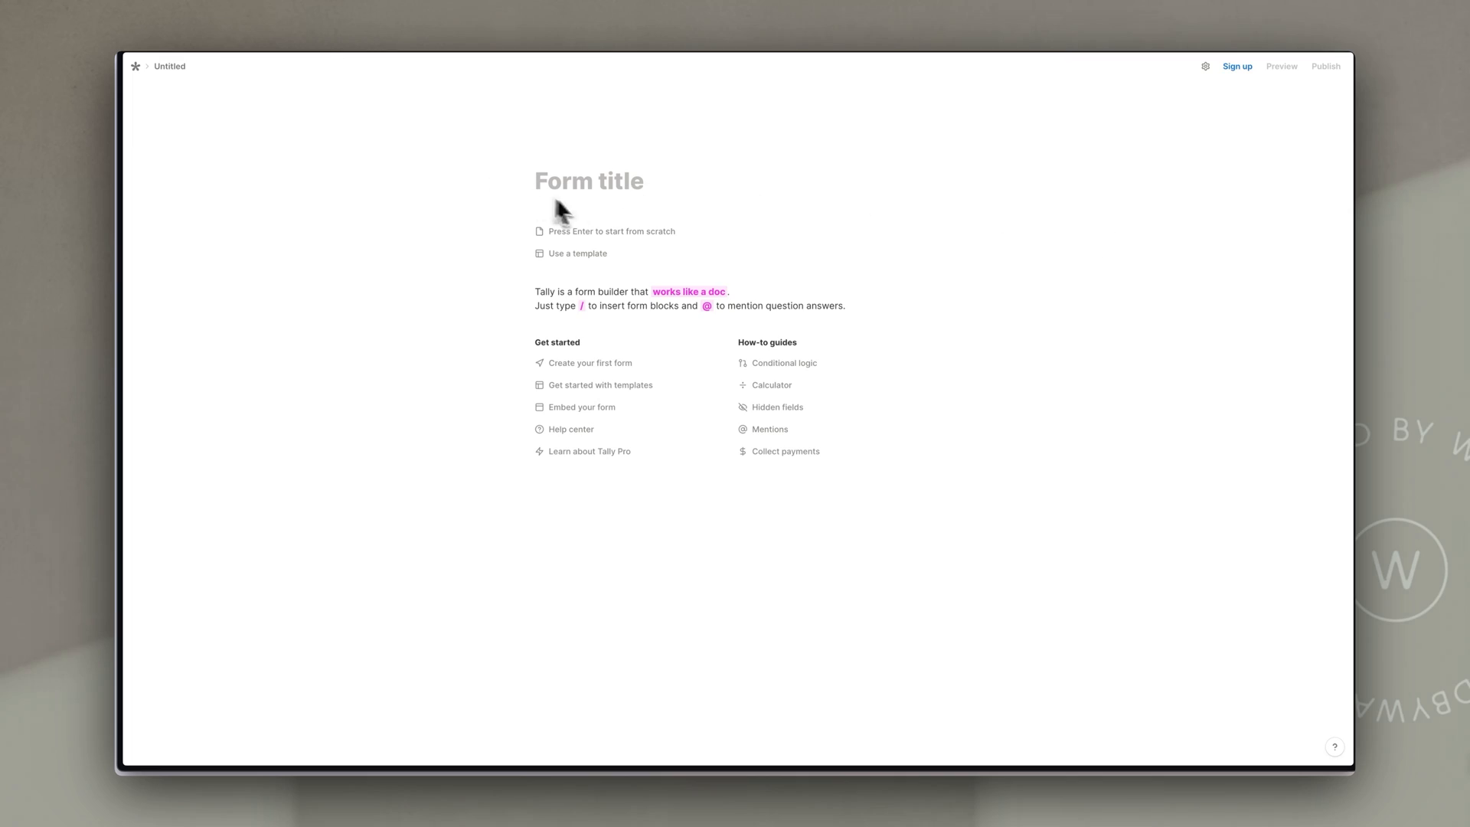
pyautogui.moveTo(585, 193)
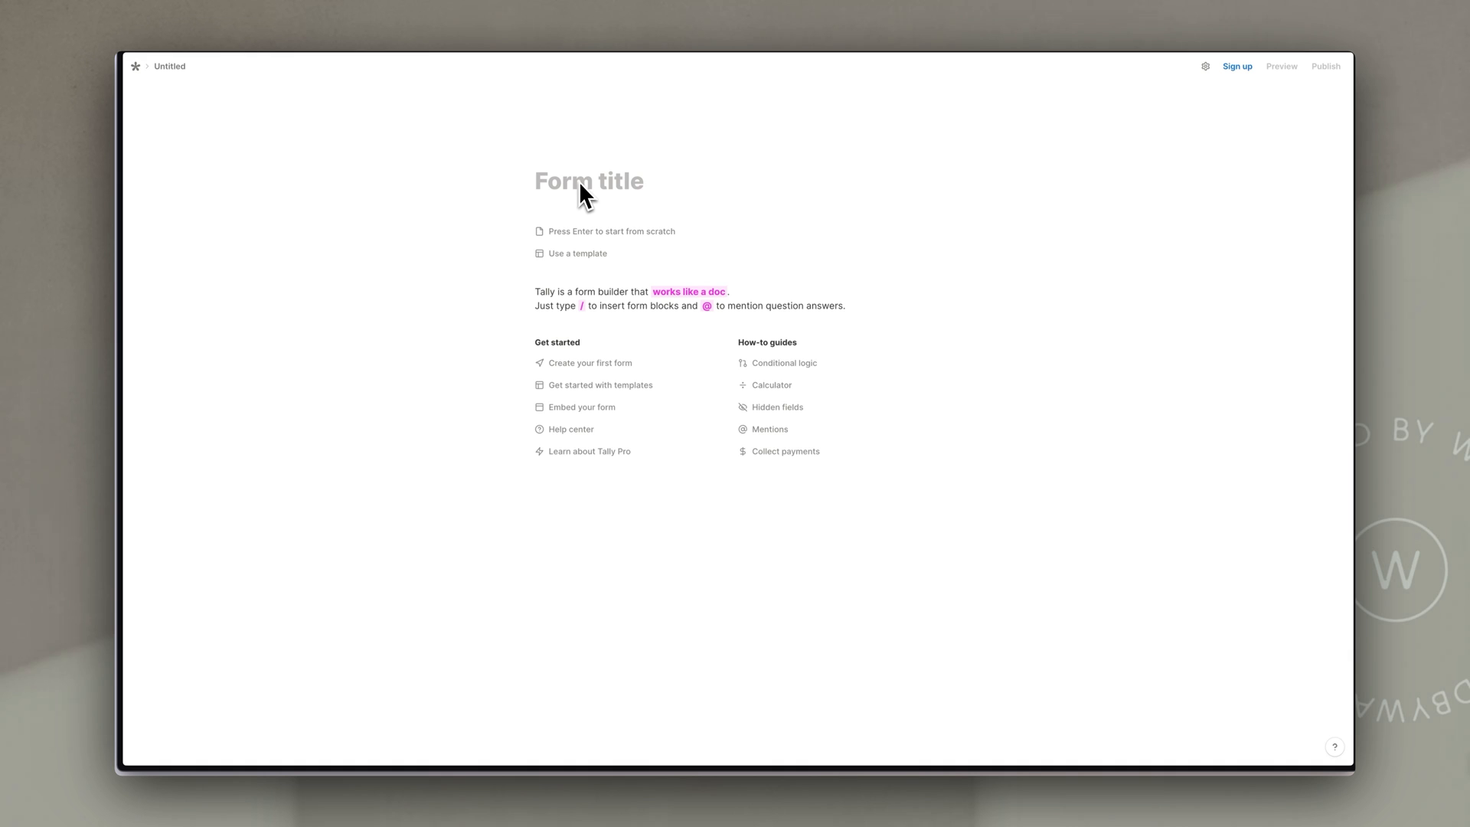
pyautogui.moveTo(604, 232)
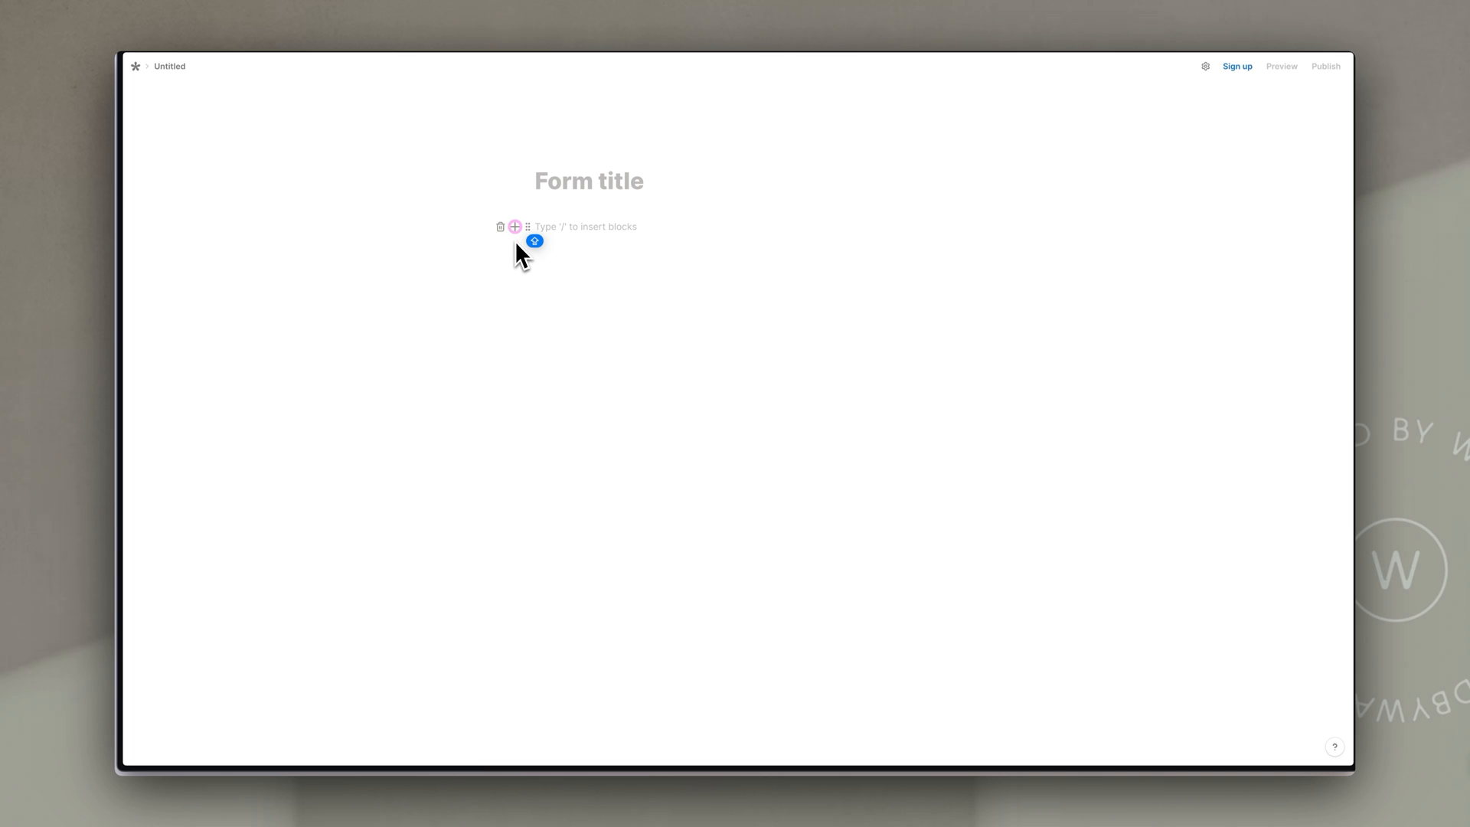
pyautogui.moveTo(515, 226)
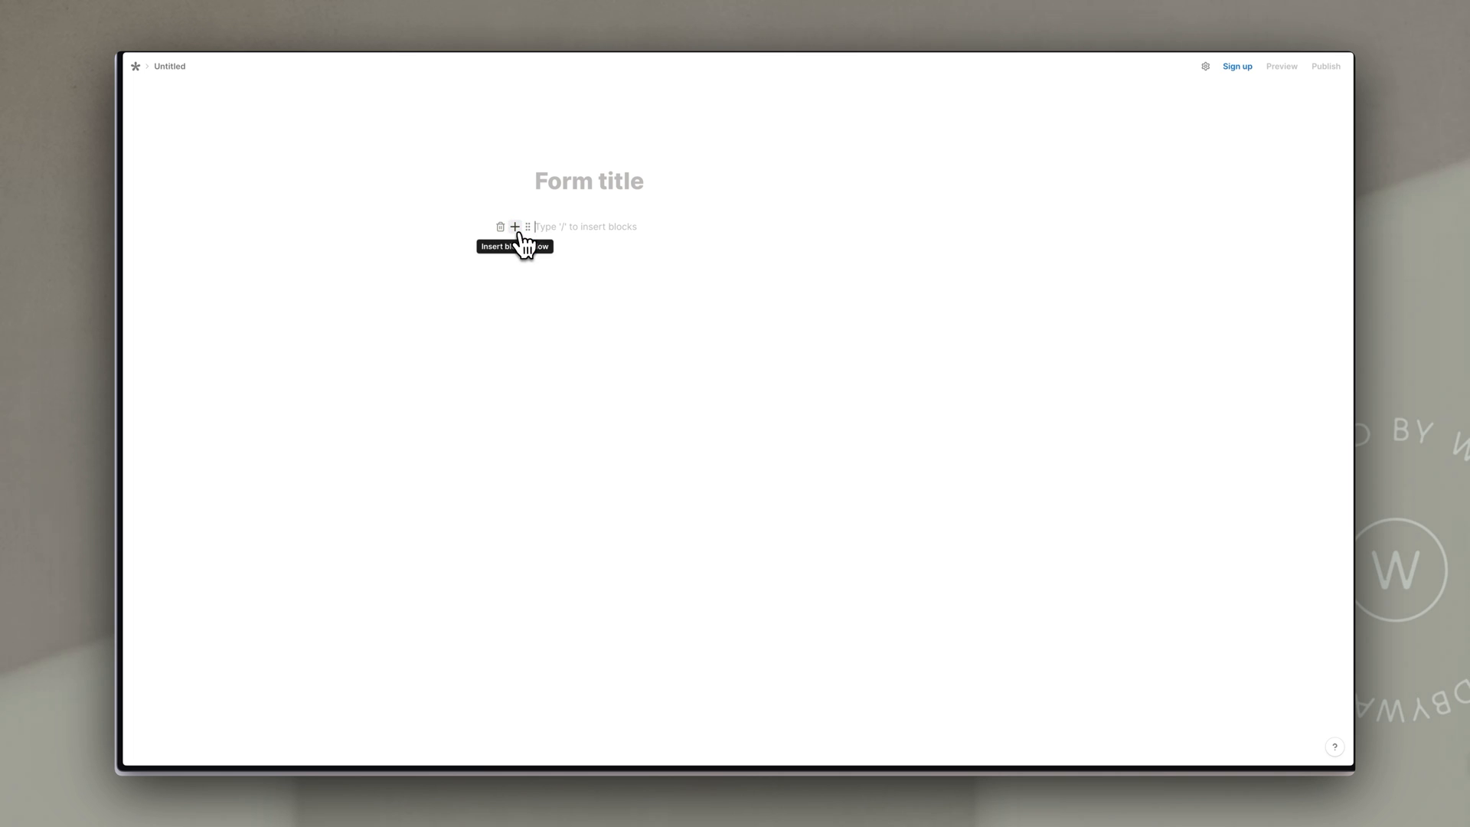
# - Insert a required 'First name' question block with a short-answer field
pyautogui.click(513, 227)
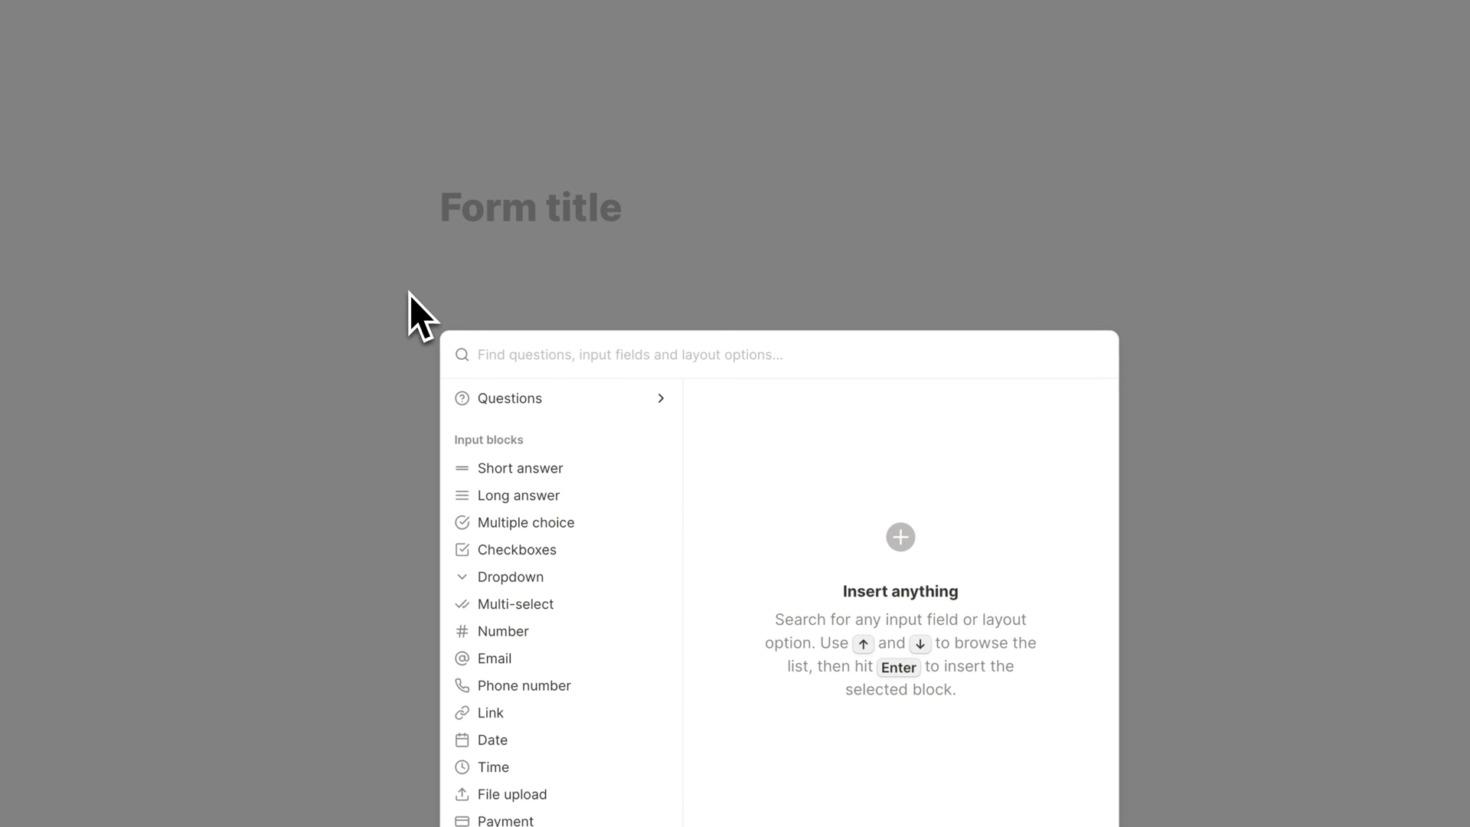
pyautogui.click(509, 397)
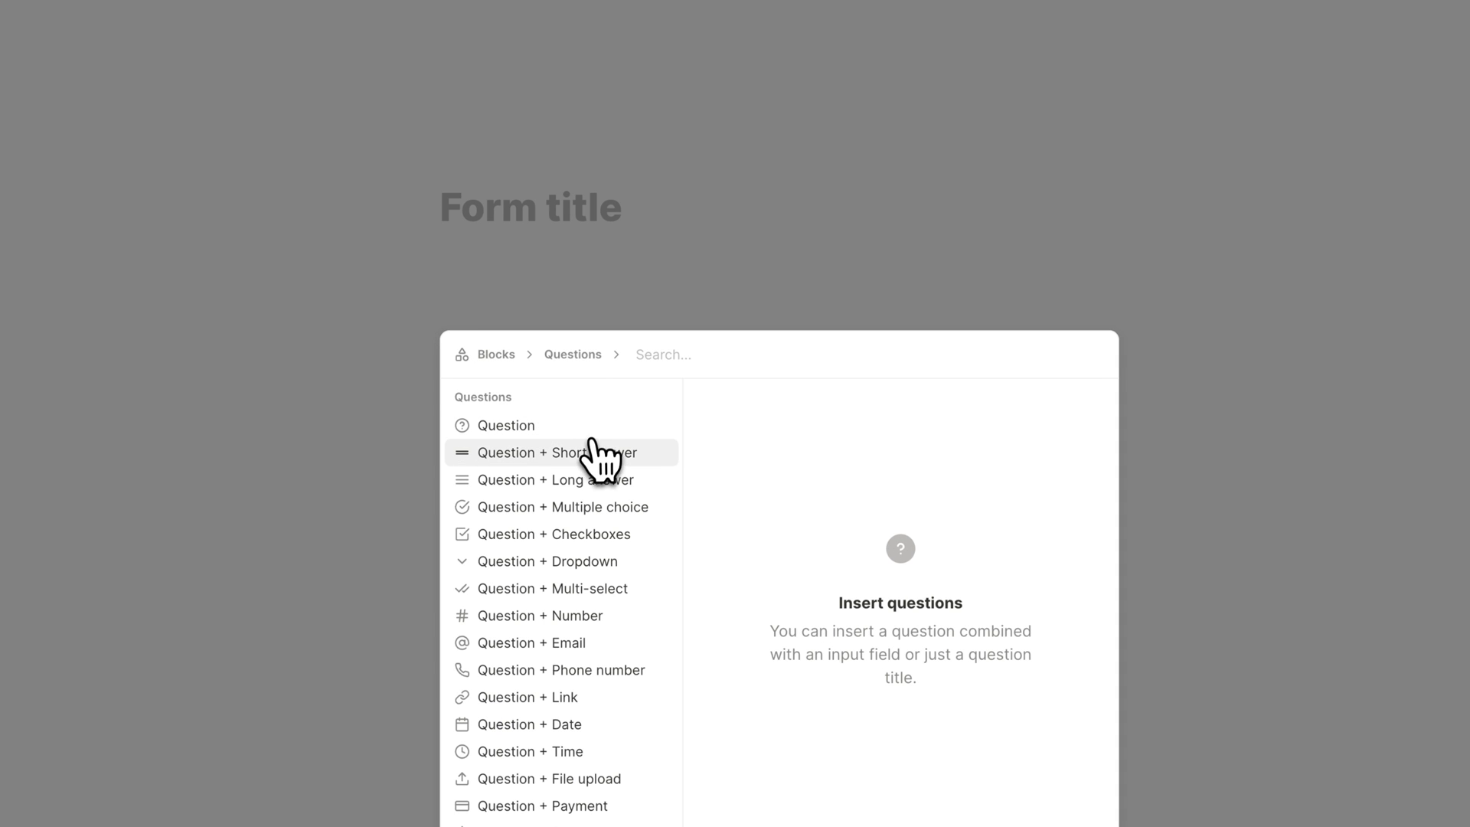
pyautogui.moveTo(600, 468)
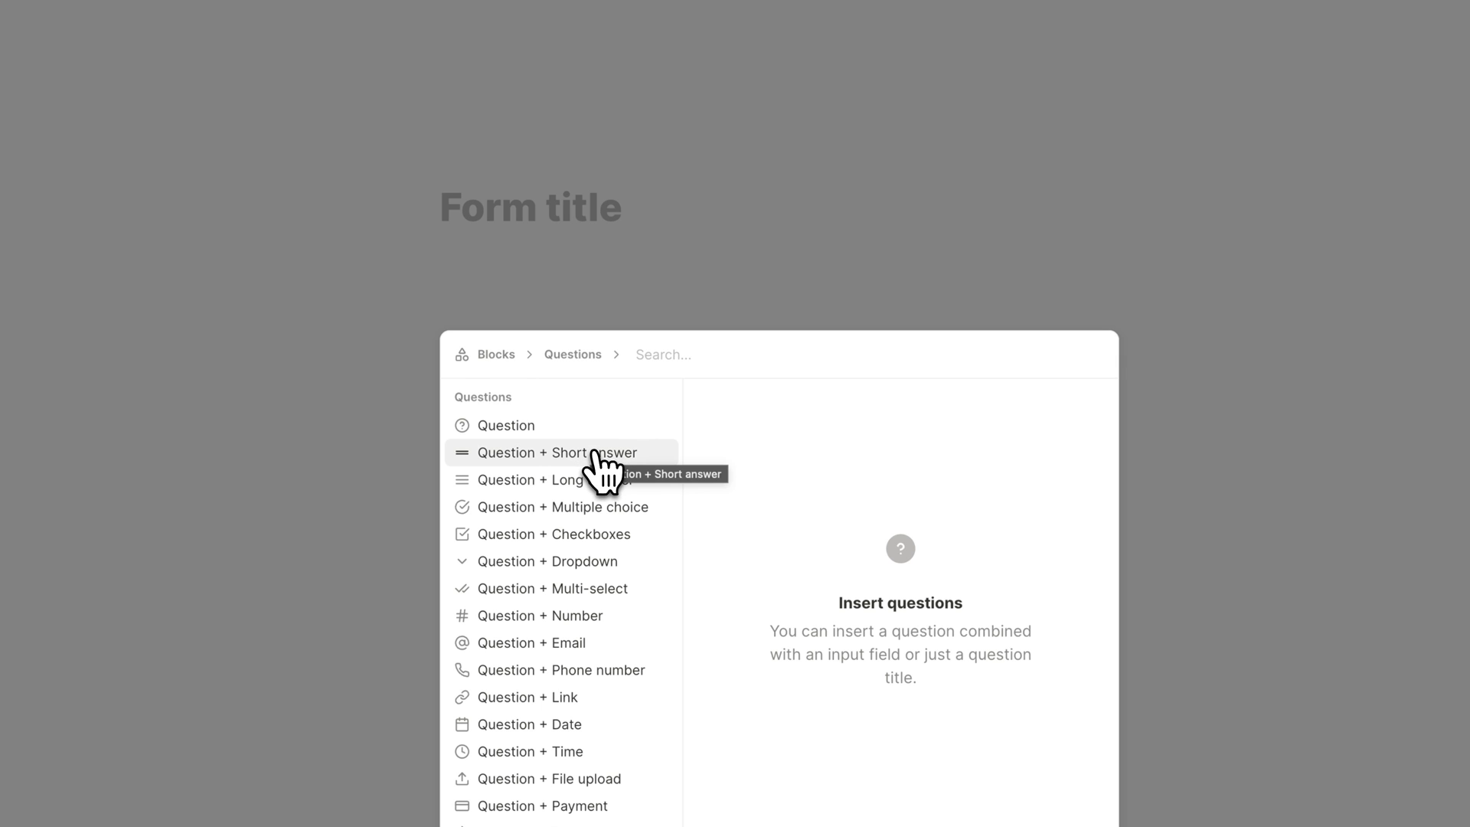
pyautogui.click(552, 452)
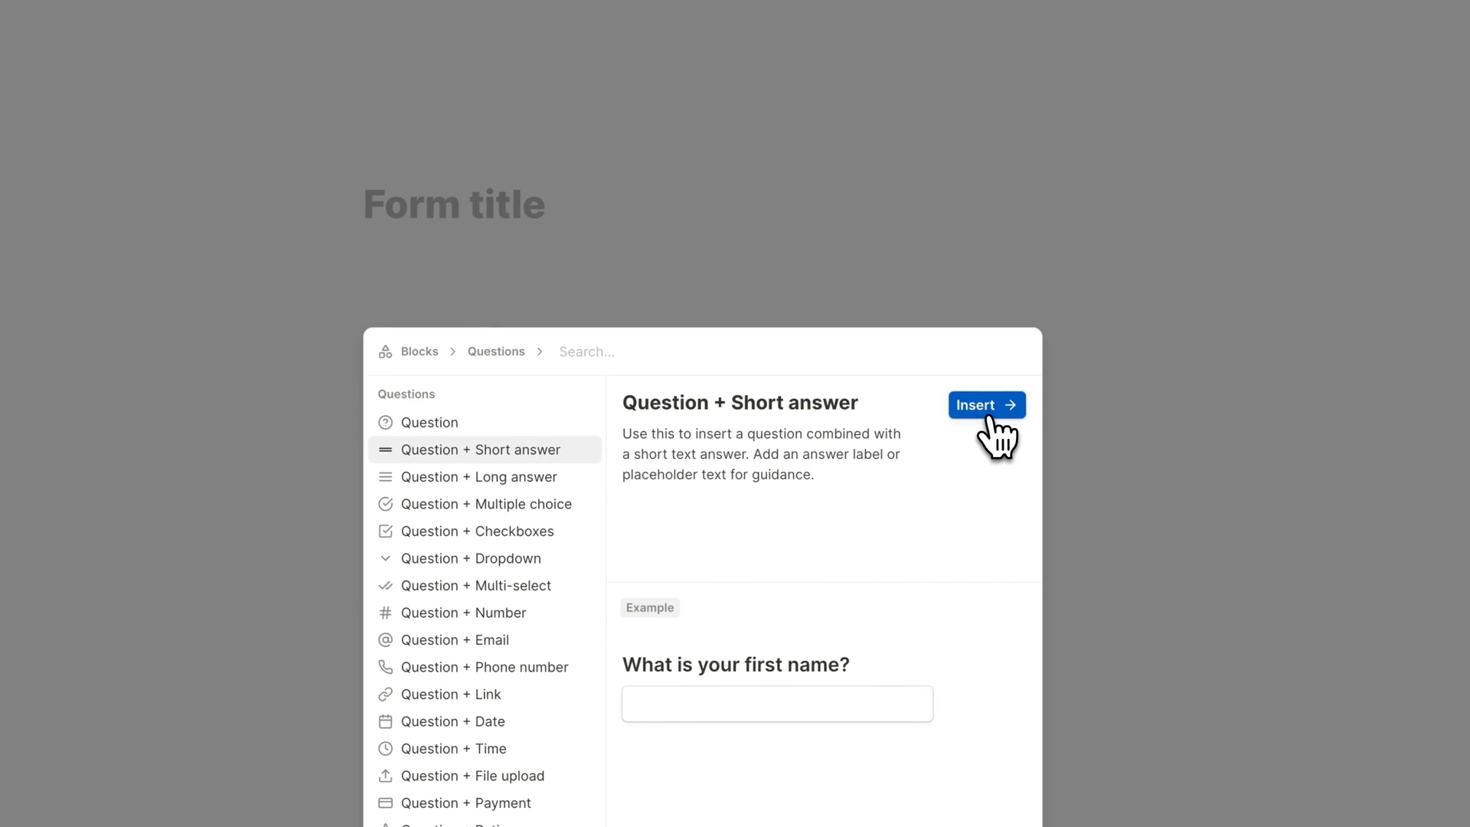
pyautogui.click(985, 404)
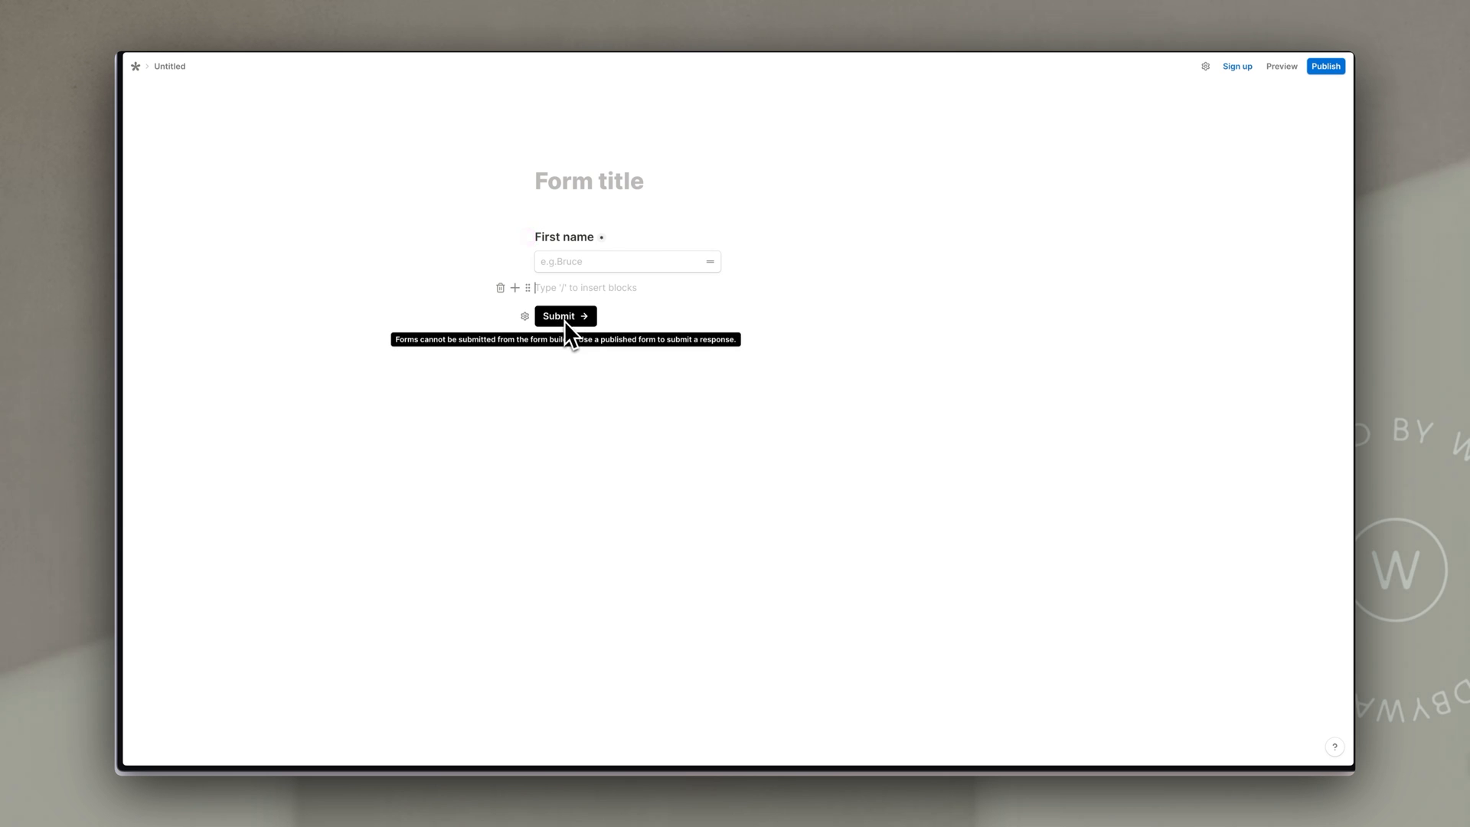
pyautogui.moveTo(565, 300)
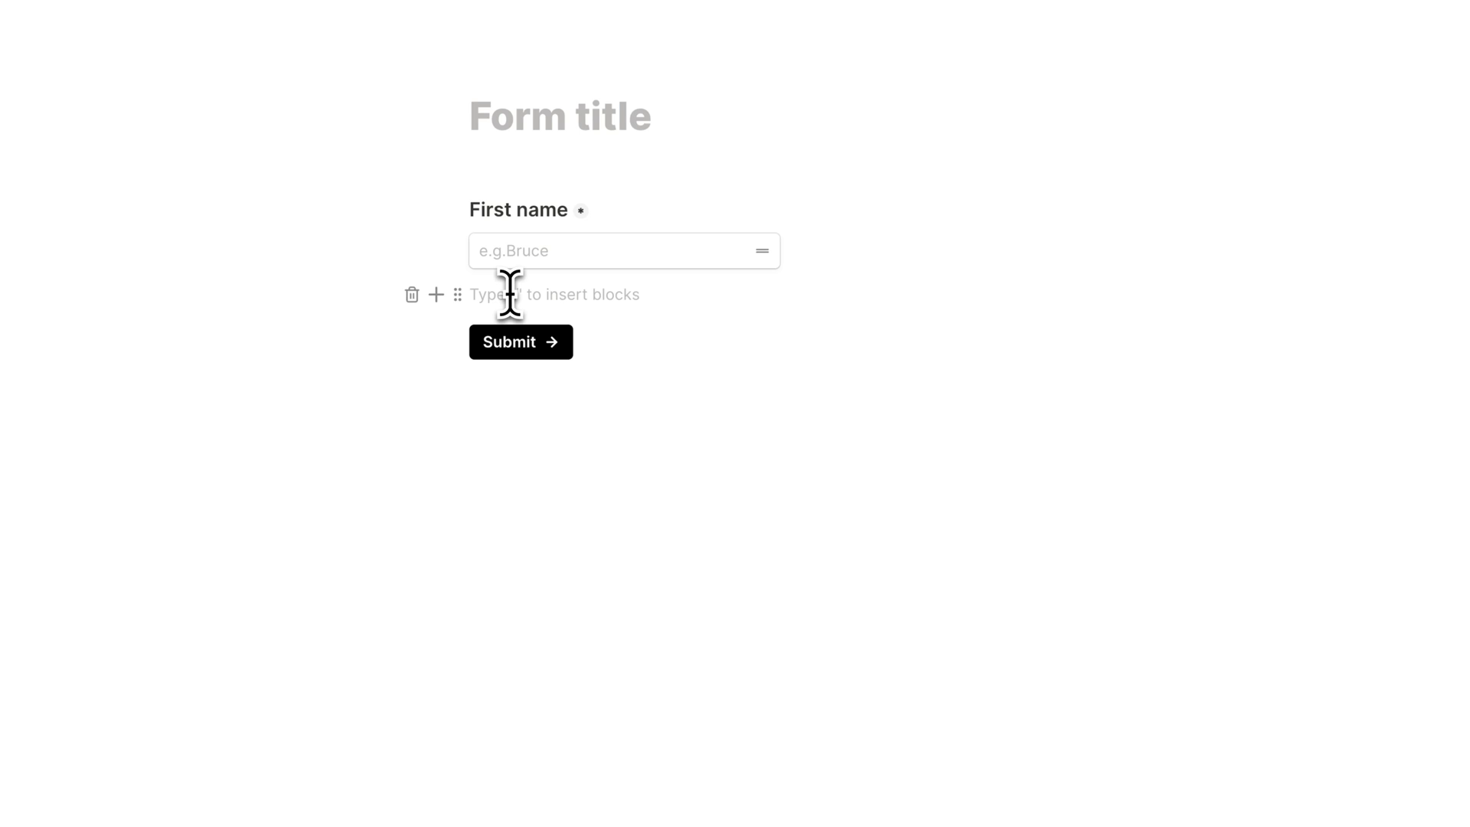
pyautogui.moveTo(435, 294)
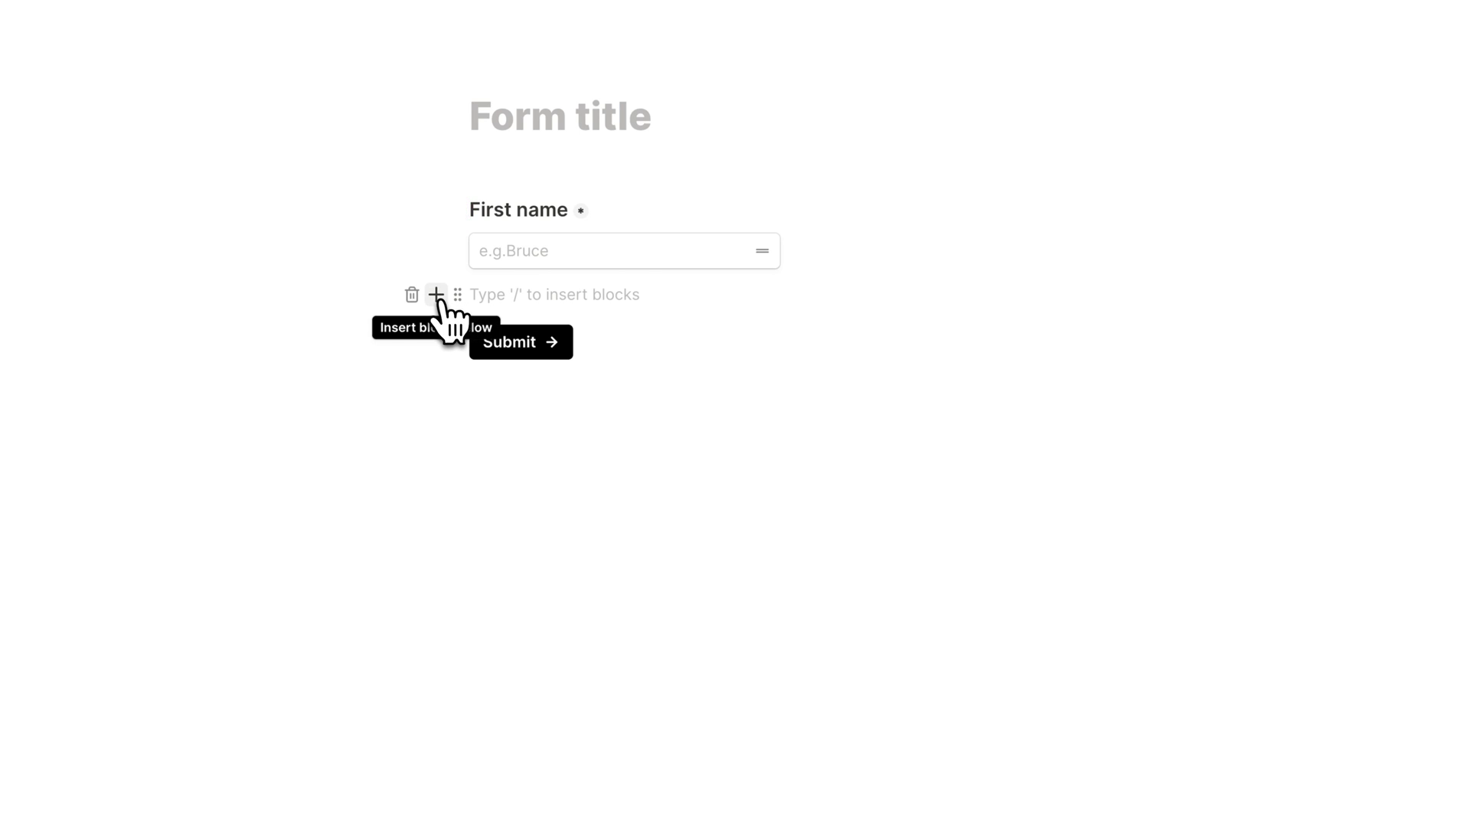
# - Insert an email-answer question titled 'Email address' below First name
pyautogui.click(435, 294)
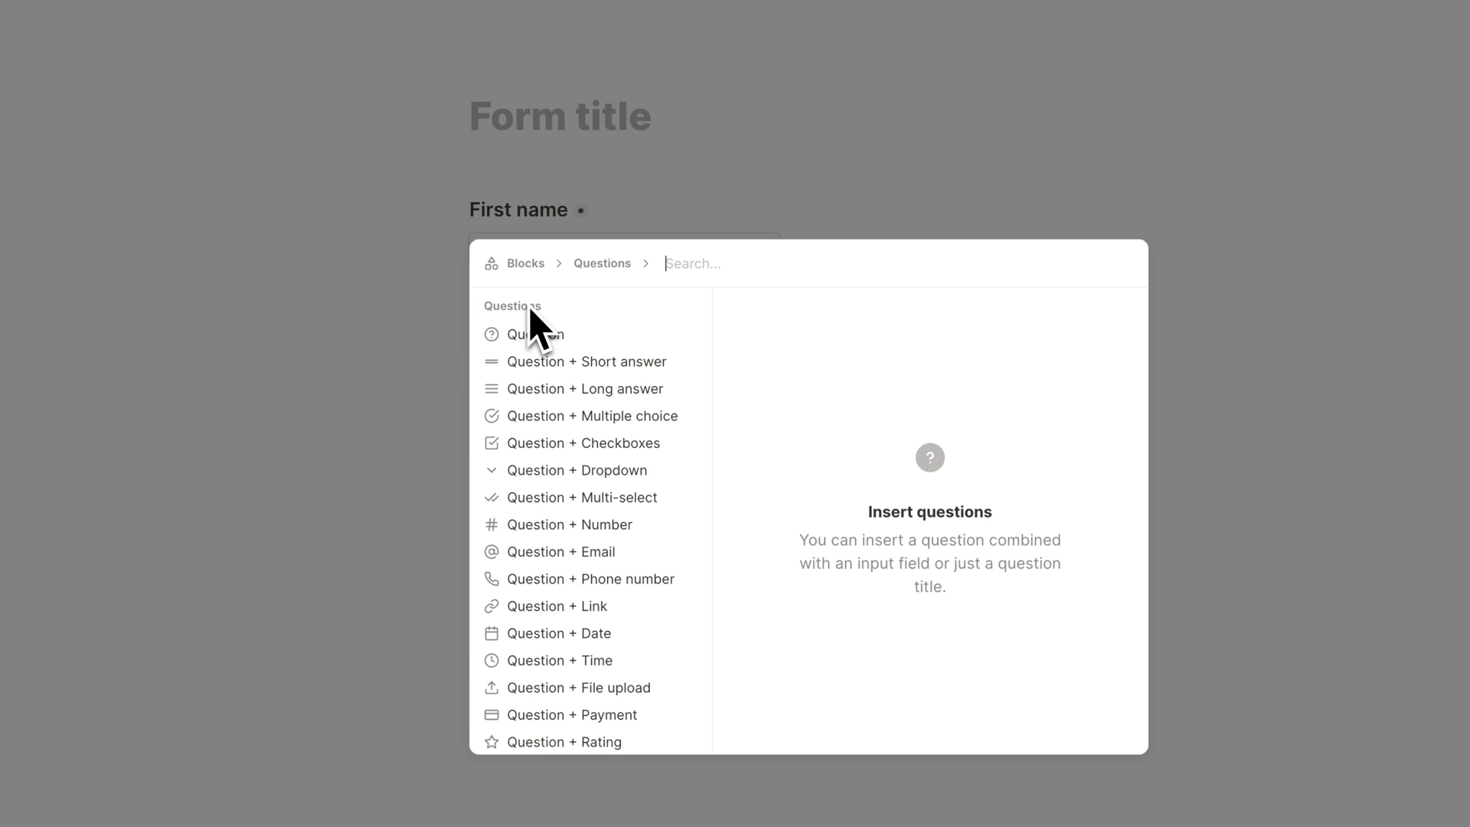
pyautogui.moveTo(584, 551)
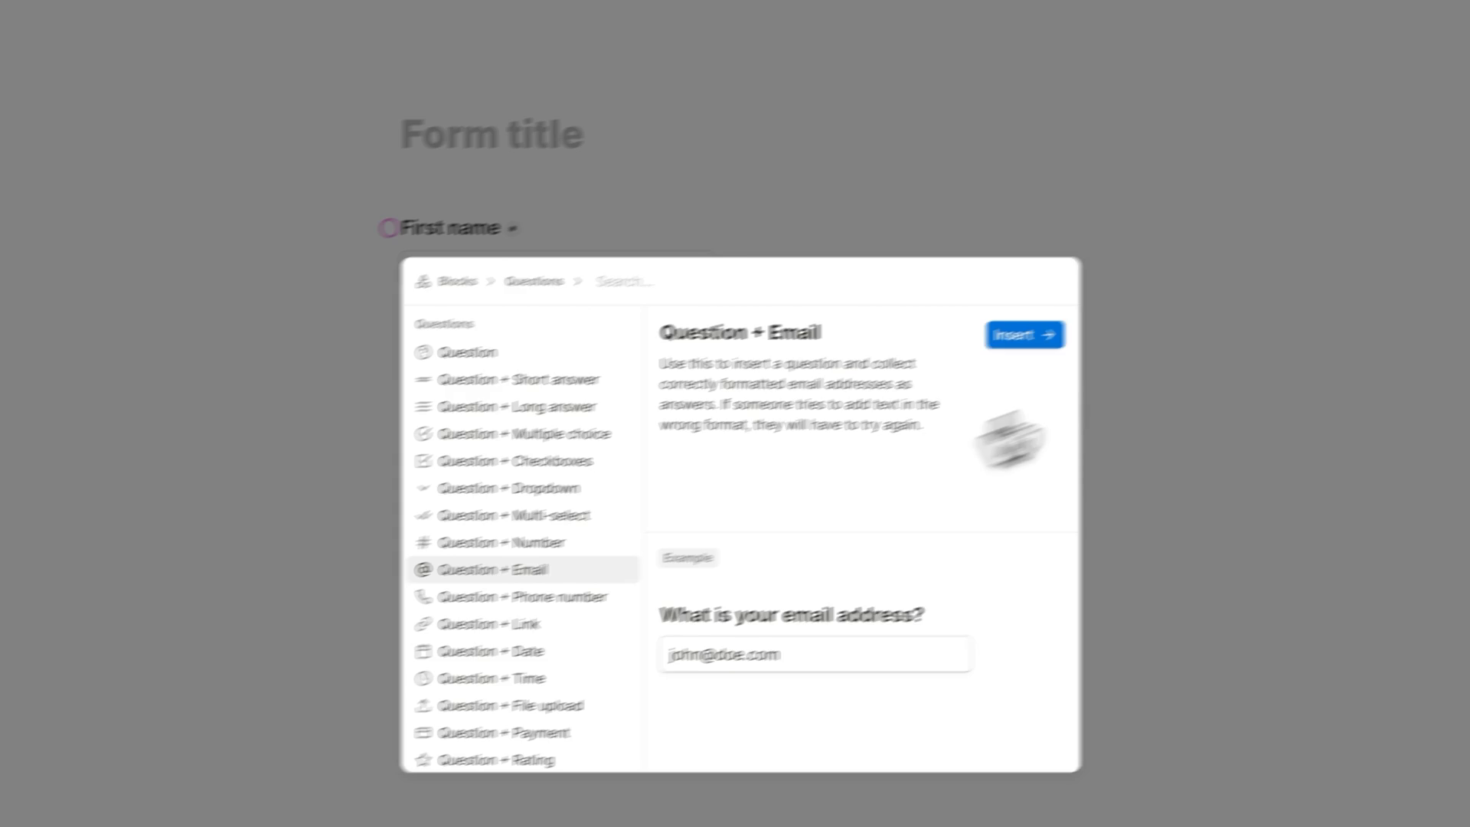
pyautogui.click(1023, 335)
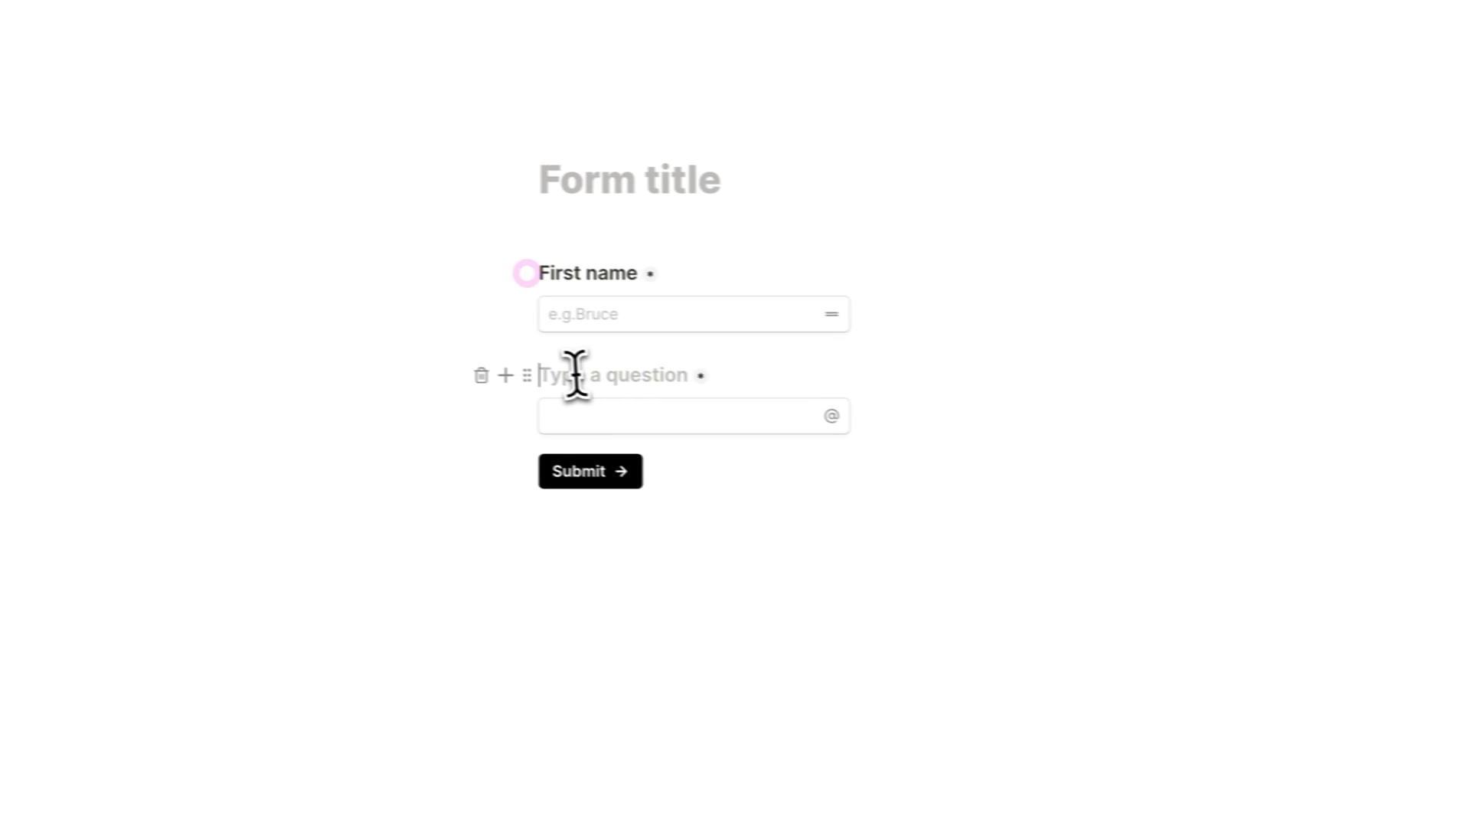
pyautogui.write('Email address')
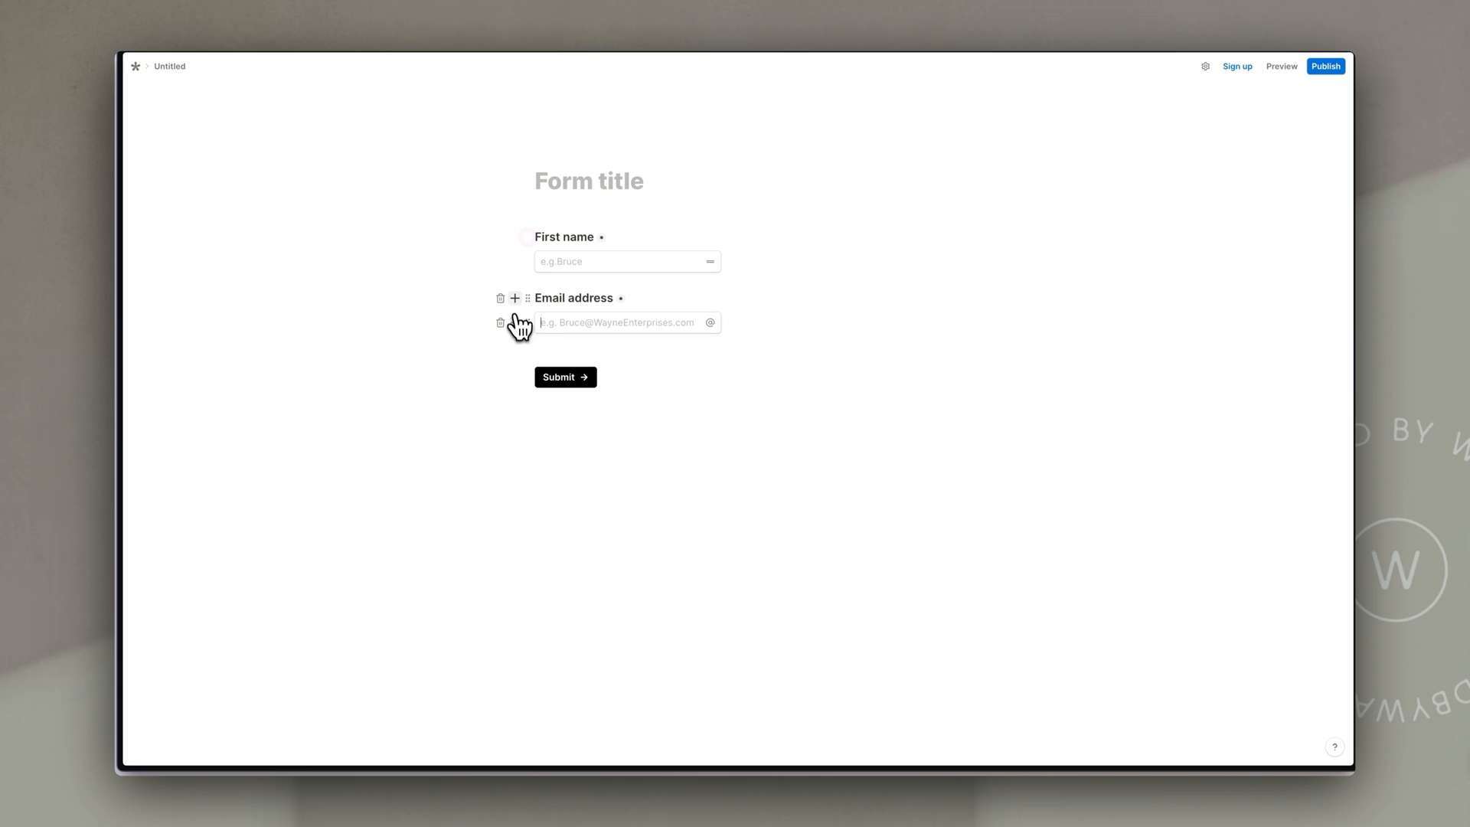
pyautogui.moveTo(934, 309)
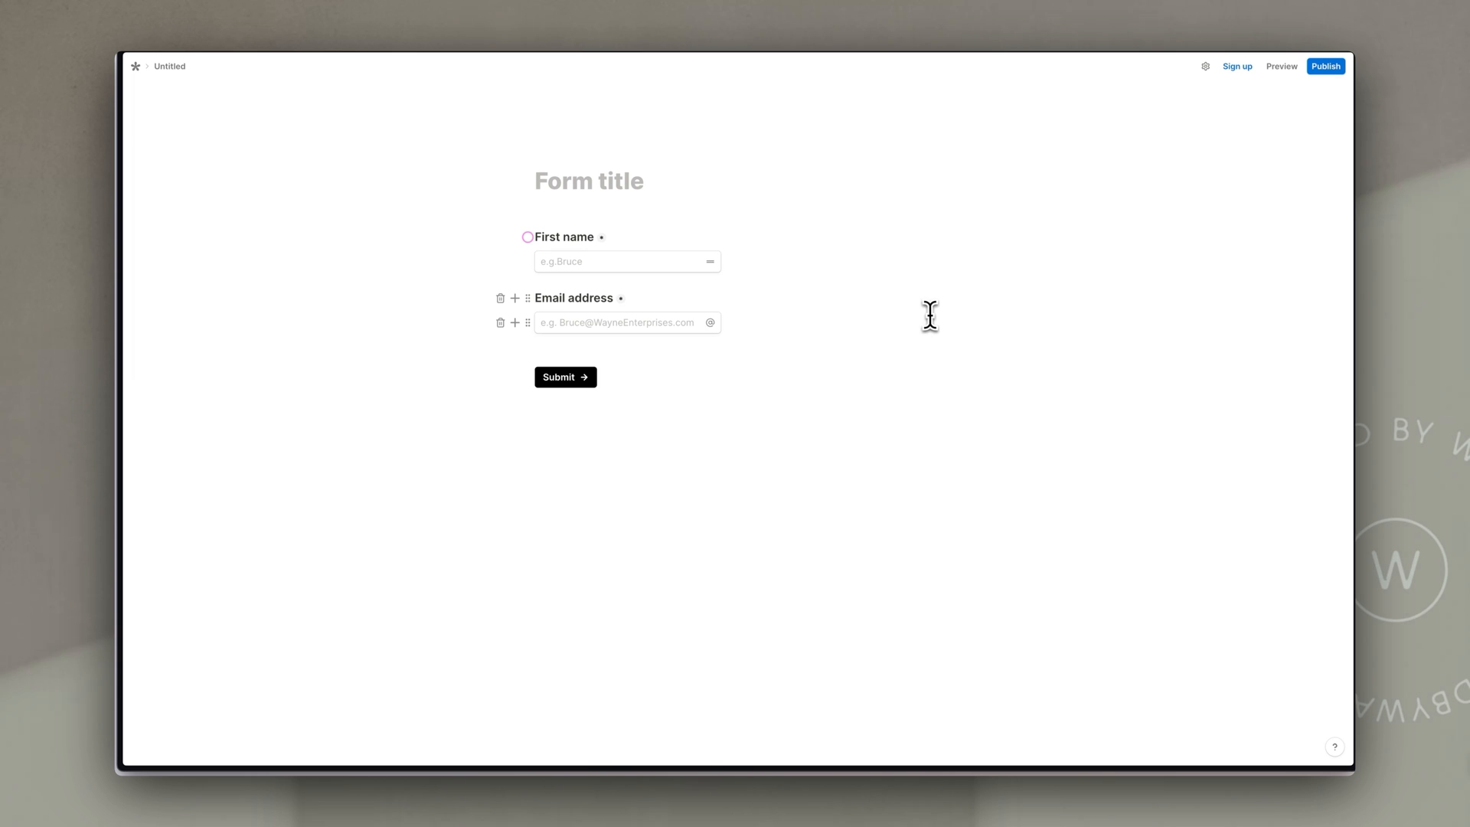
pyautogui.moveTo(902, 317)
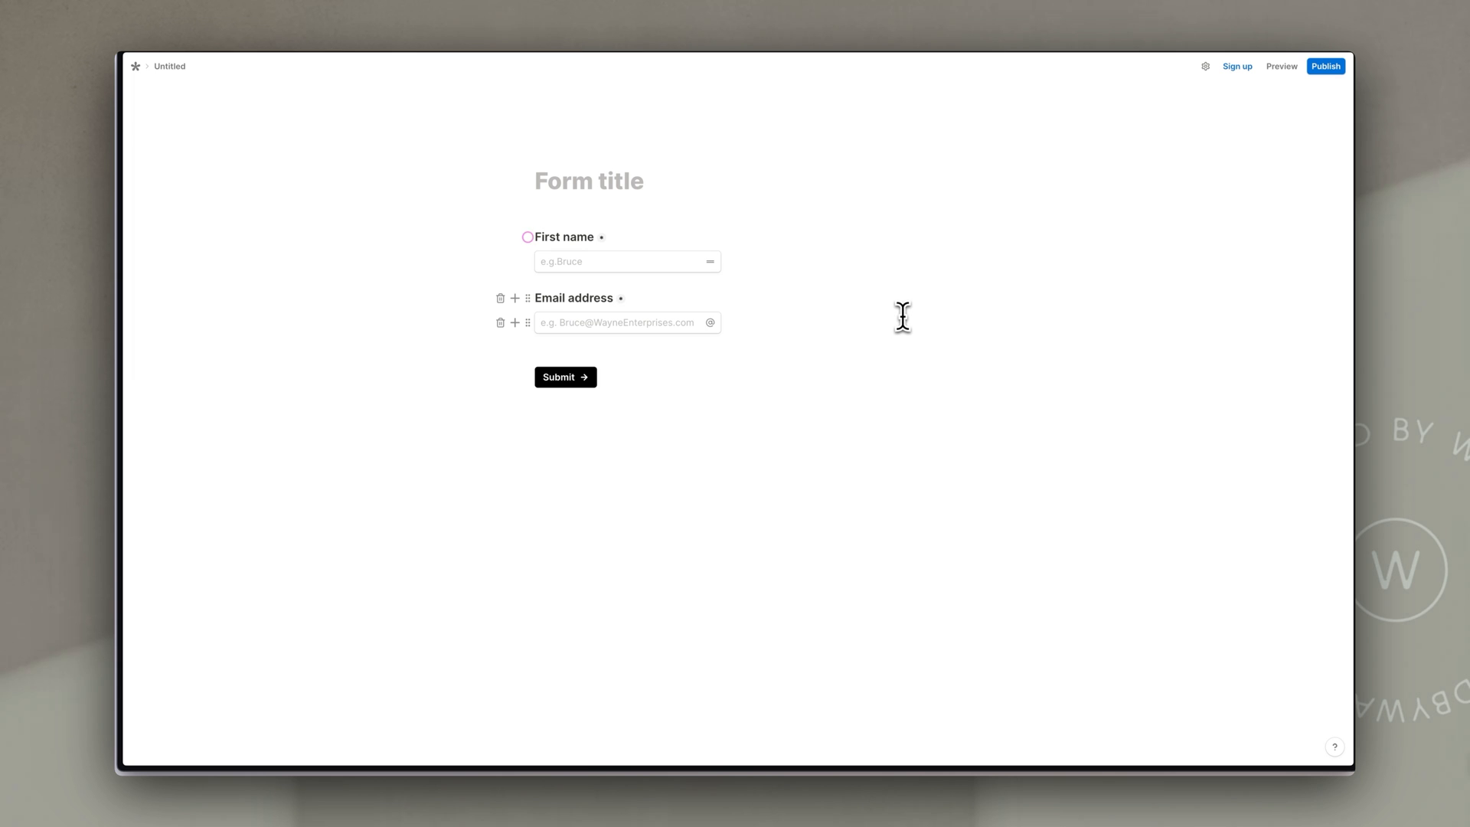
pyautogui.moveTo(1015, 358)
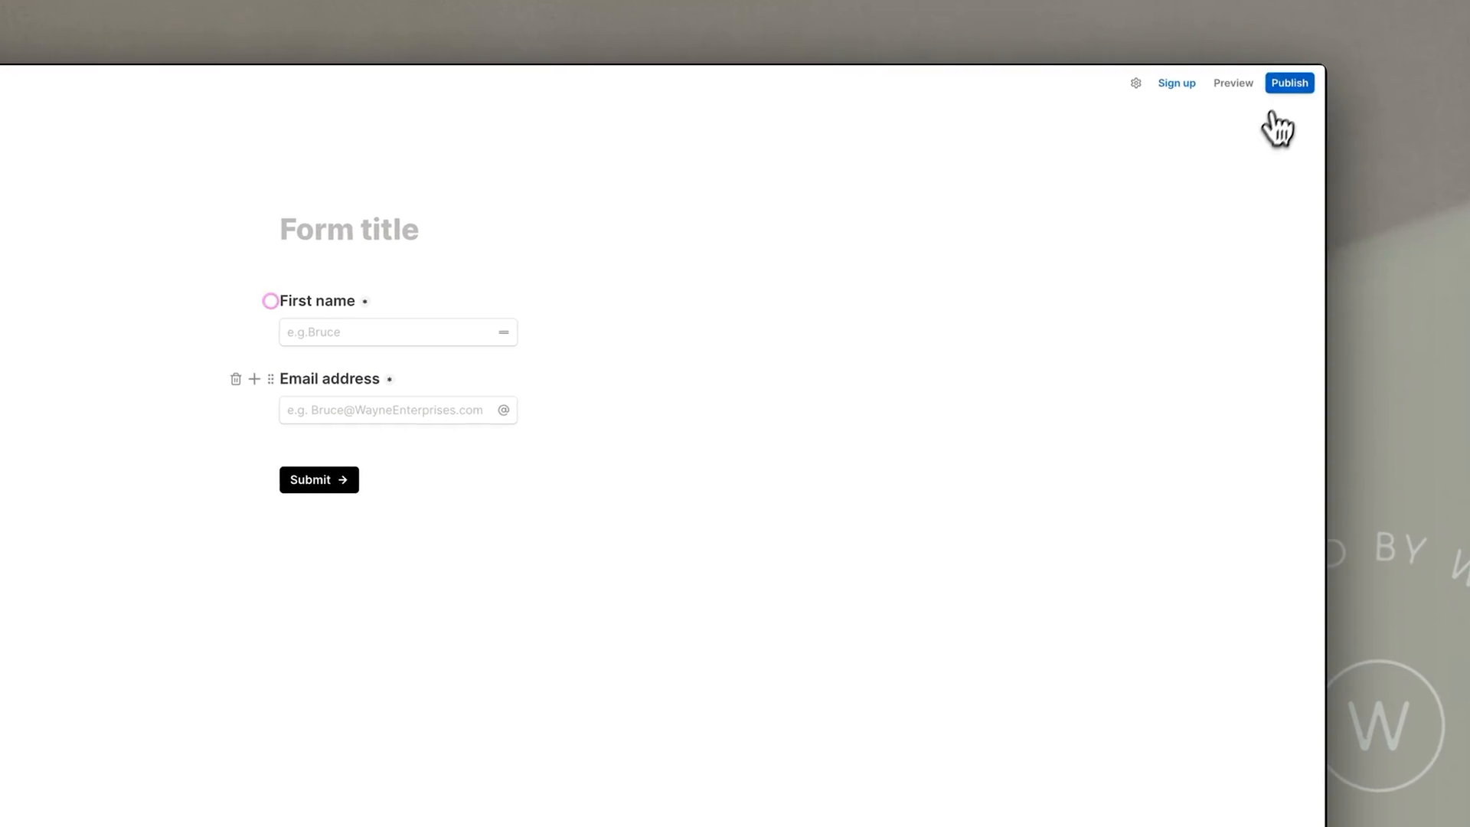
# - Sign up for a Tally account as Wayne and submit the verification code
pyautogui.click(1290, 83)
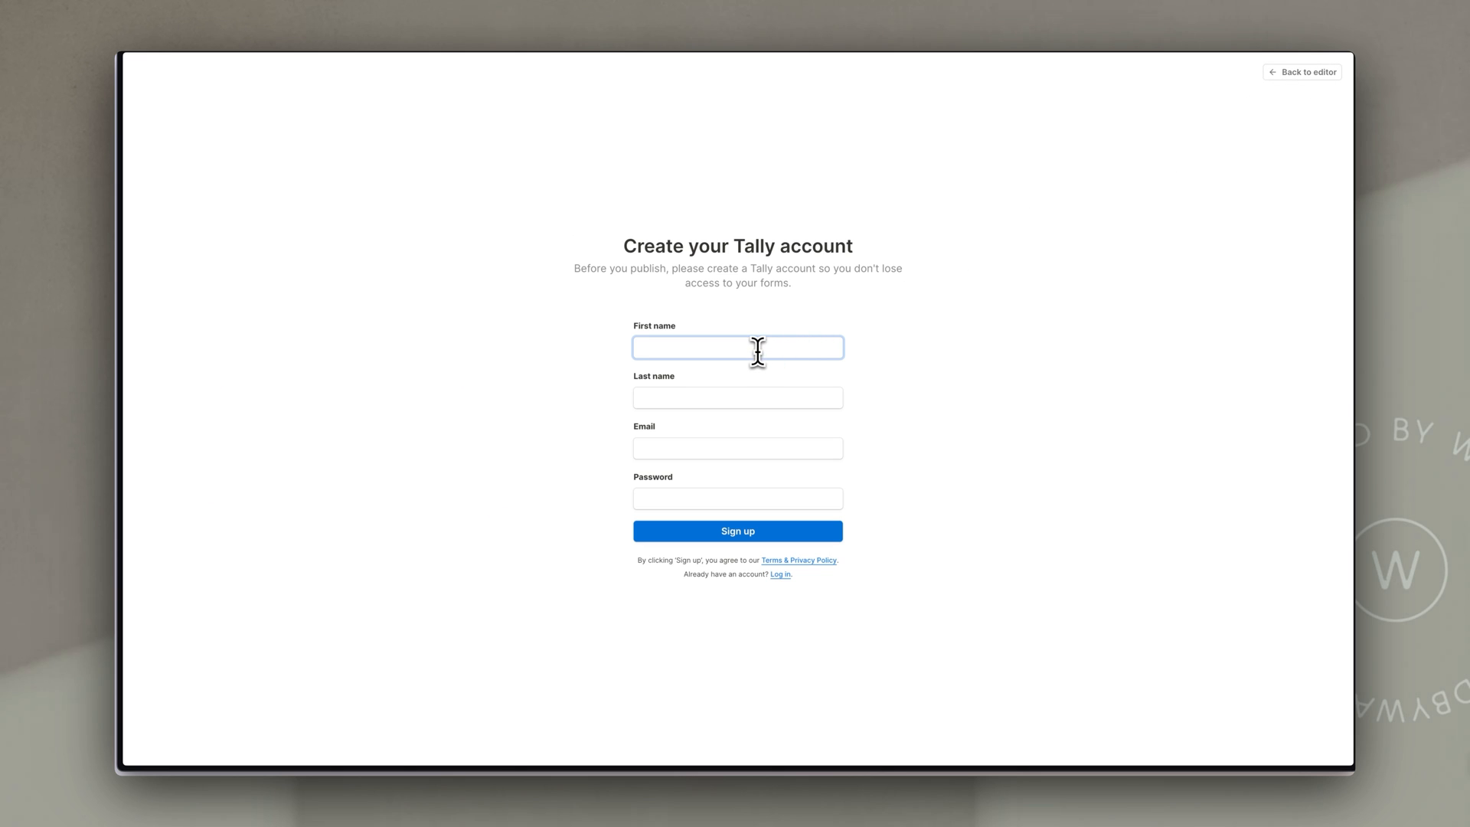
pyautogui.write('Wayne')
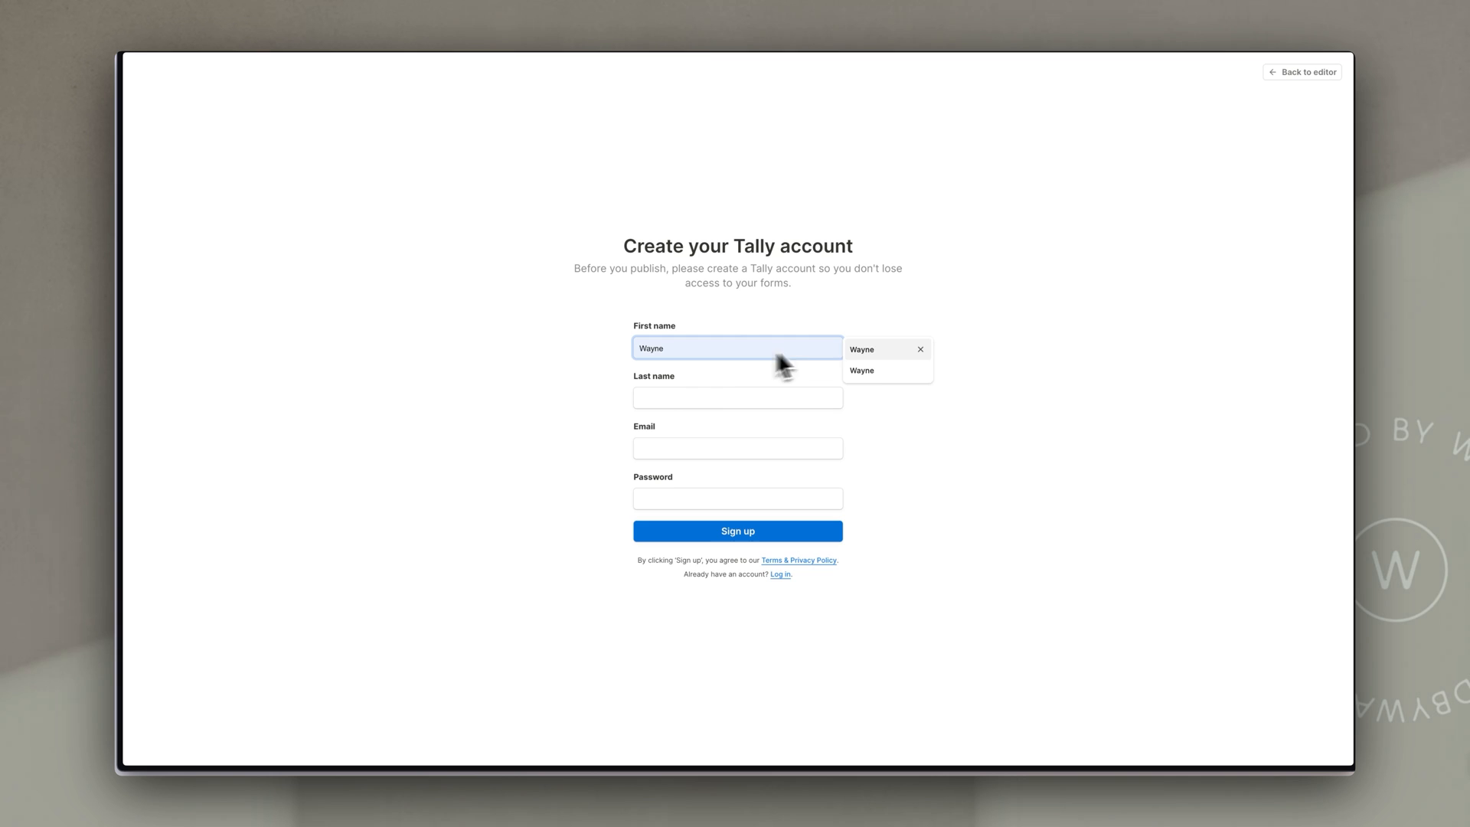
pyautogui.click(736, 531)
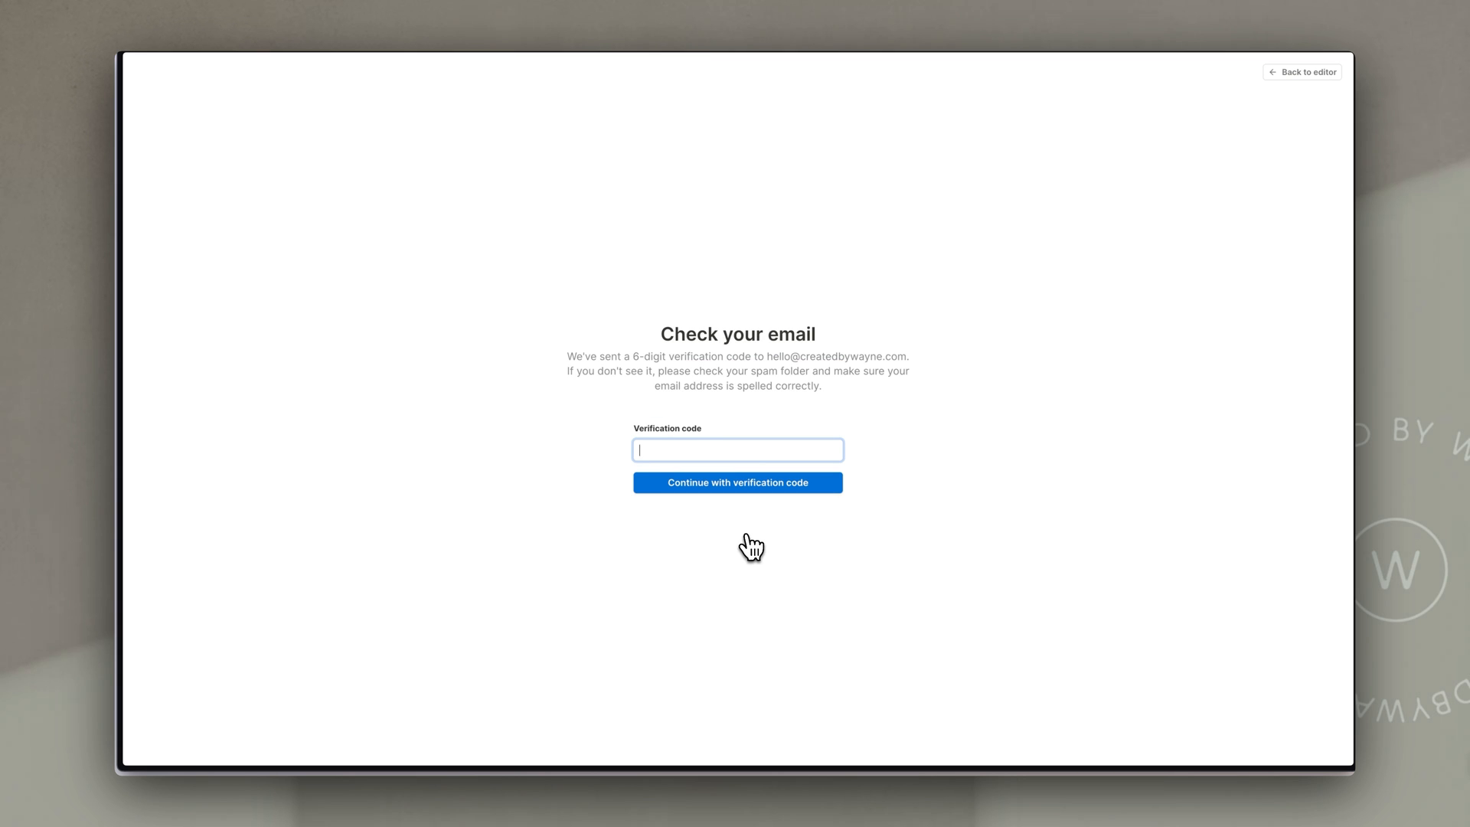
pyautogui.moveTo(677, 790)
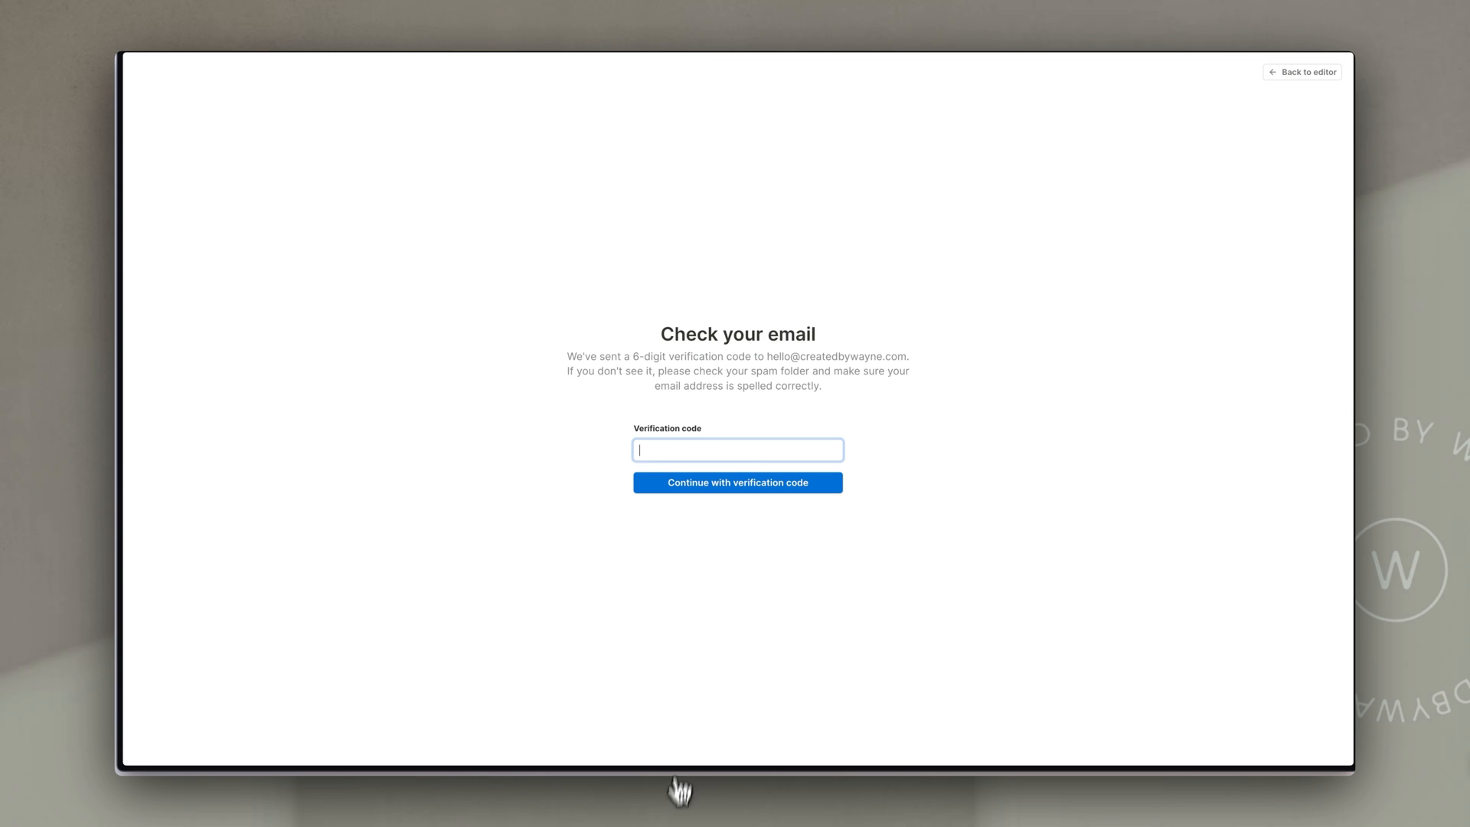
pyautogui.click(737, 482)
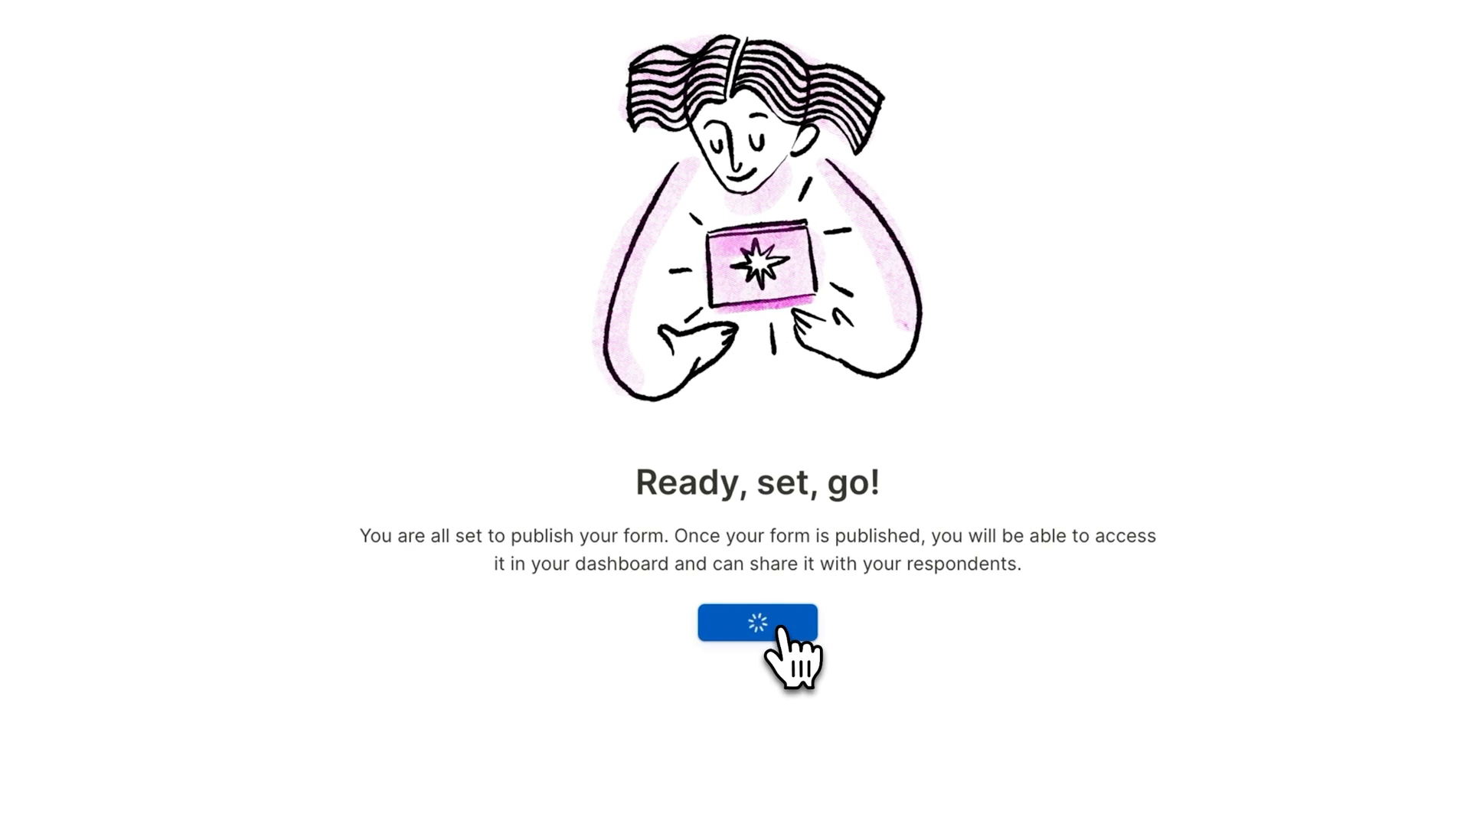
# - Confirm Publish on the 'Ready, set, go!' screen and copy the Share Link
pyautogui.click(757, 621)
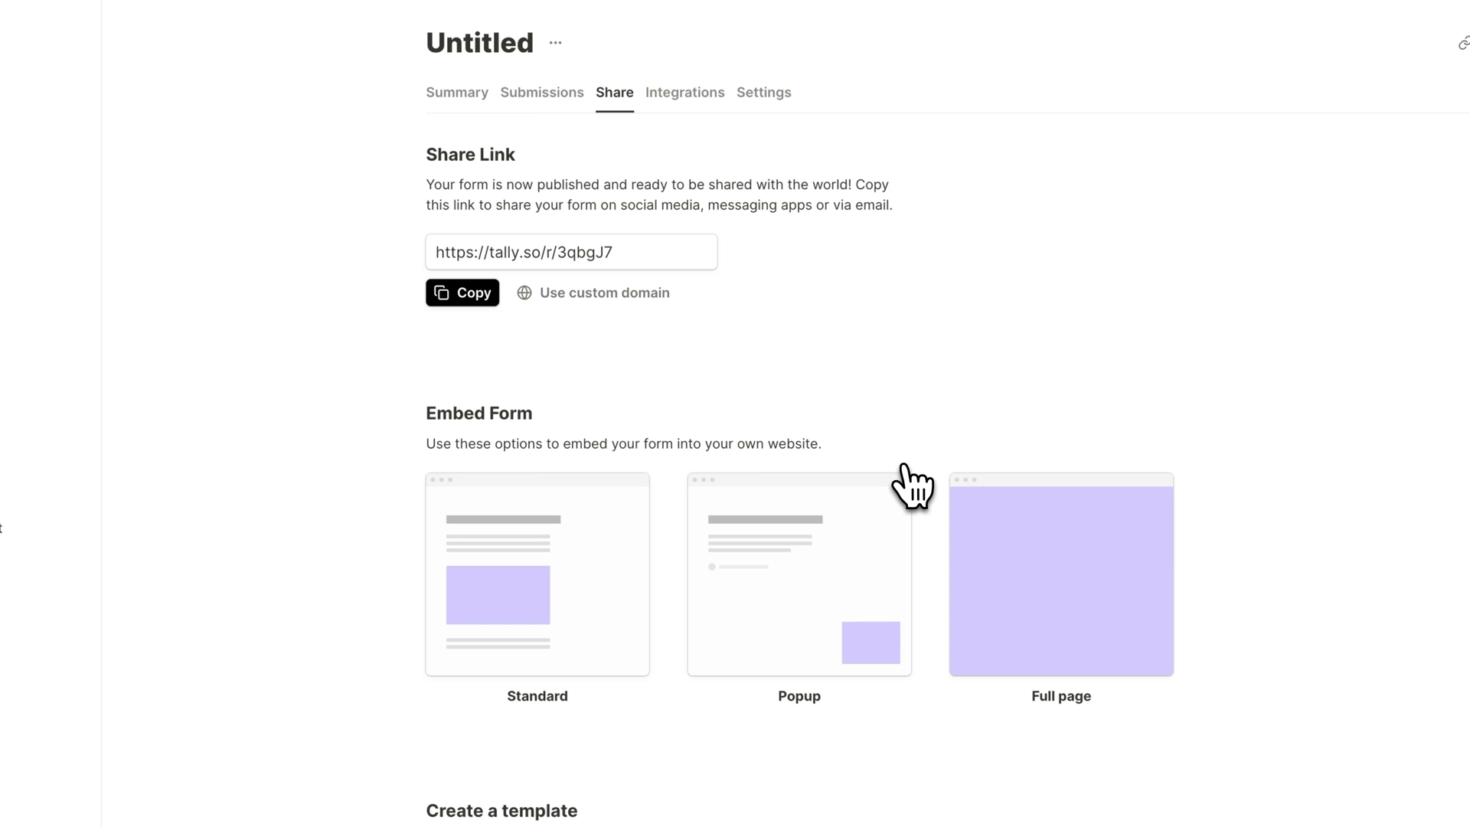
pyautogui.moveTo(764, 211)
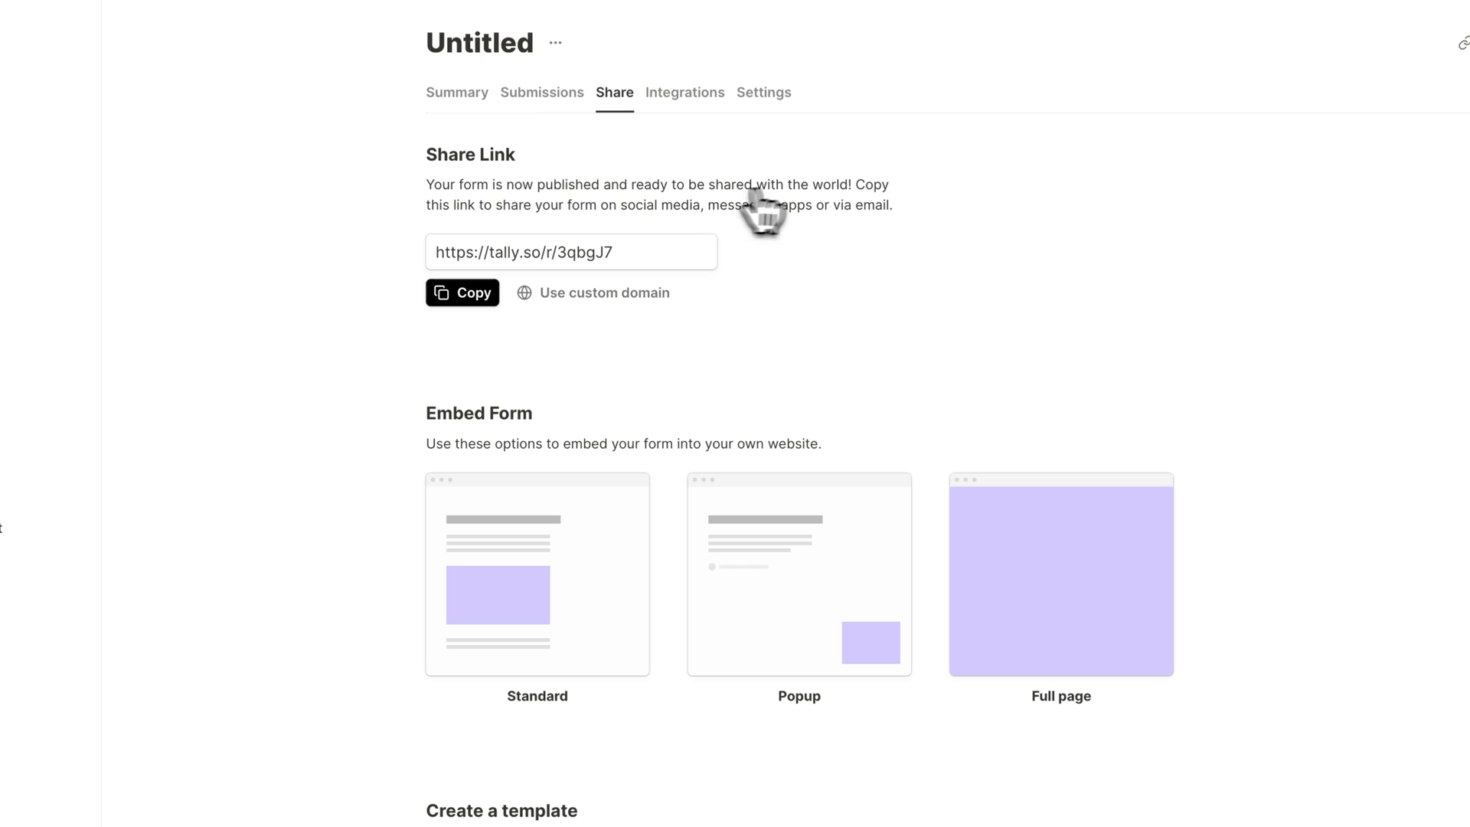
pyautogui.moveTo(804, 216)
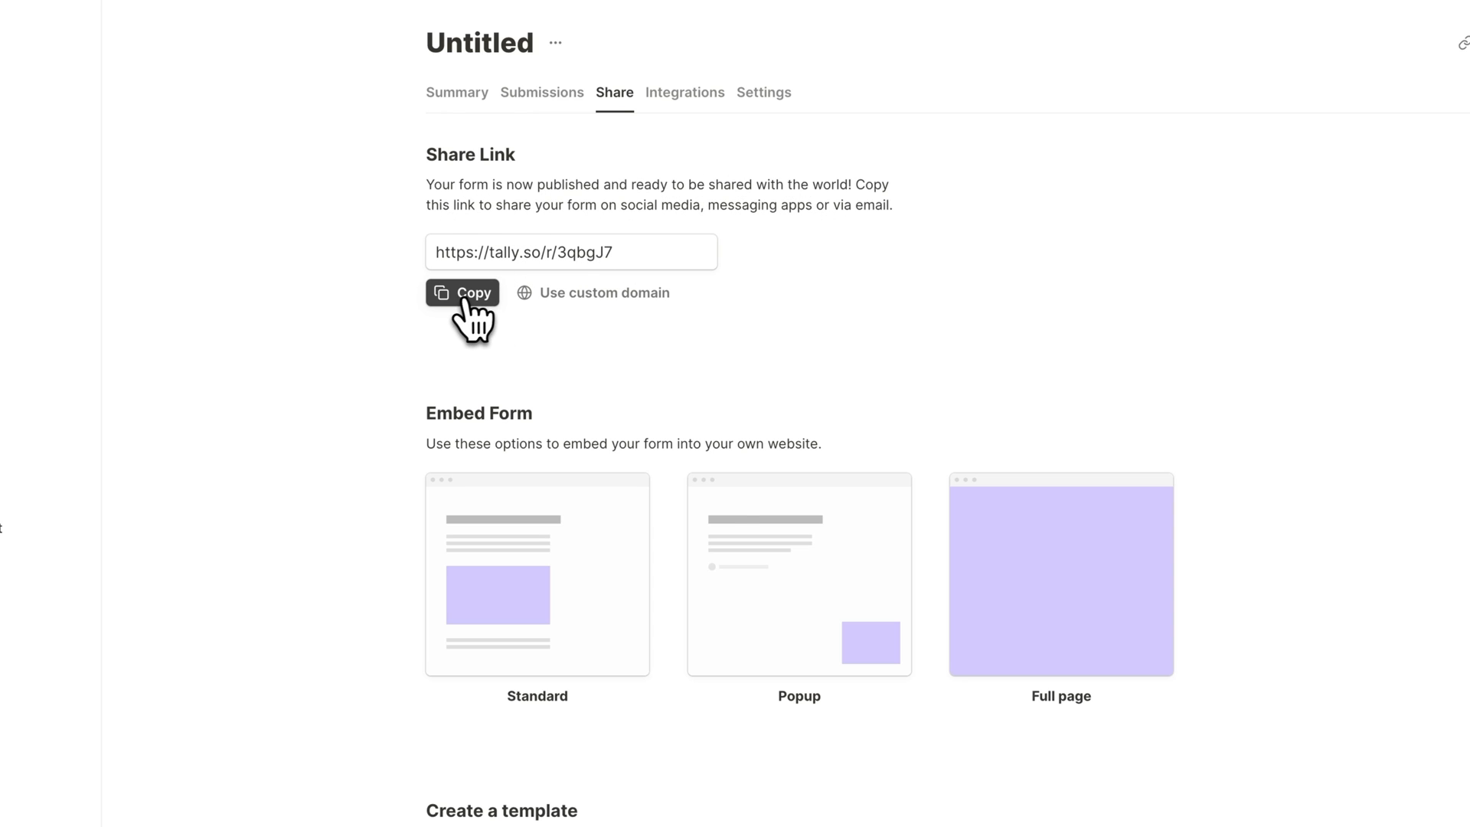
pyautogui.click(462, 292)
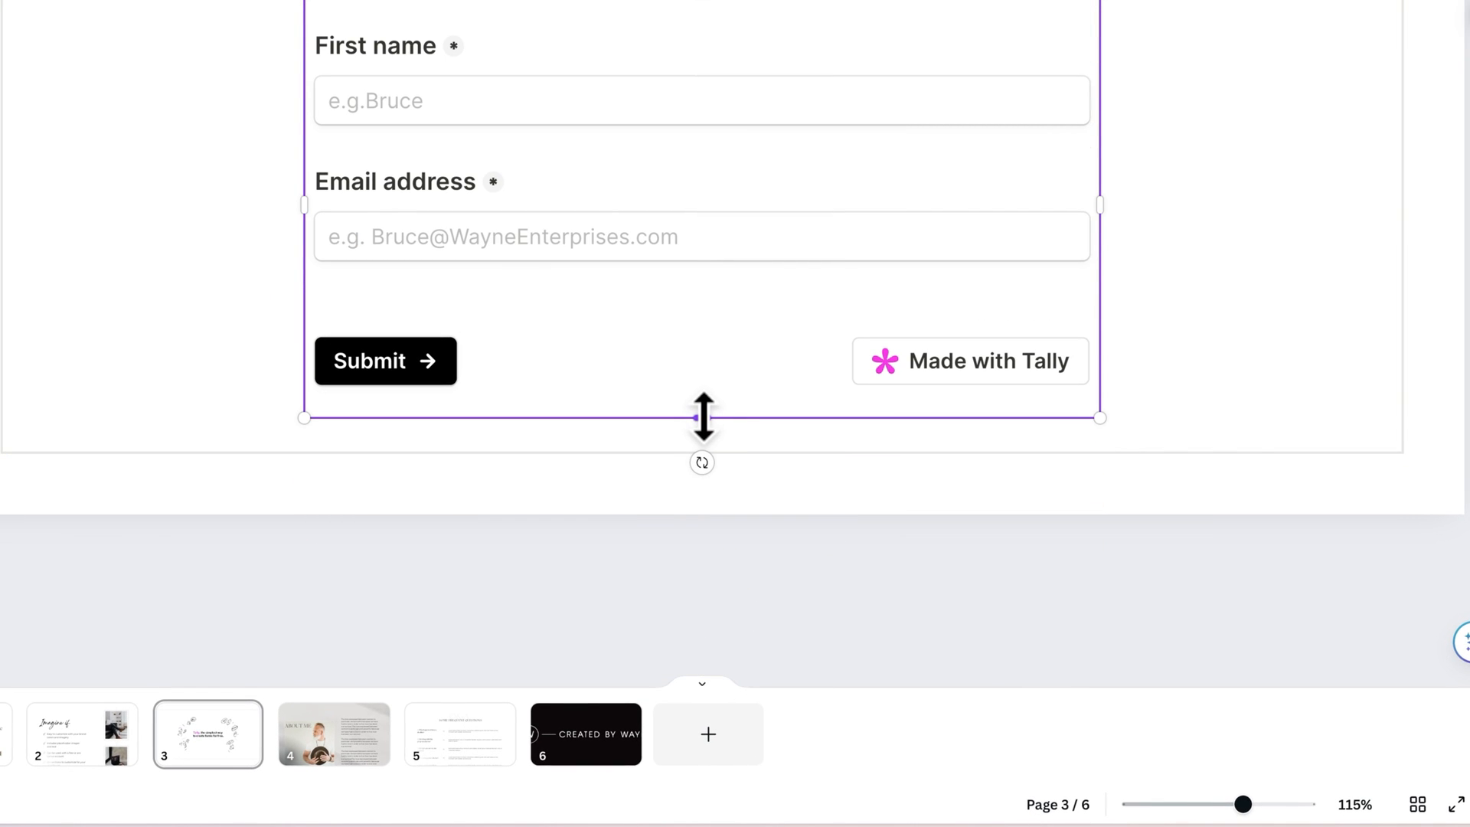
pyautogui.moveTo(1062, 271)
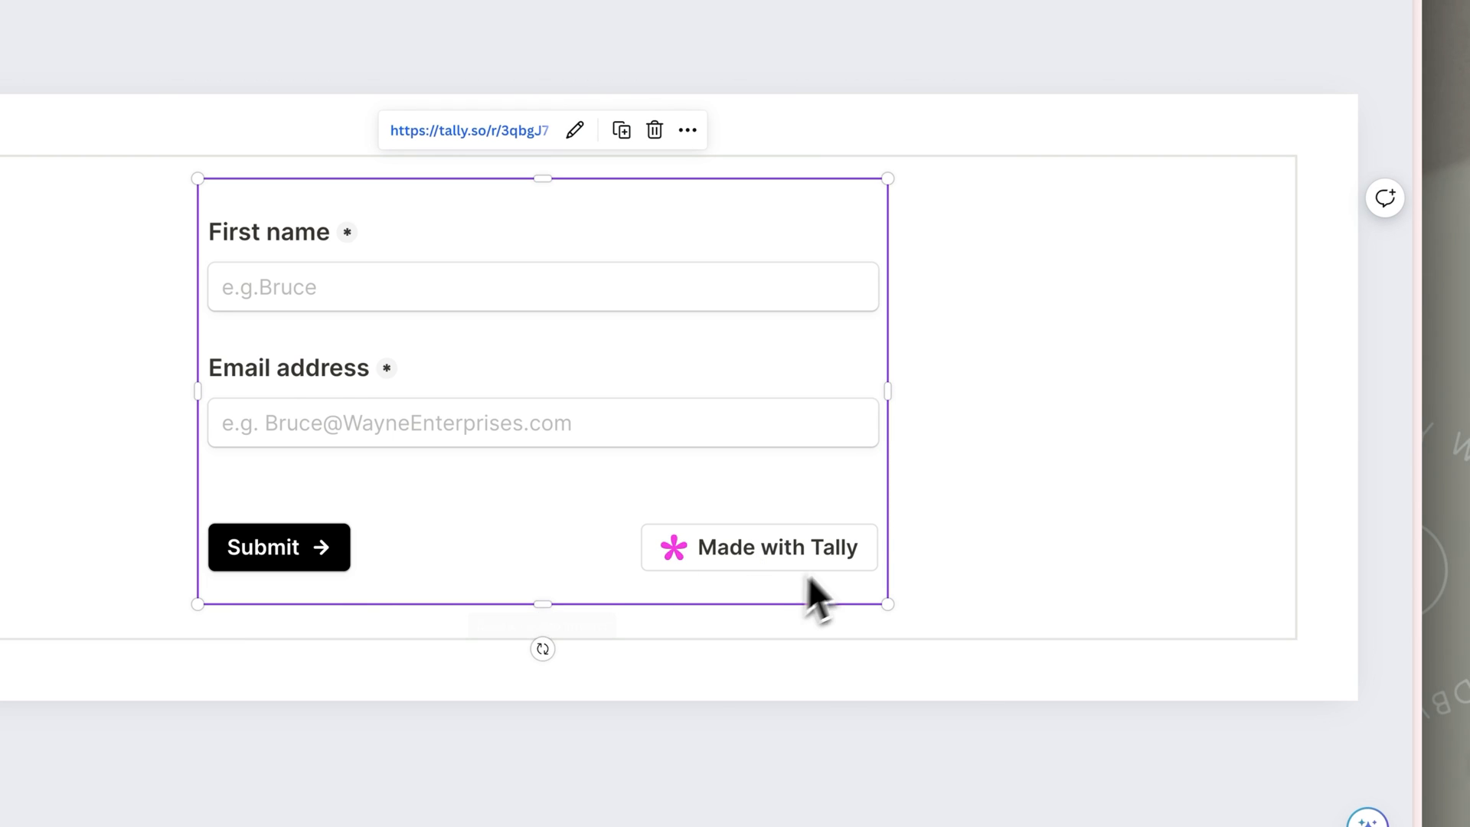
pyautogui.moveTo(889, 392)
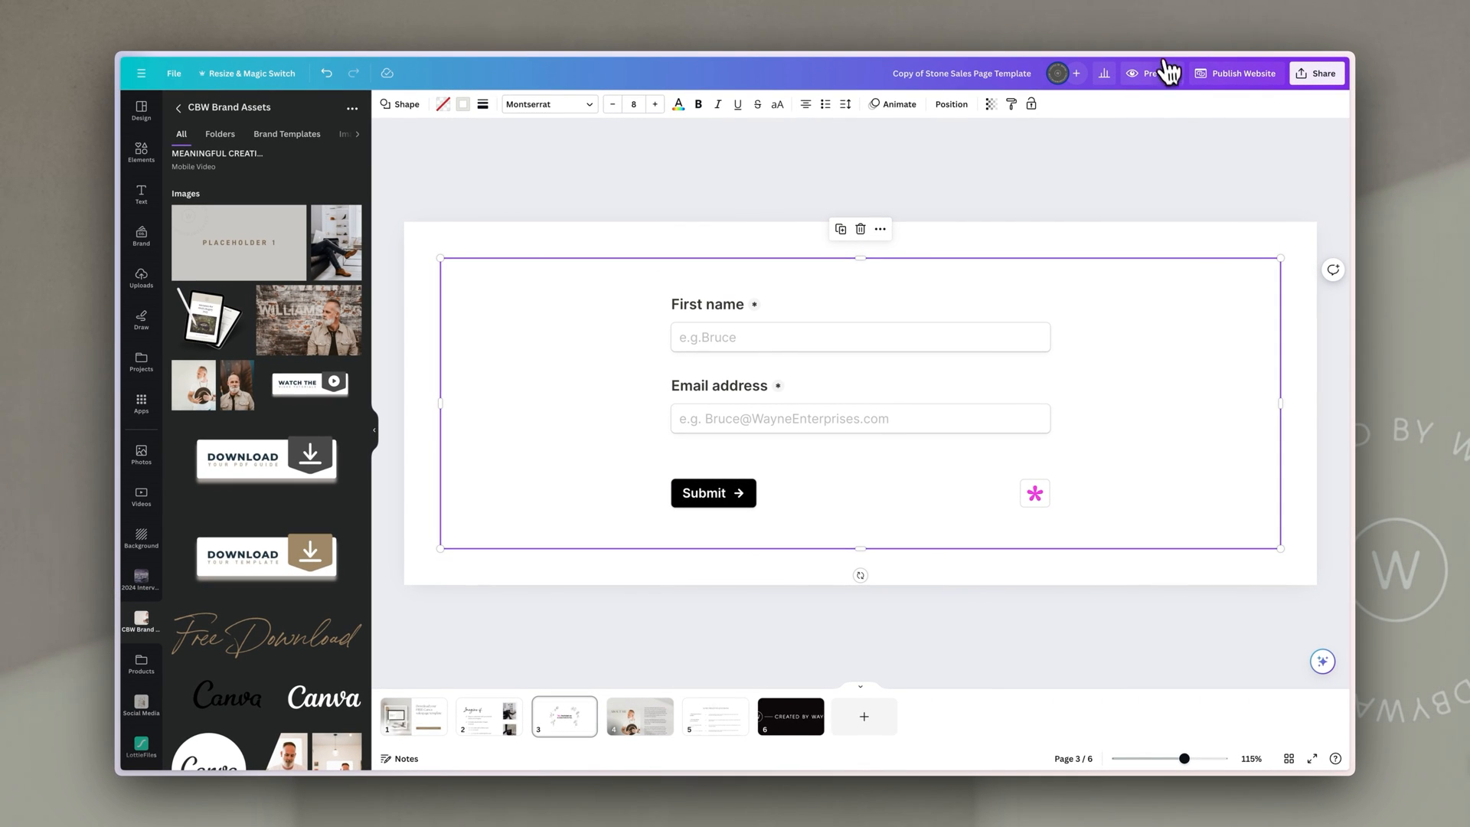
pyautogui.click(1157, 74)
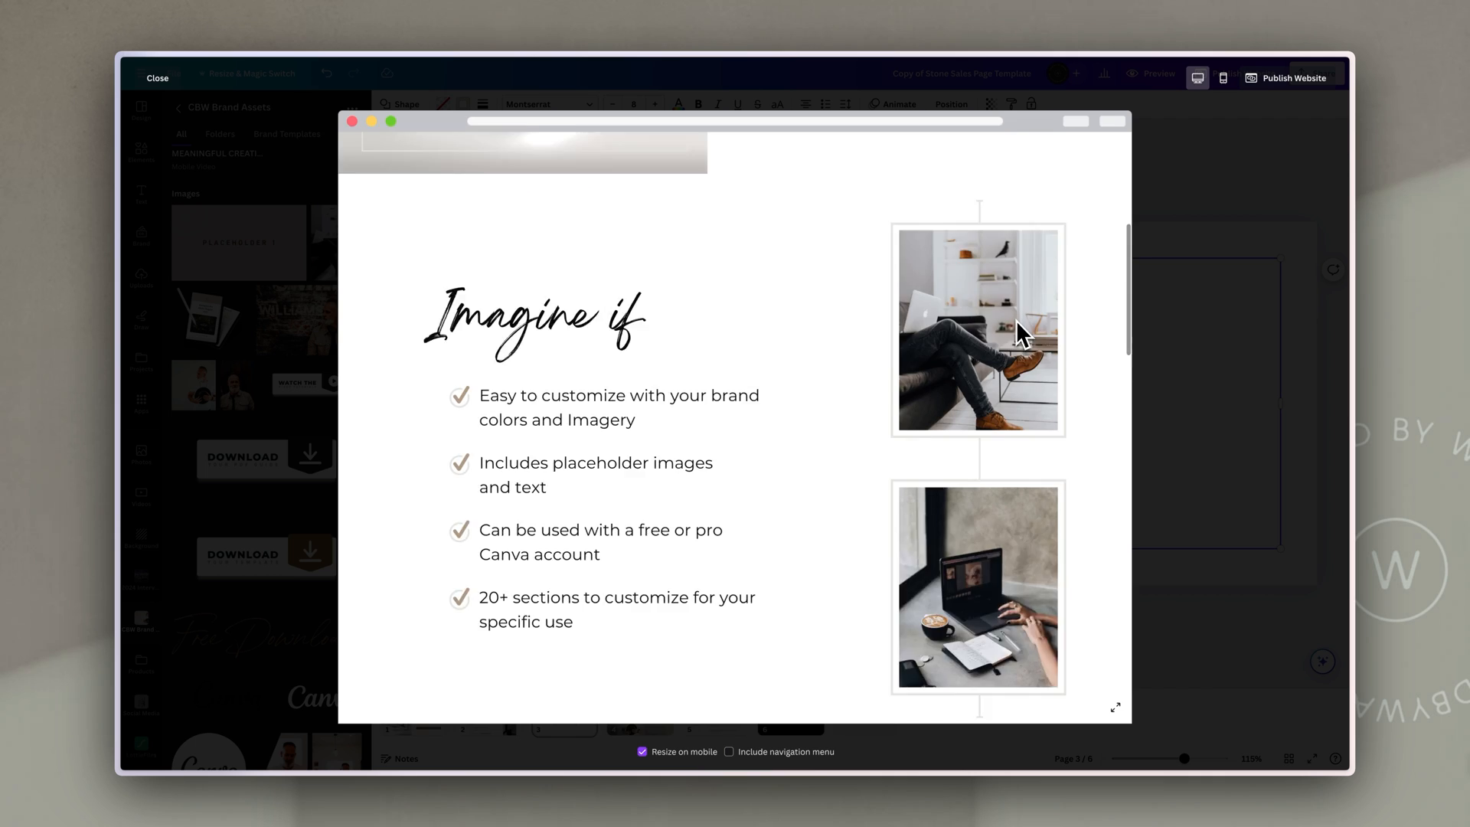
pyautogui.scroll(-3)
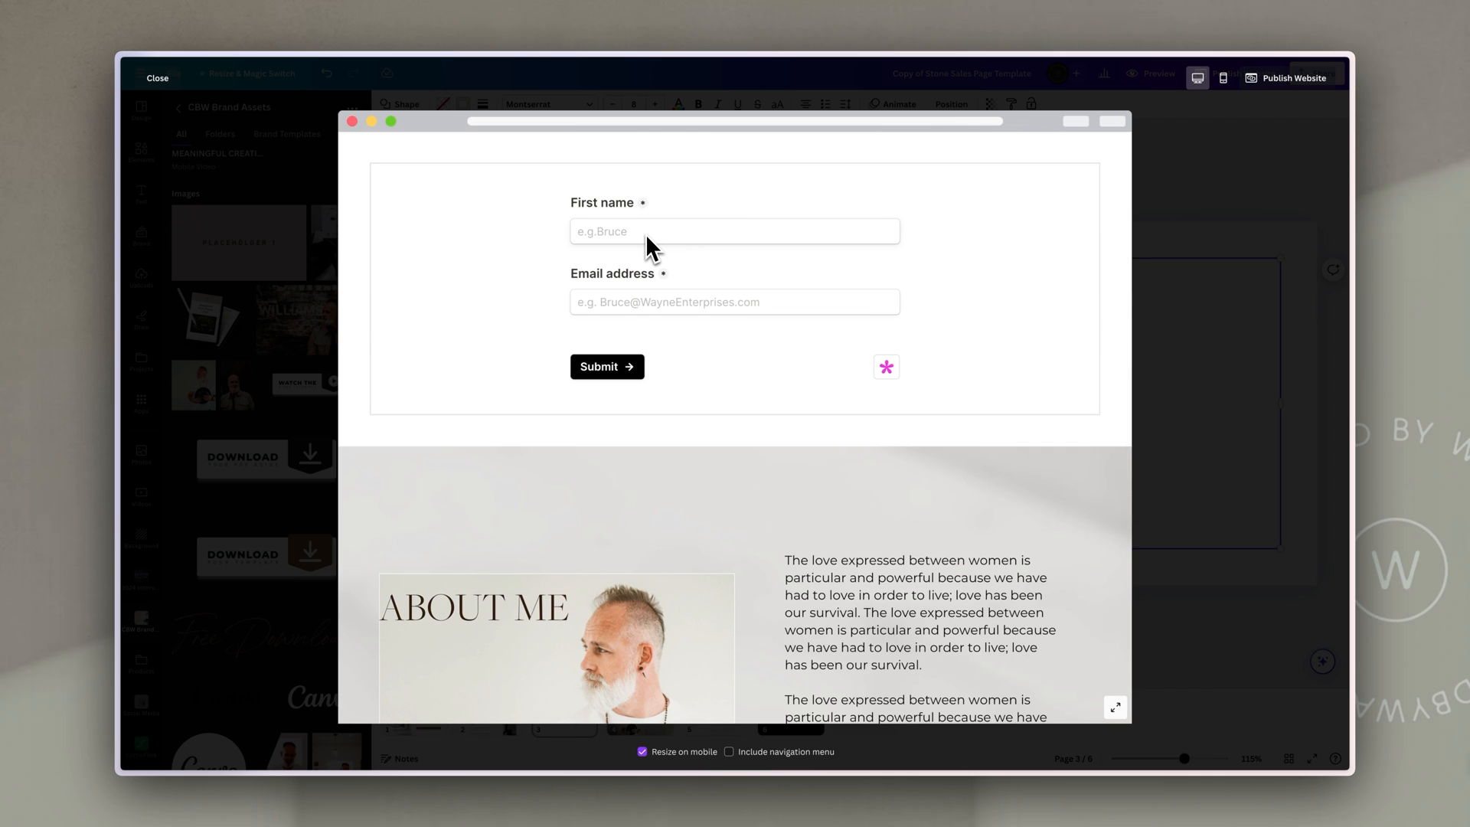
pyautogui.moveTo(866, 335)
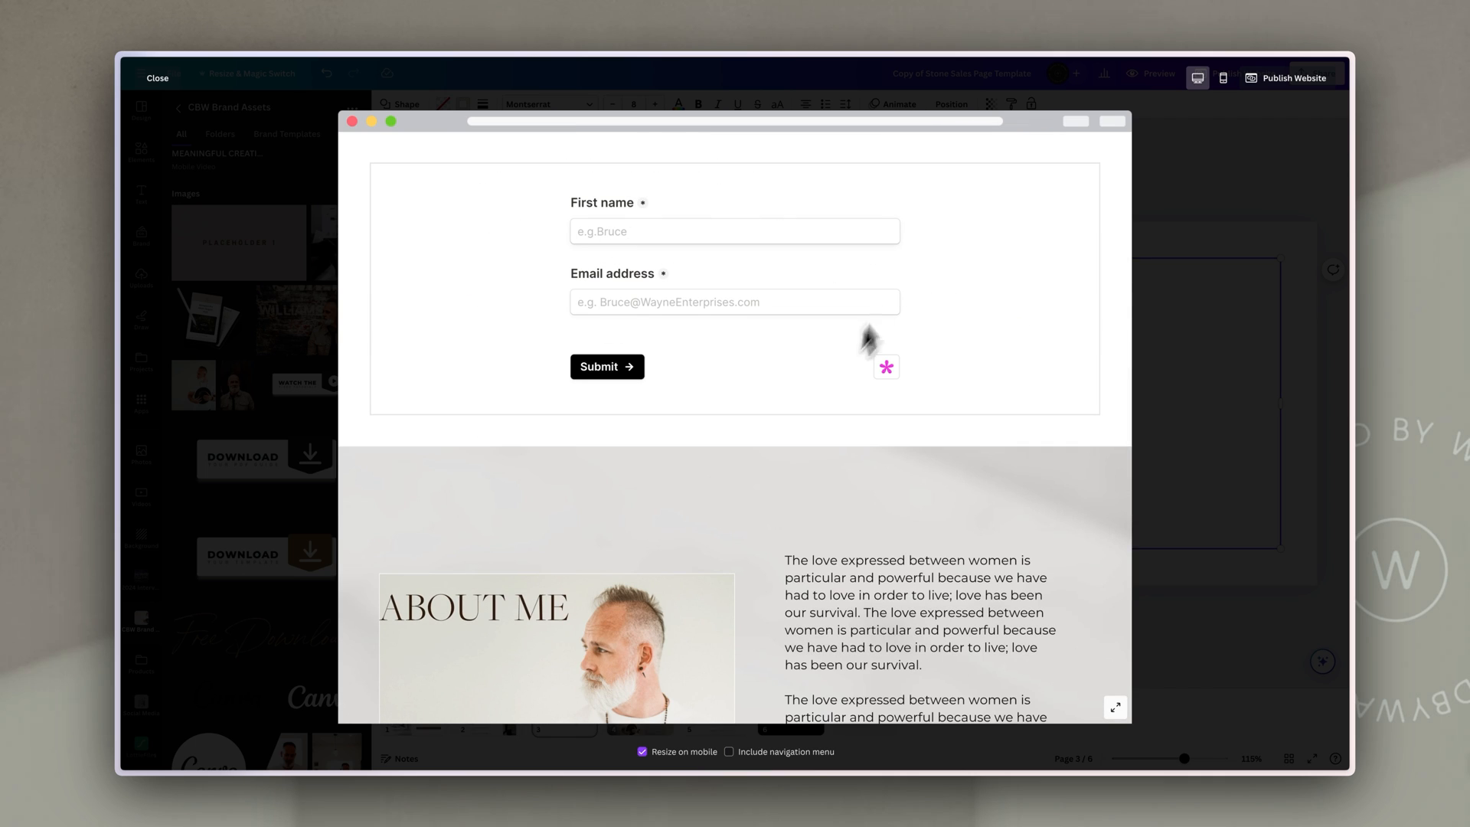
pyautogui.moveTo(1223, 76)
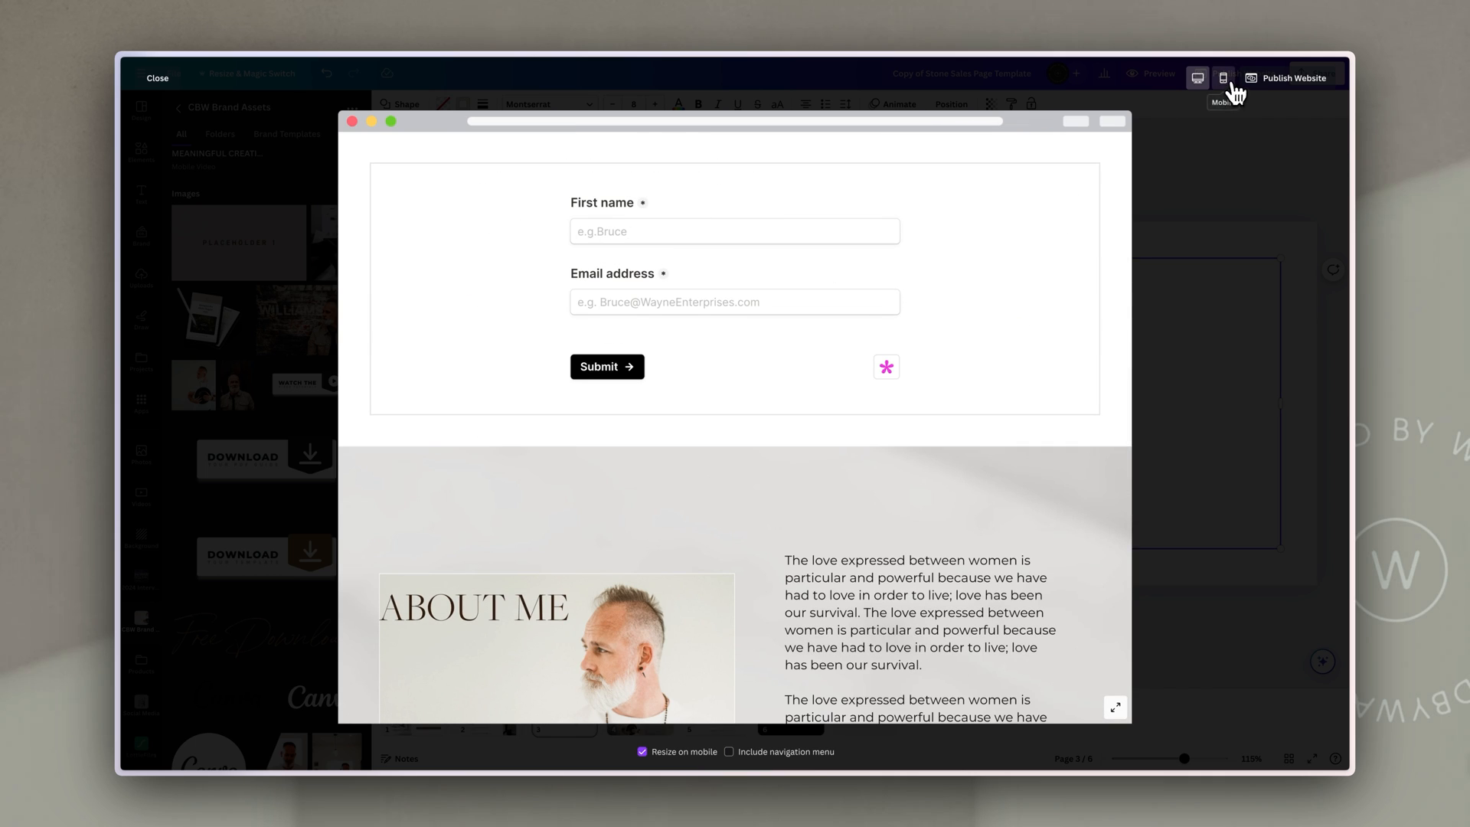
pyautogui.click(1223, 76)
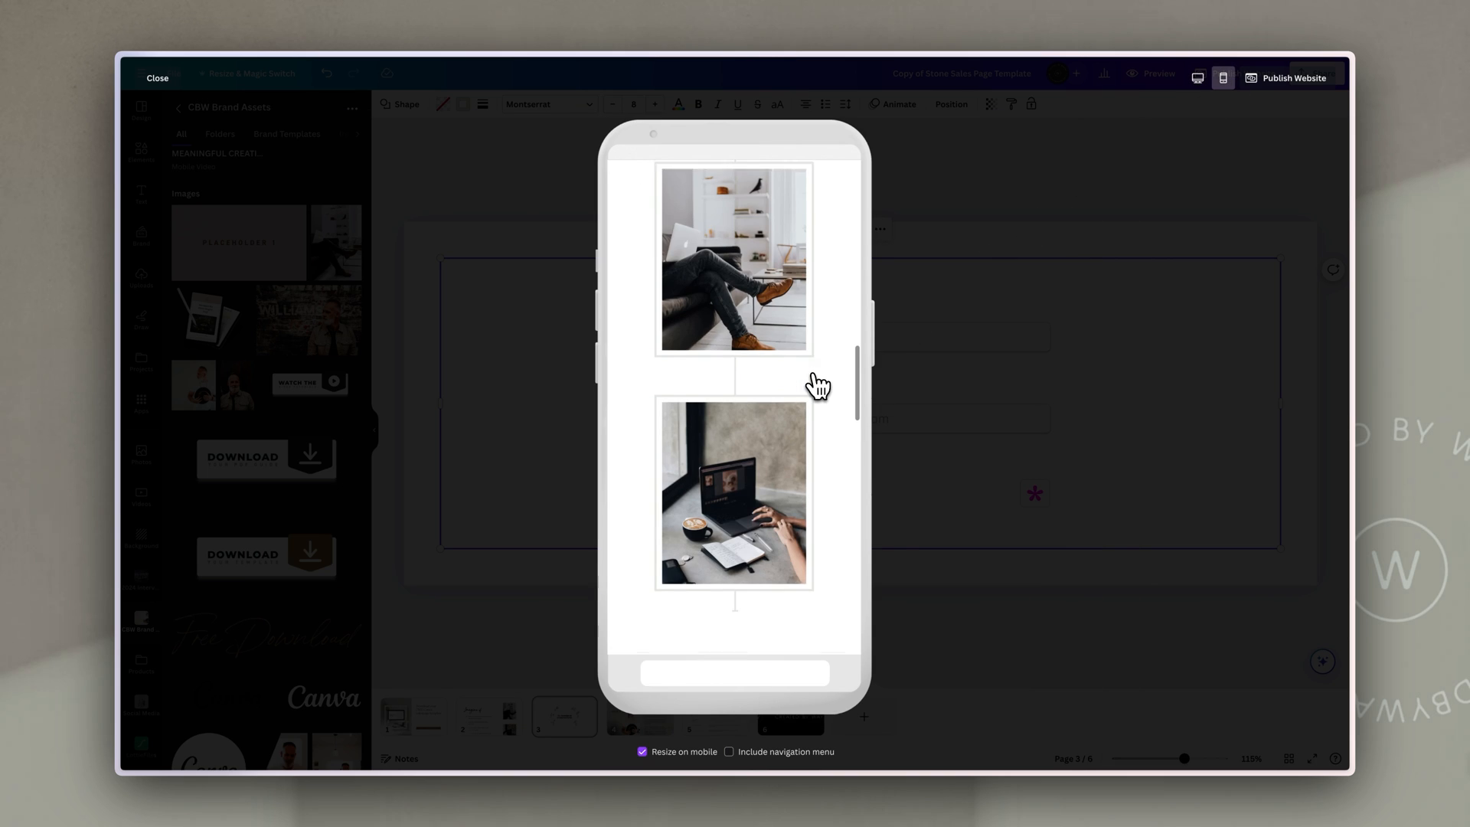
pyautogui.scroll(-3)
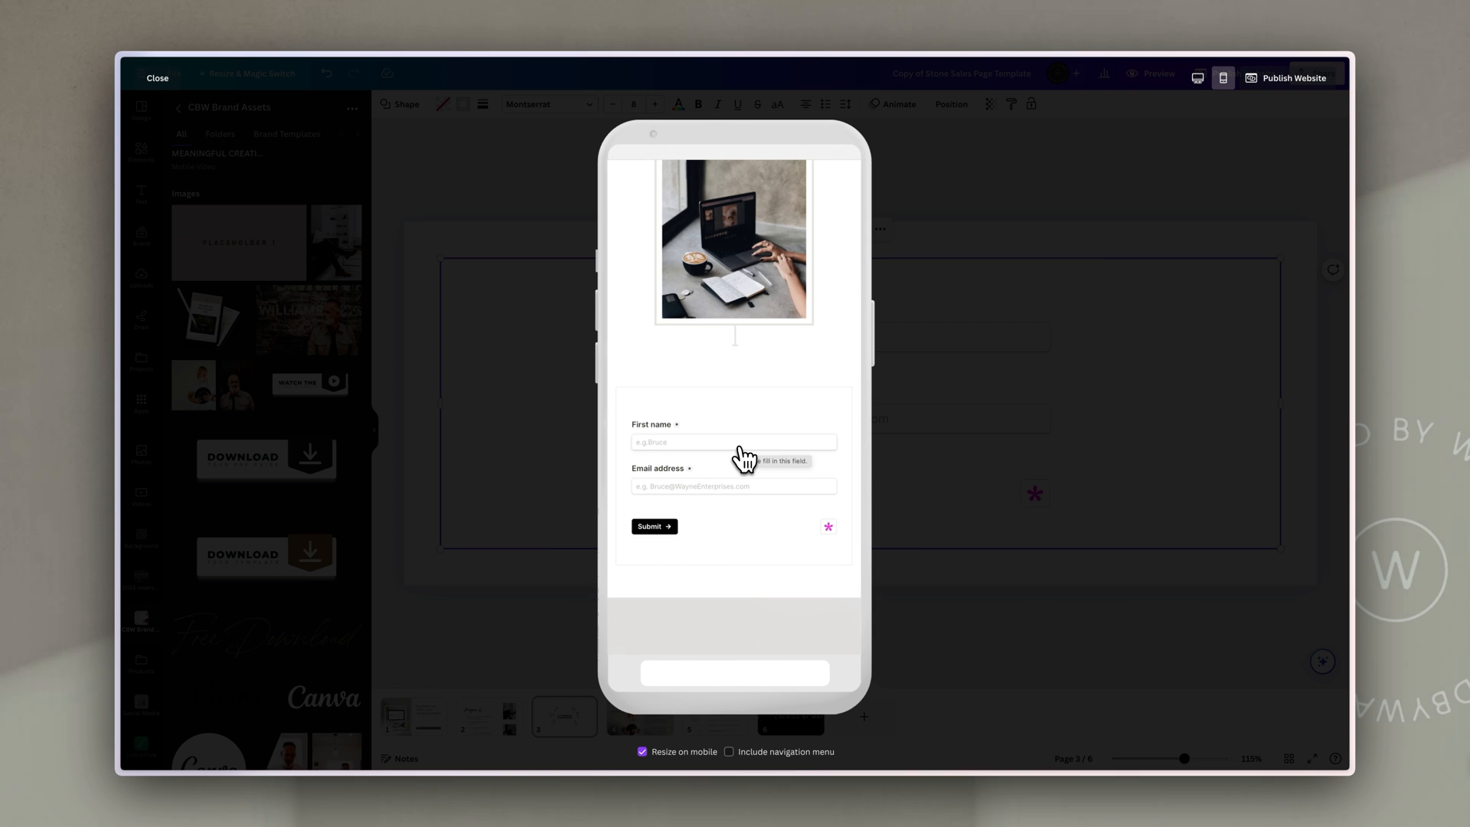
pyautogui.moveTo(743, 542)
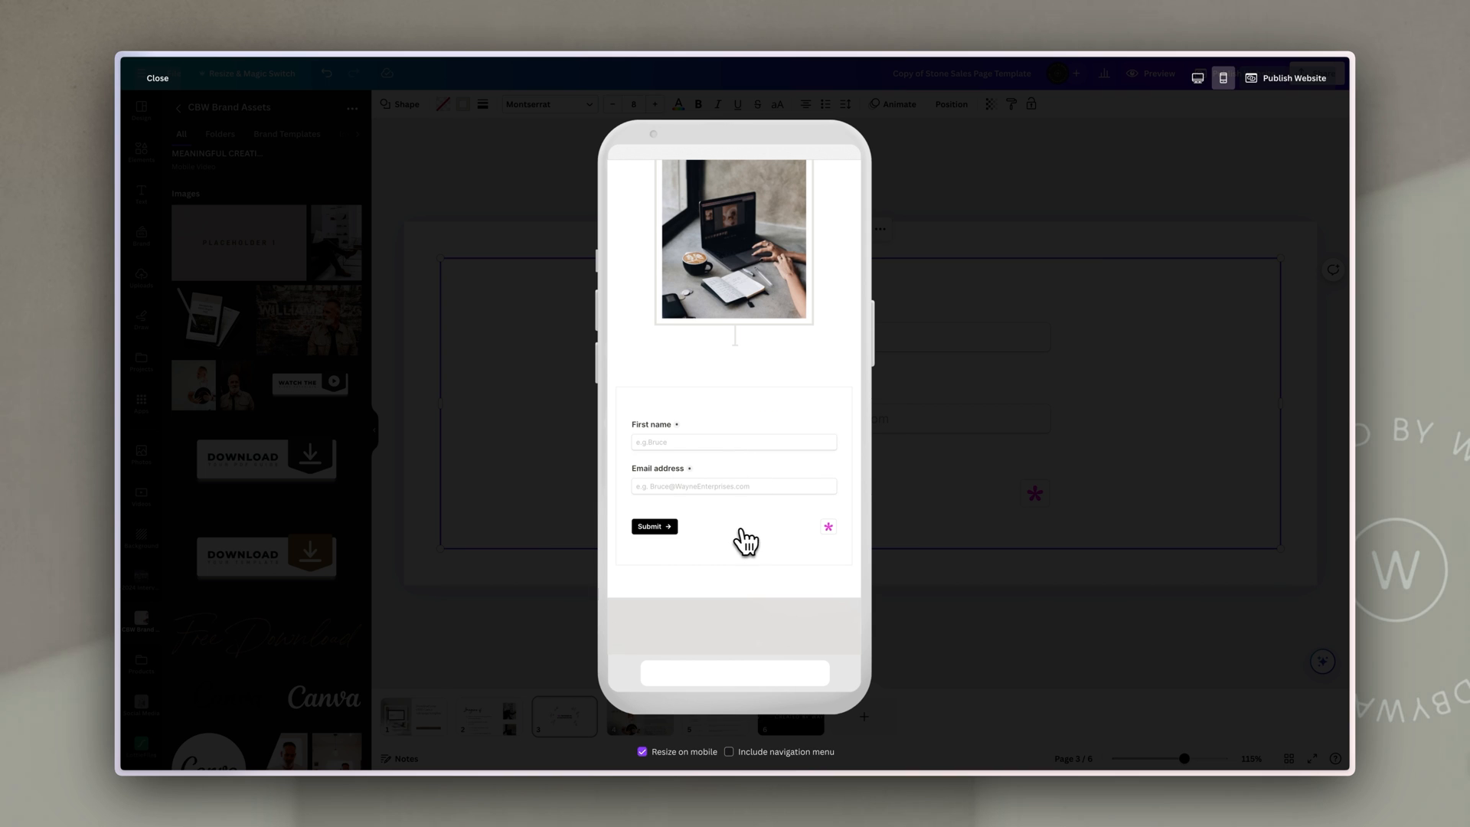
pyautogui.moveTo(146, 131)
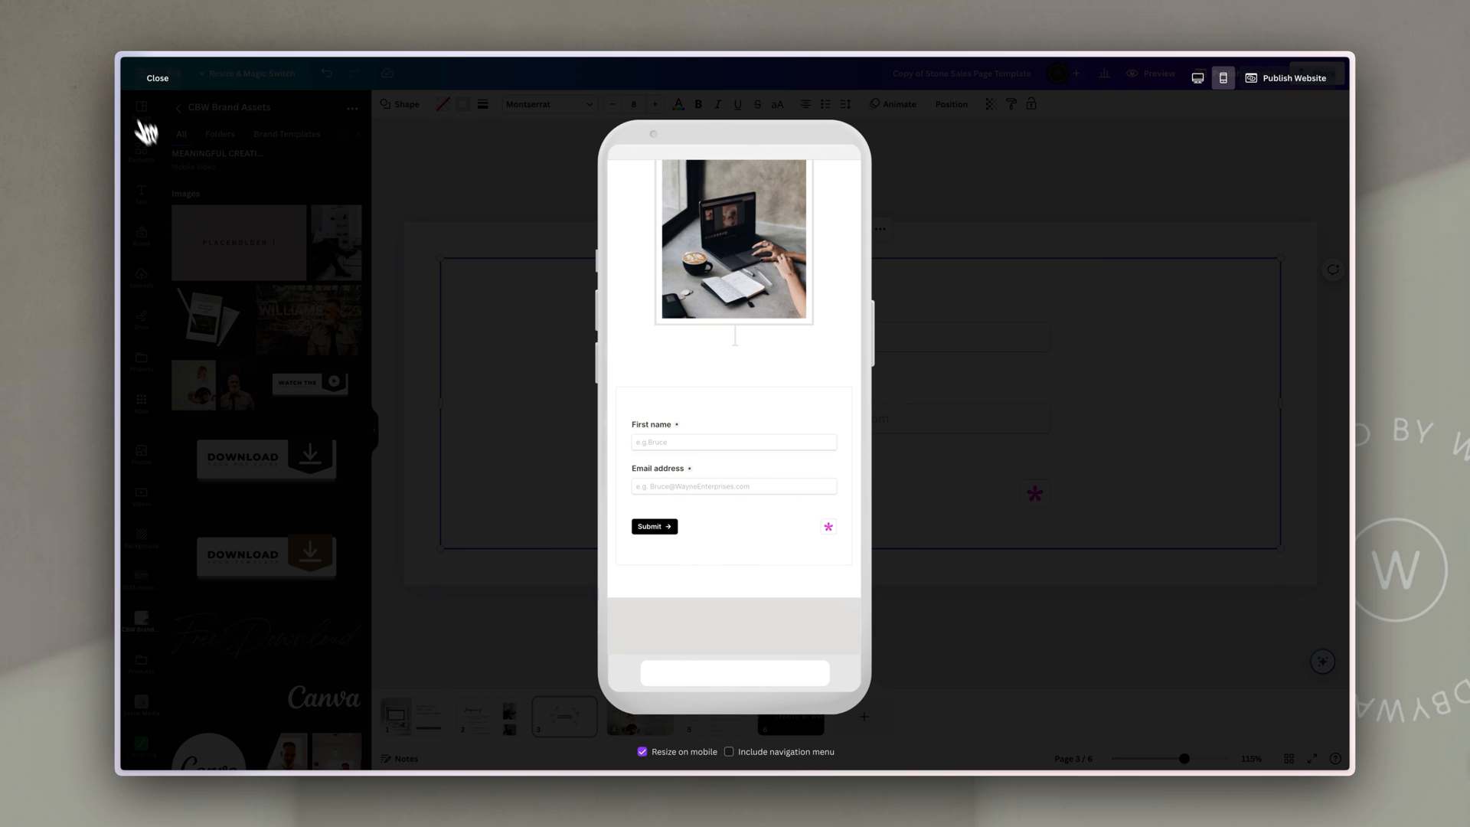
pyautogui.click(157, 77)
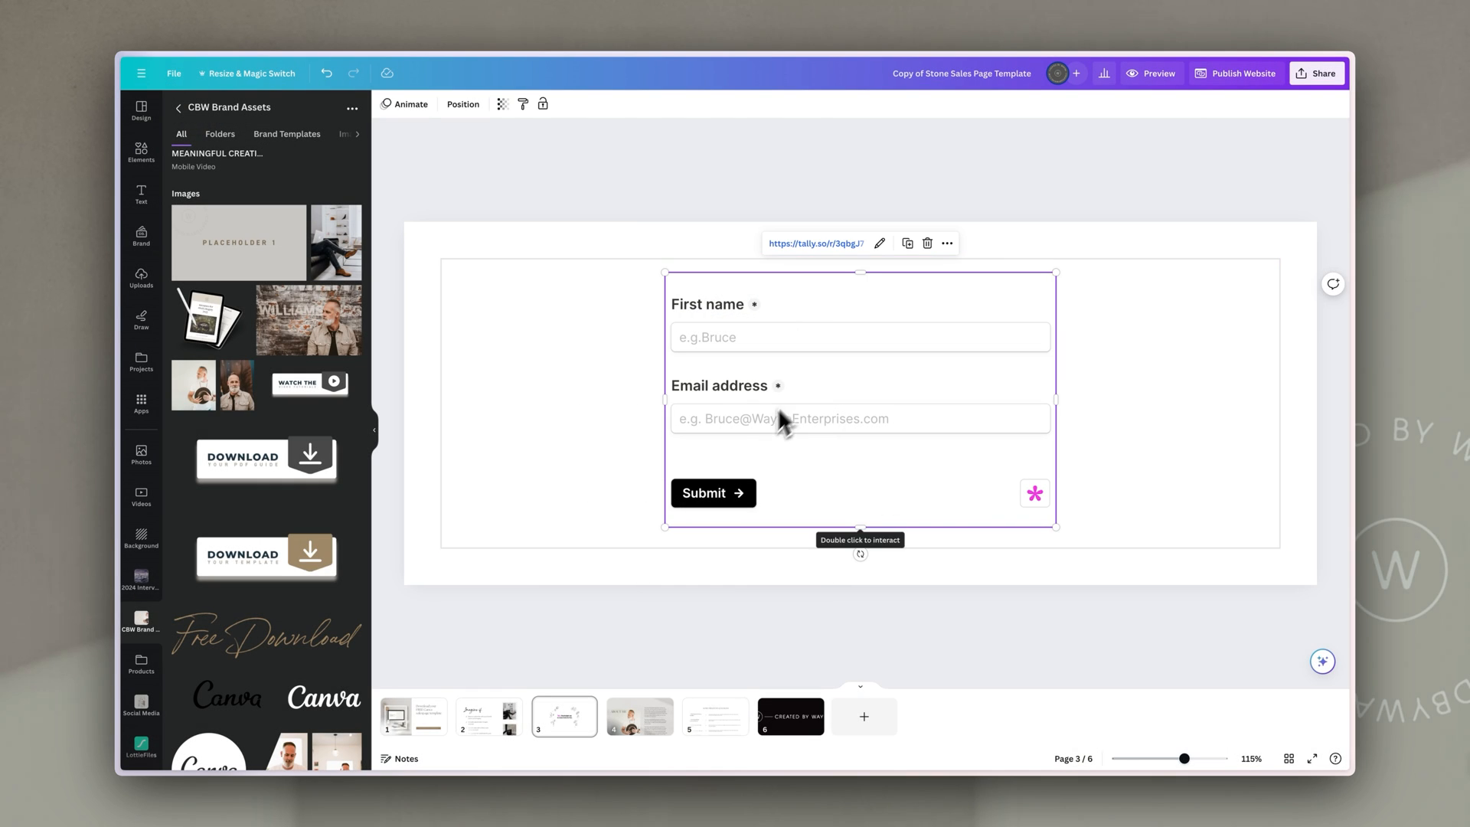
pyautogui.moveTo(725, 511)
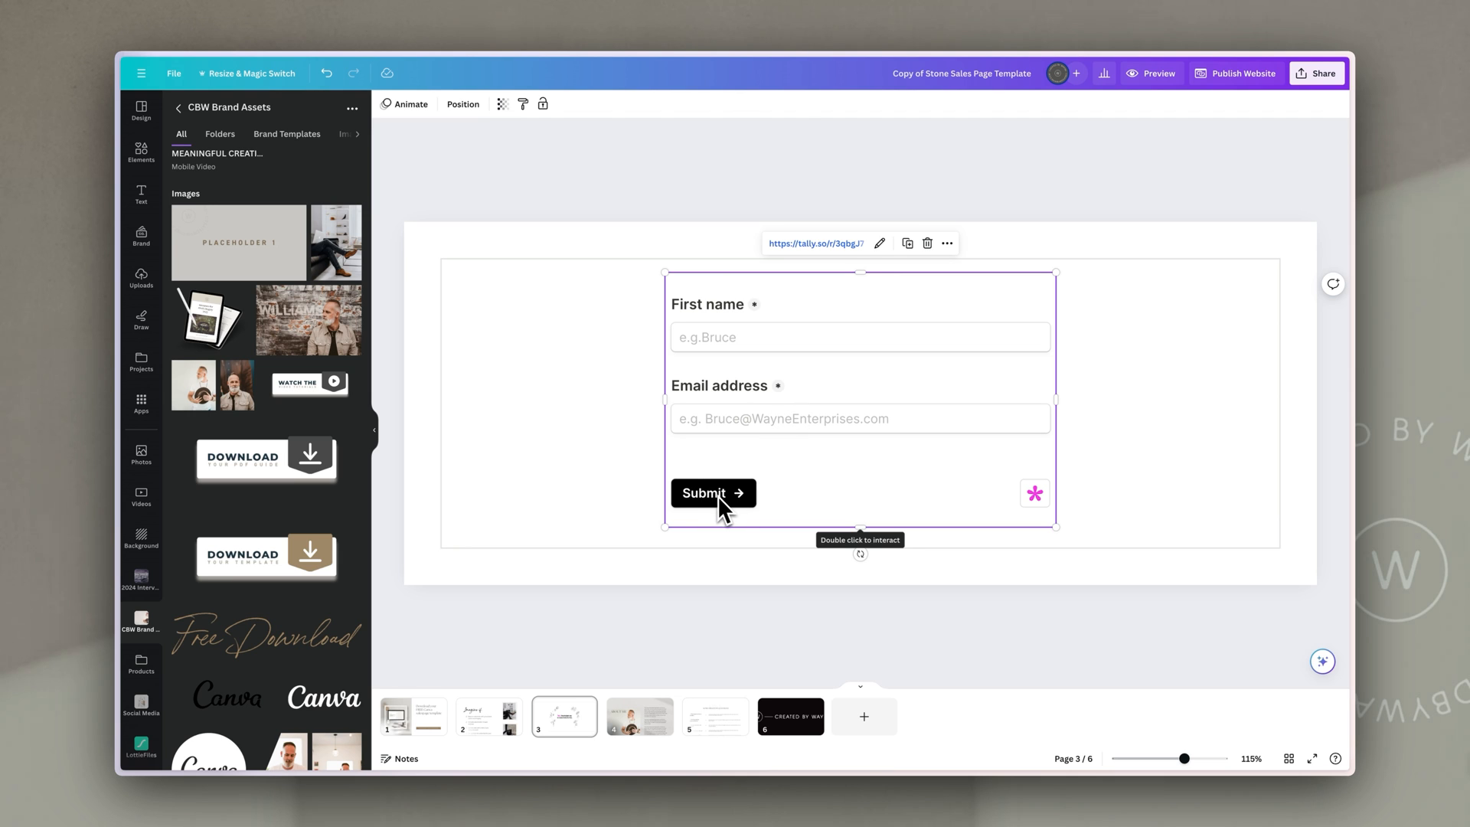
pyautogui.moveTo(826, 539)
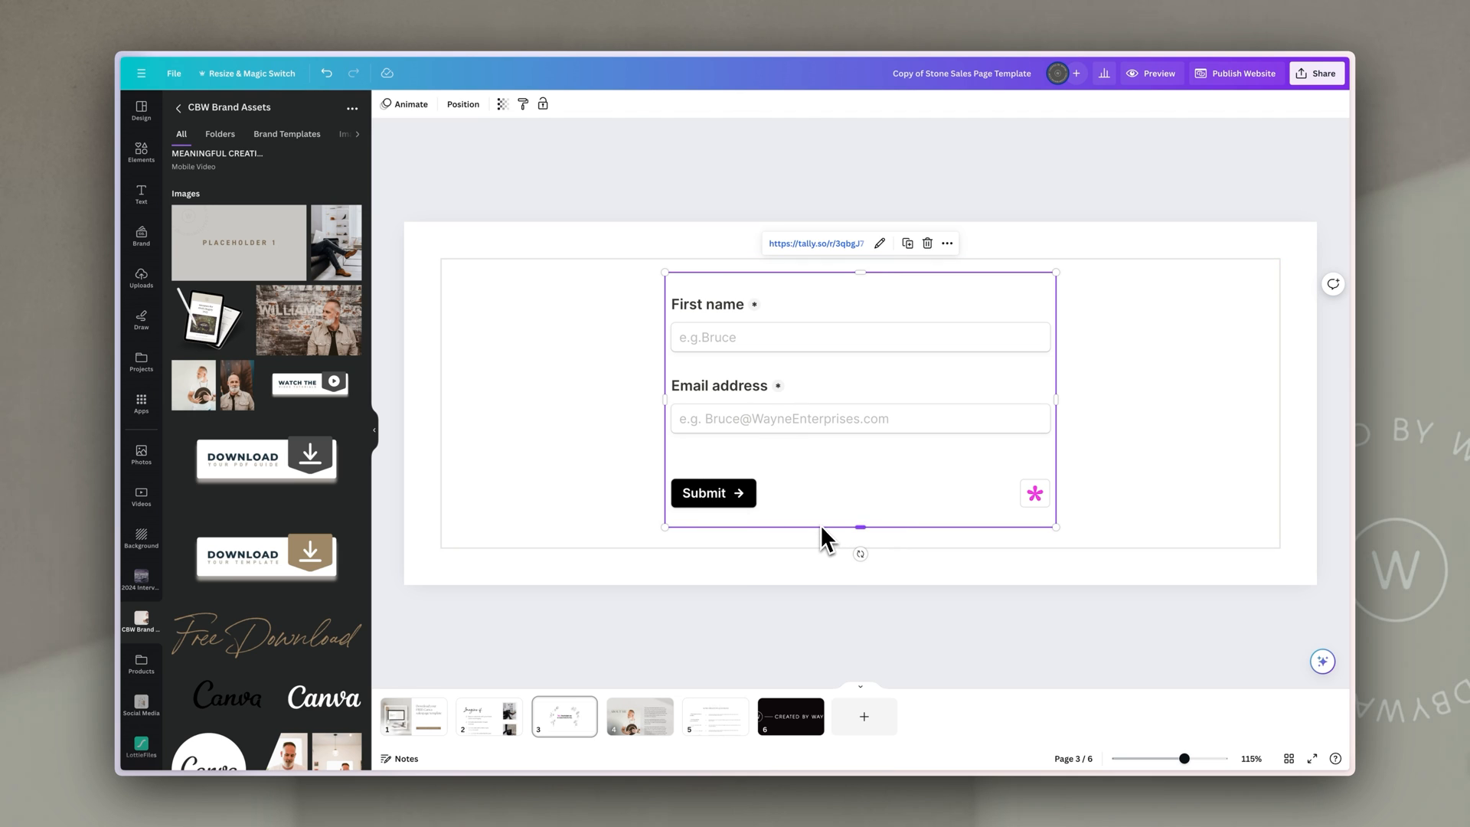
# - Return to the Tally form and relabel the submit button 'DOWNLOAD NOW'
pyautogui.click(814, 243)
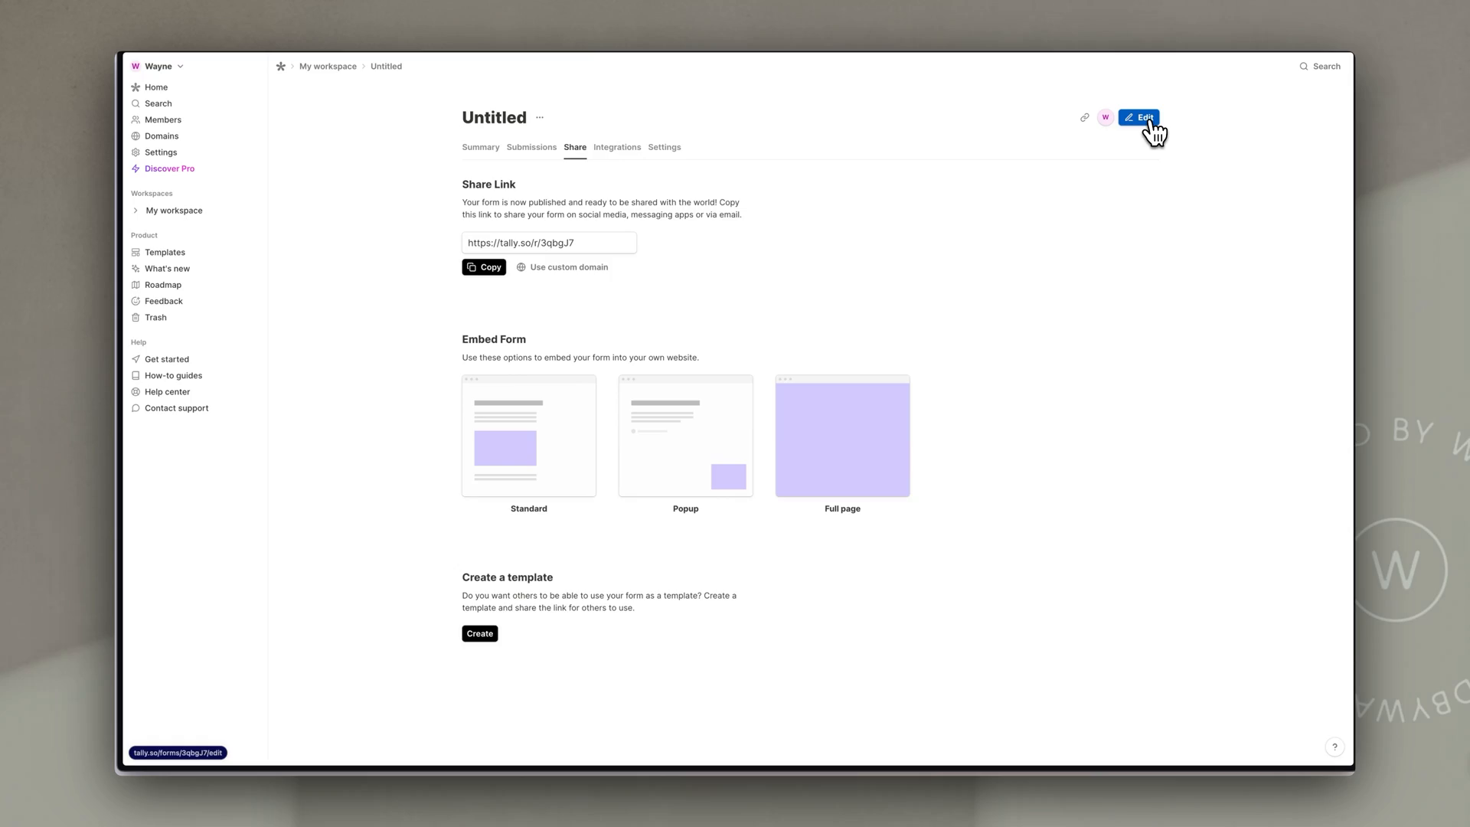
pyautogui.click(1138, 117)
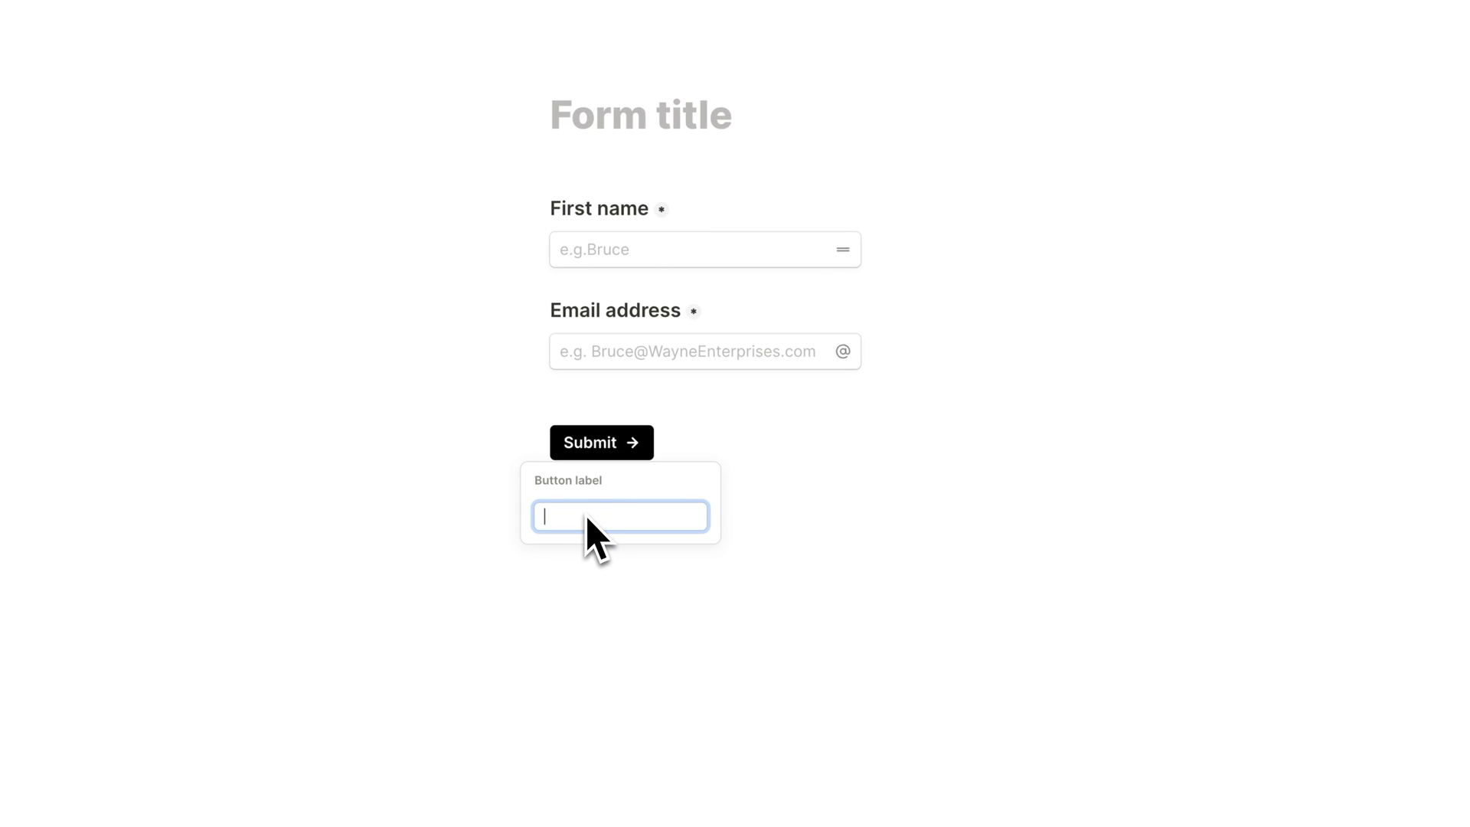
pyautogui.write('DOWNLOAD N')
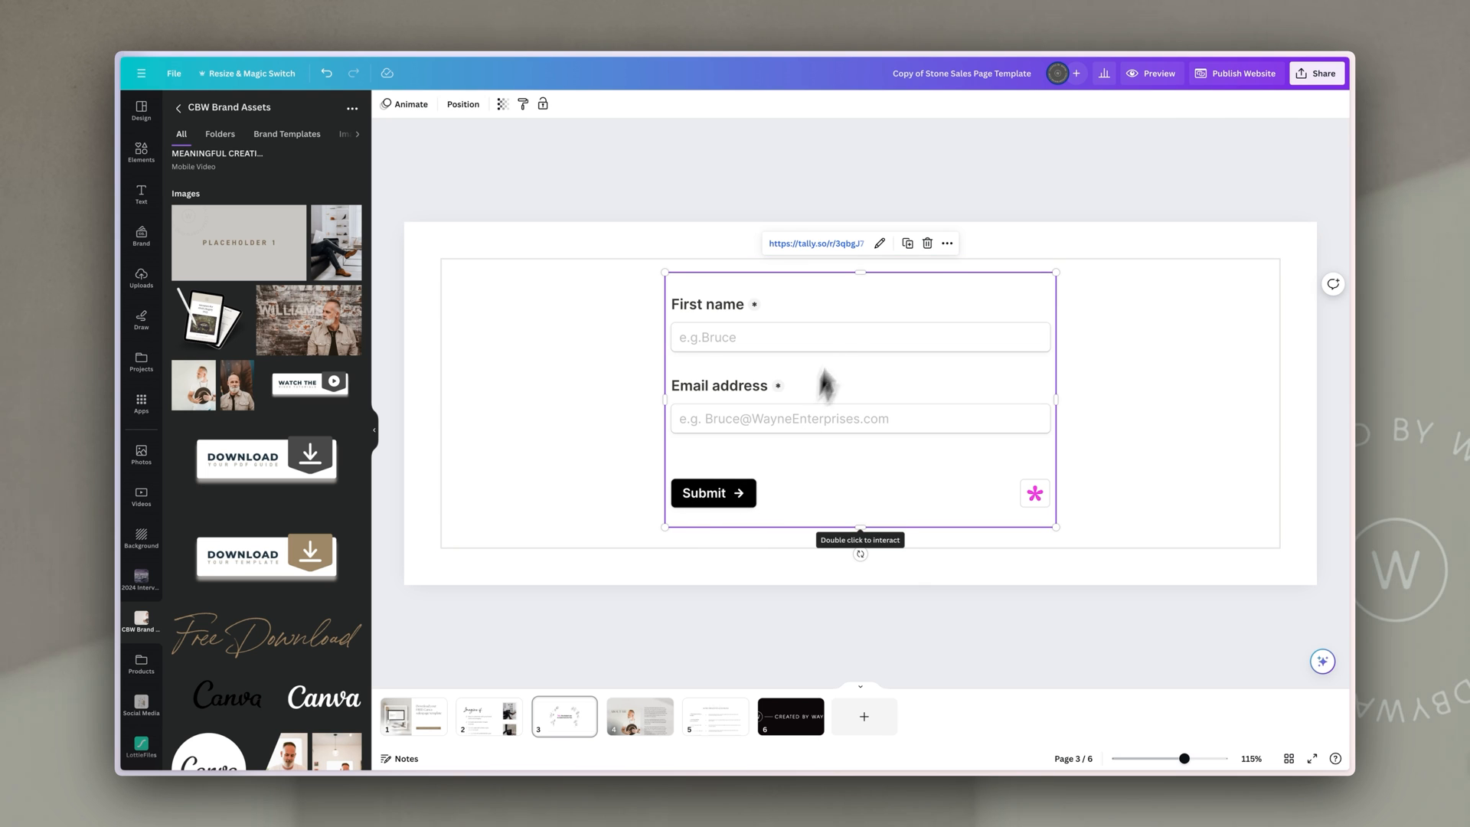
pyautogui.click(1102, 258)
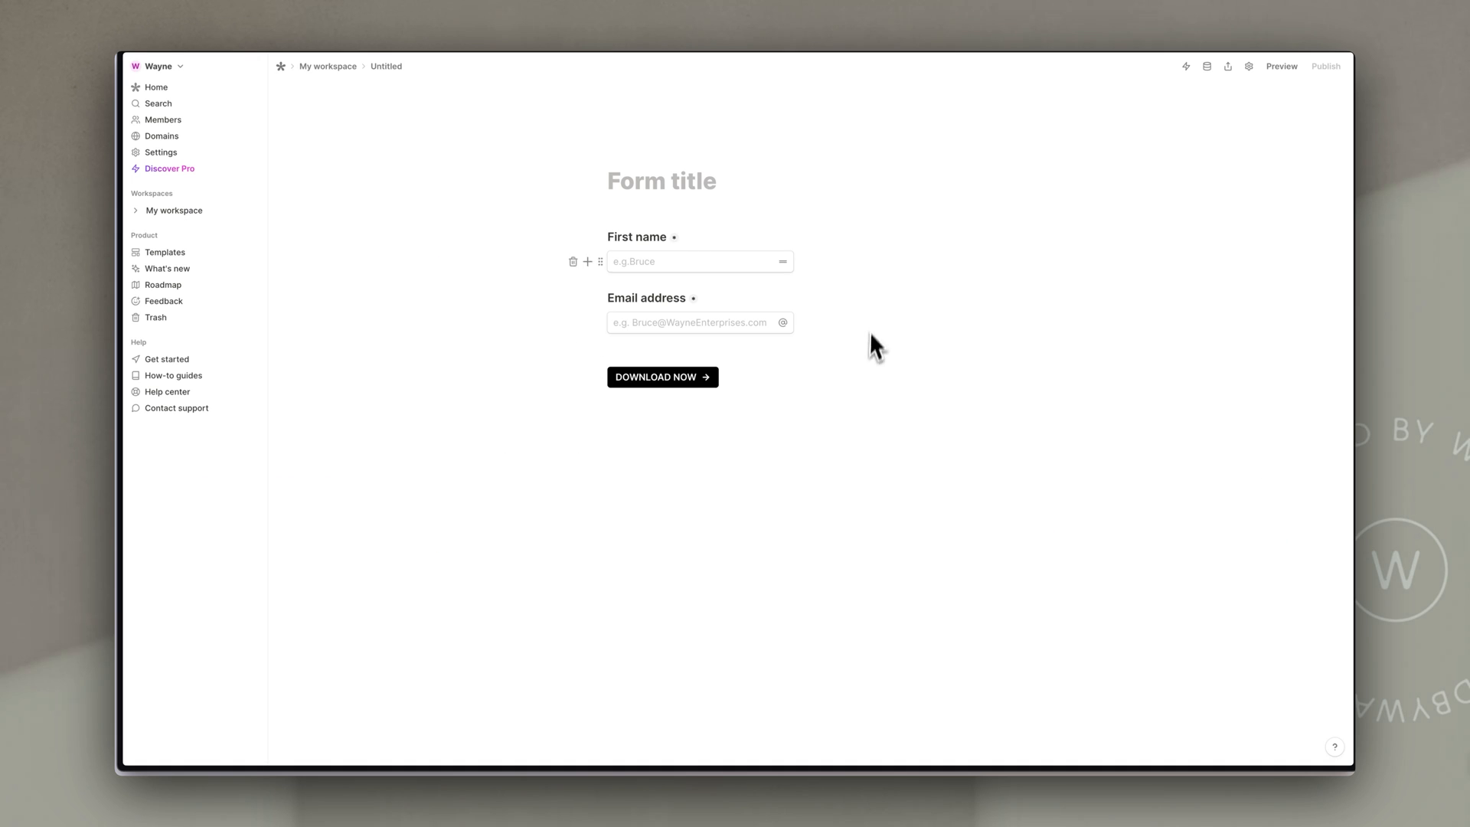
pyautogui.moveTo(689, 185)
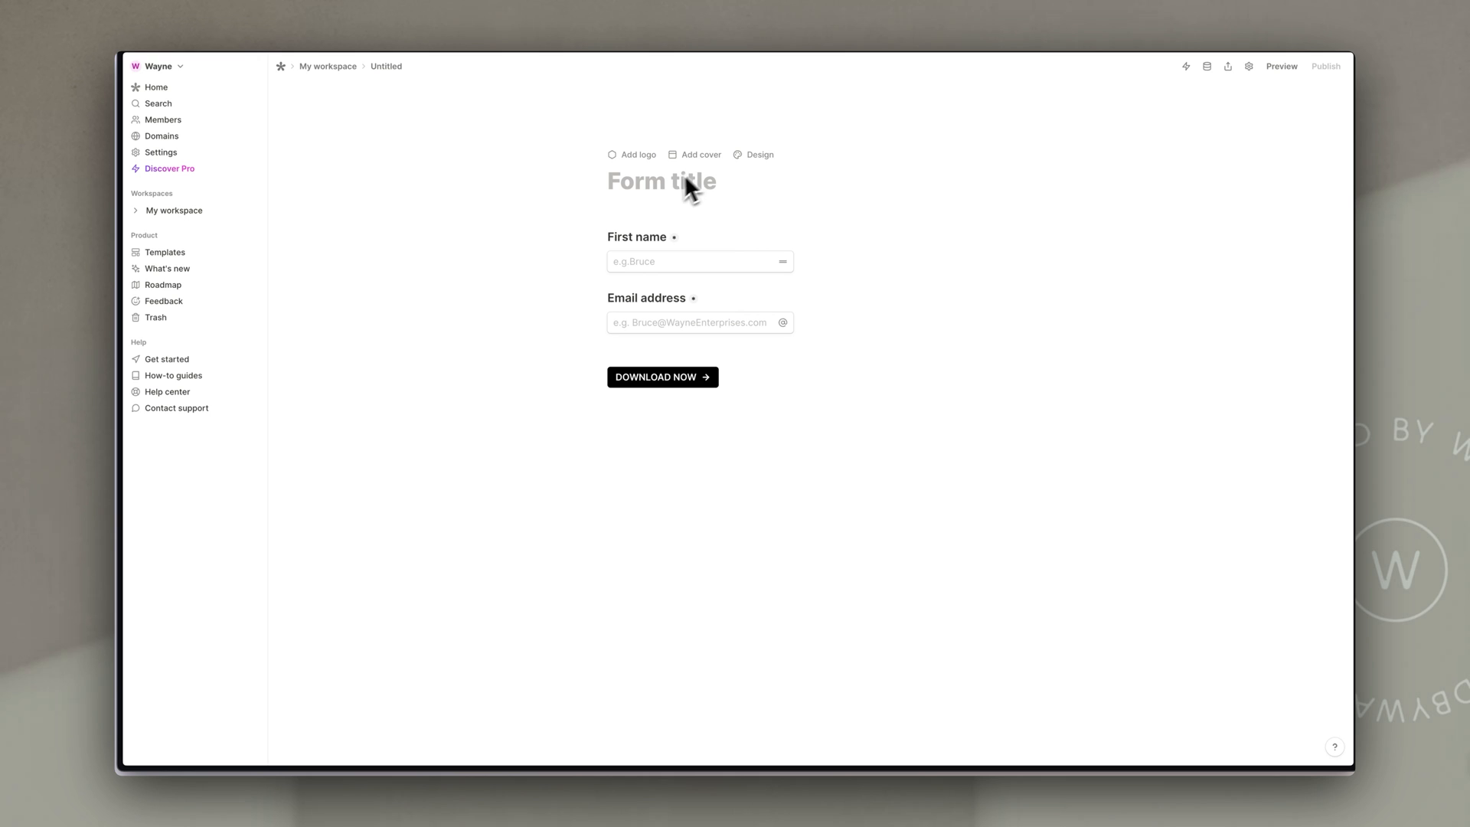
pyautogui.moveTo(710, 189)
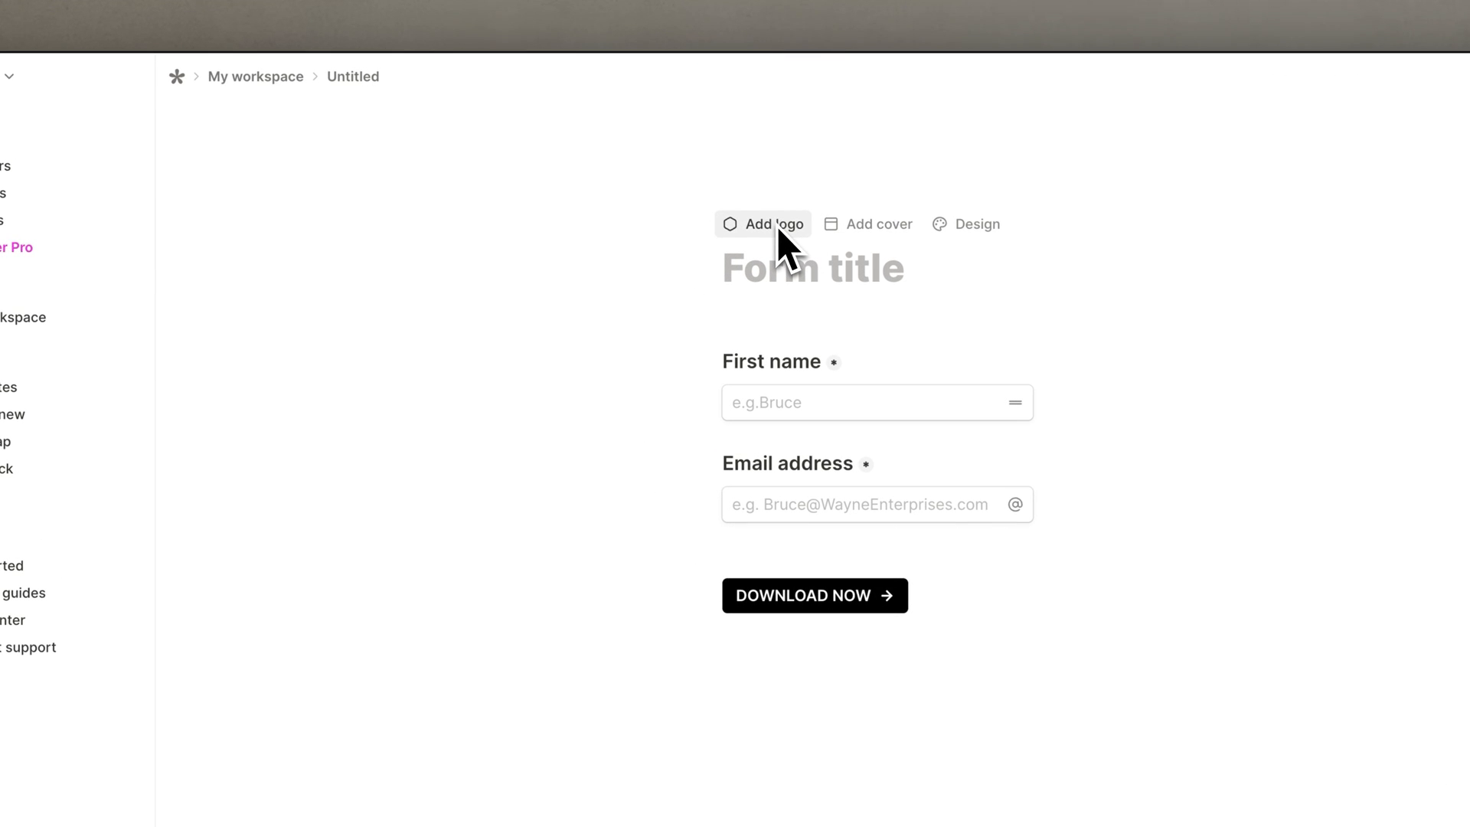
pyautogui.moveTo(721, 130)
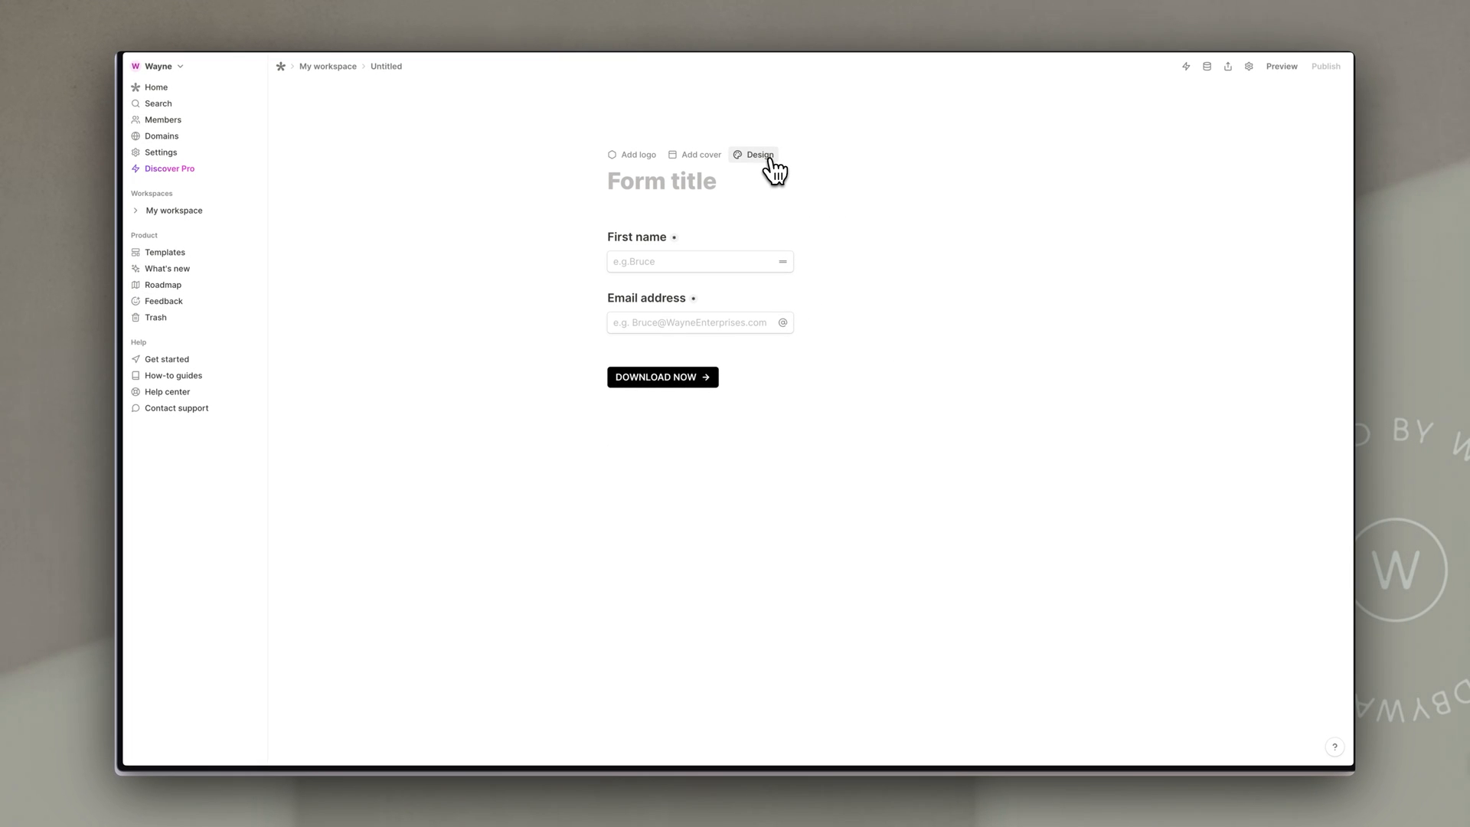
pyautogui.moveTo(768, 166)
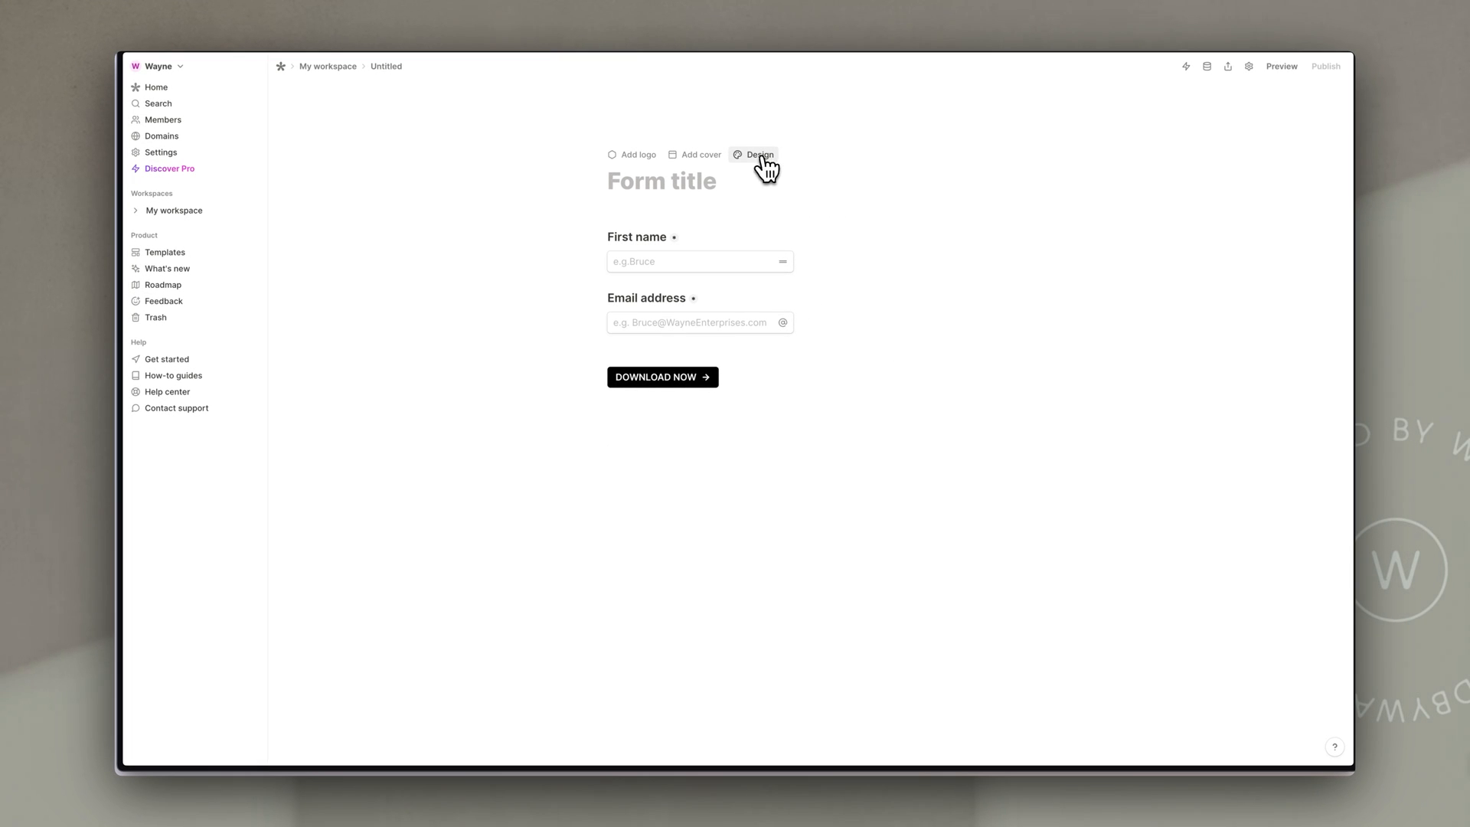
# - In the Design panel, try Poppins, then set the form font to Lora
pyautogui.click(759, 155)
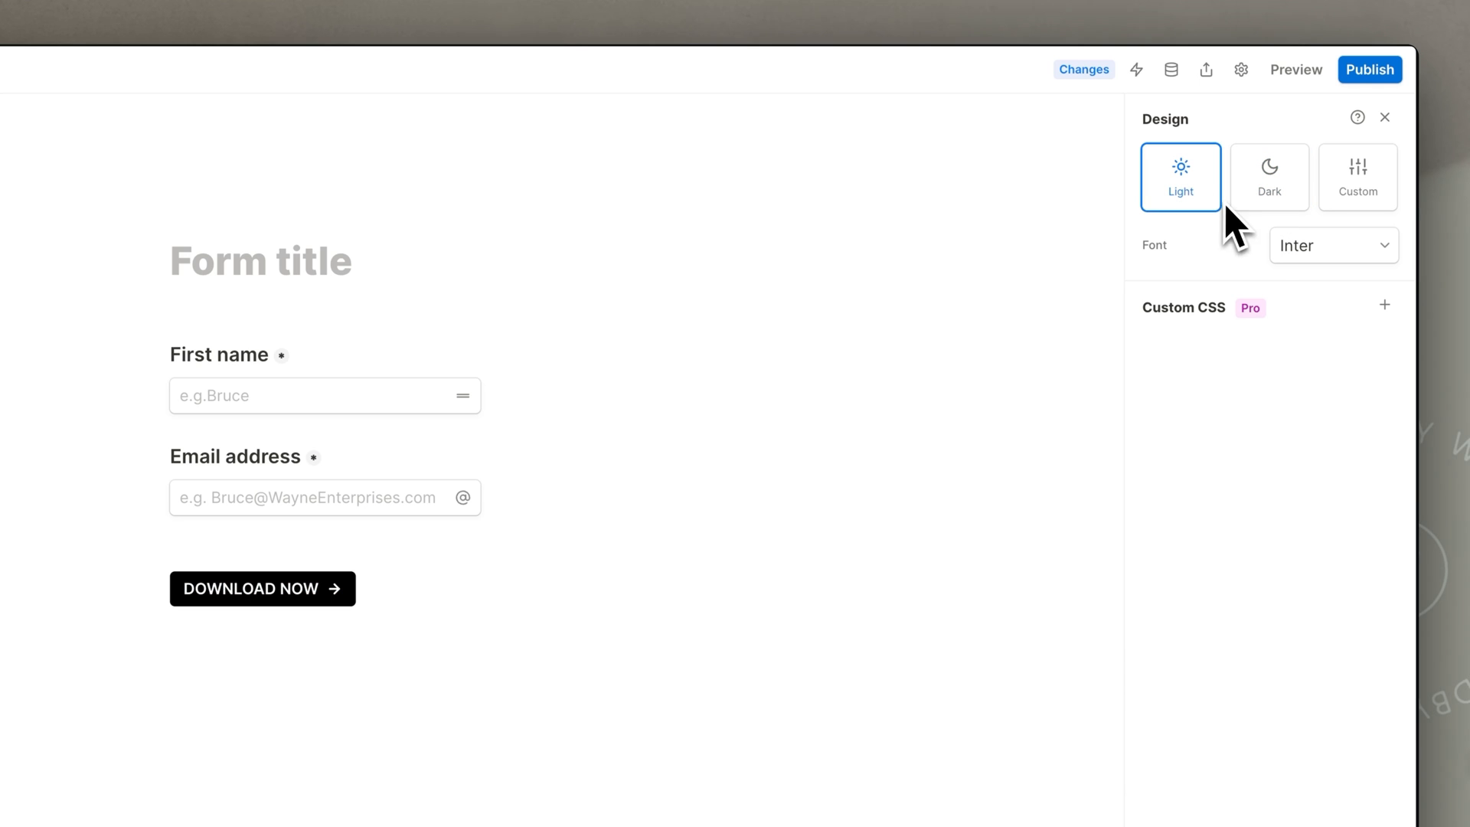
pyautogui.click(1331, 244)
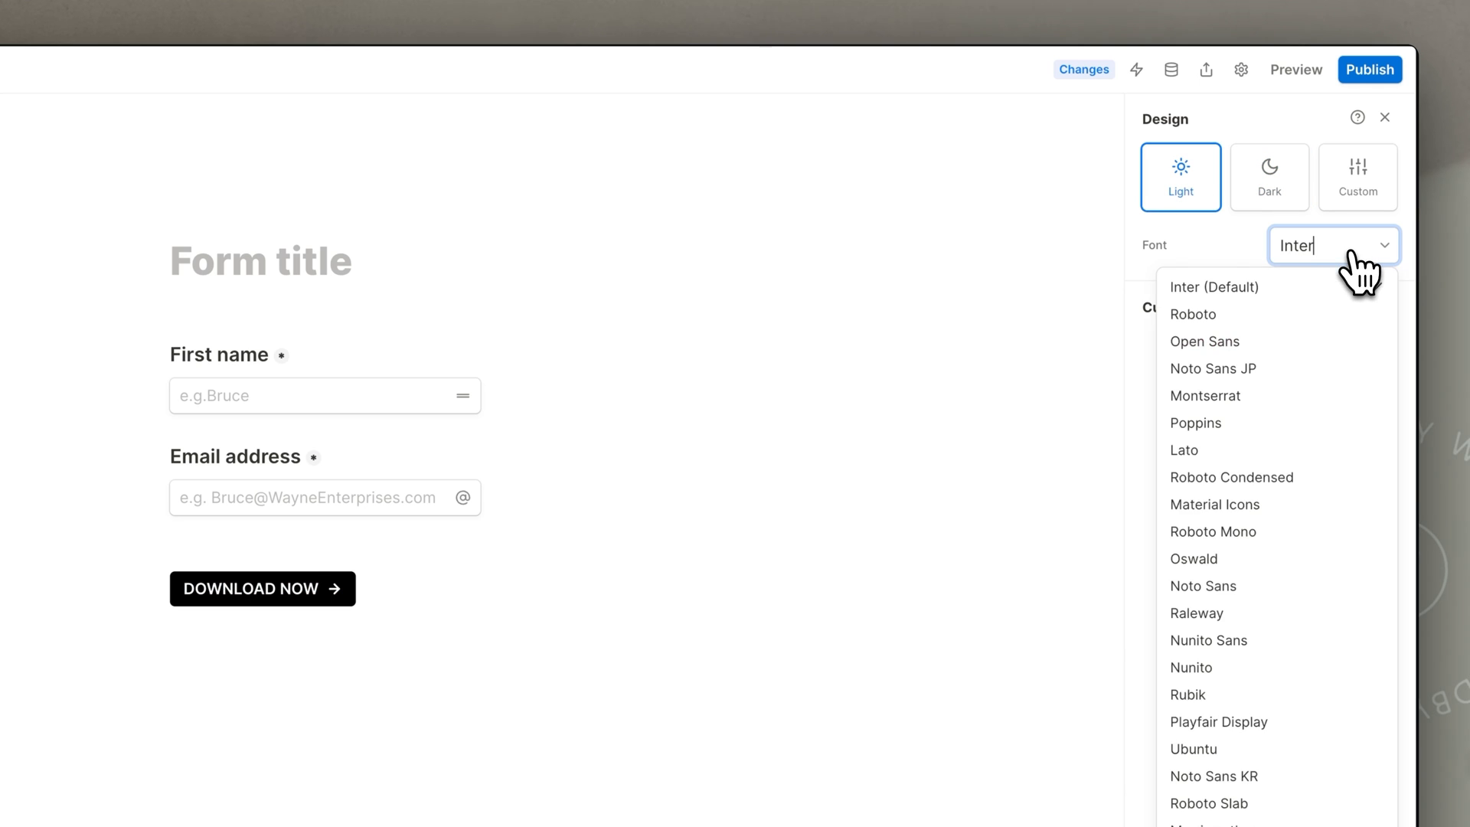
pyautogui.scroll(-3)
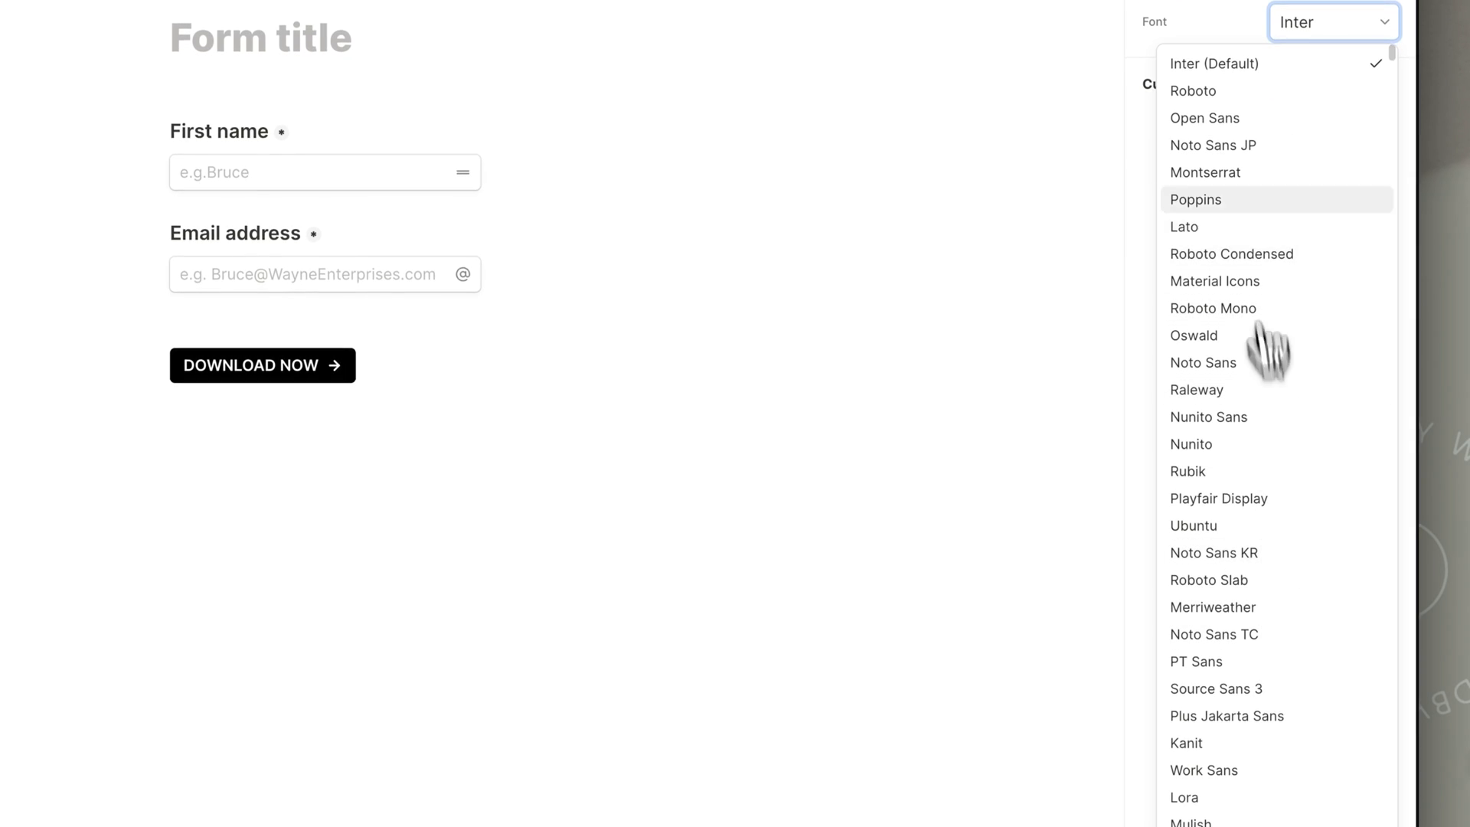
pyautogui.click(1195, 200)
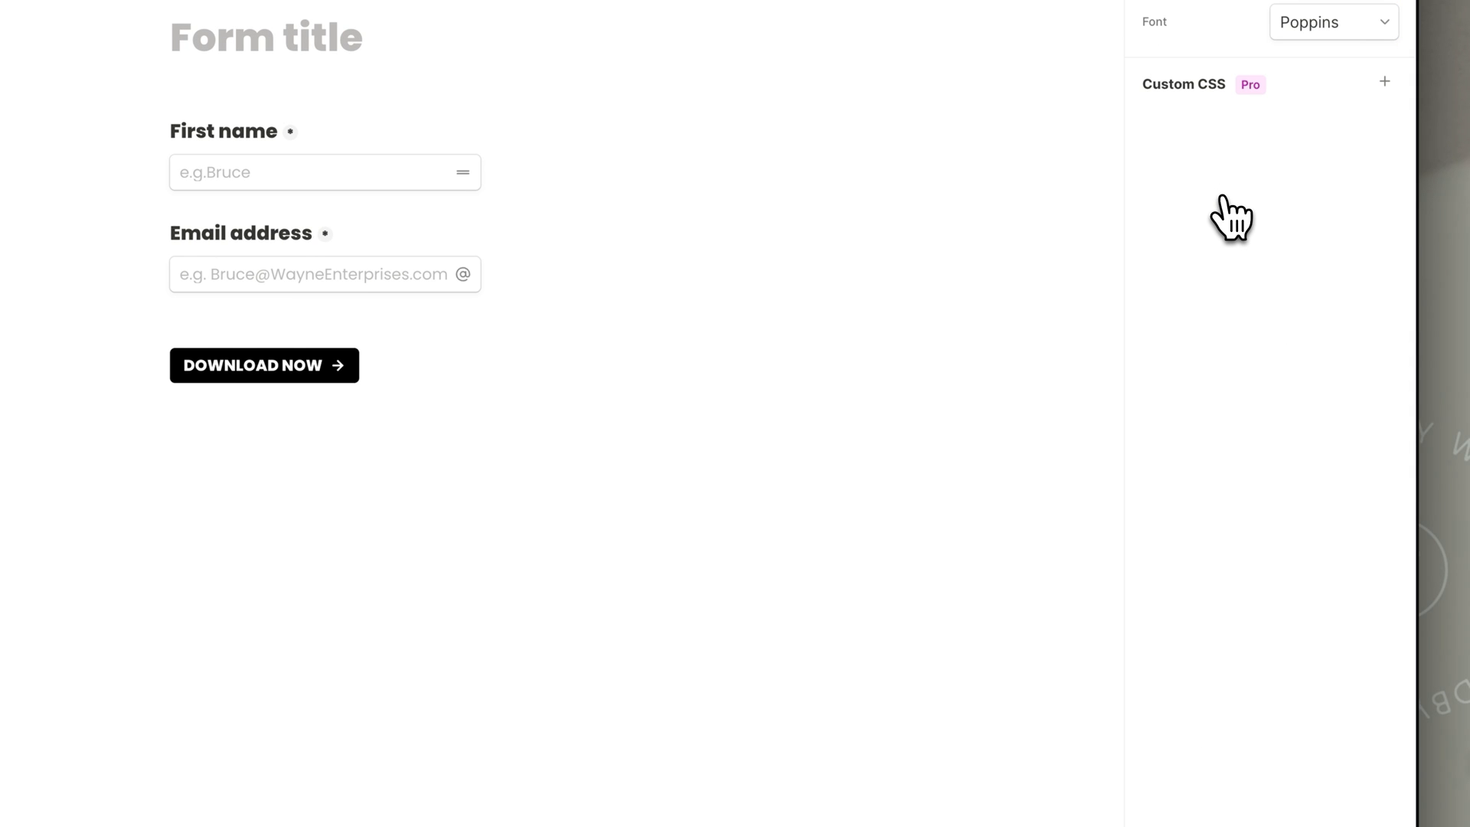
pyautogui.click(1331, 22)
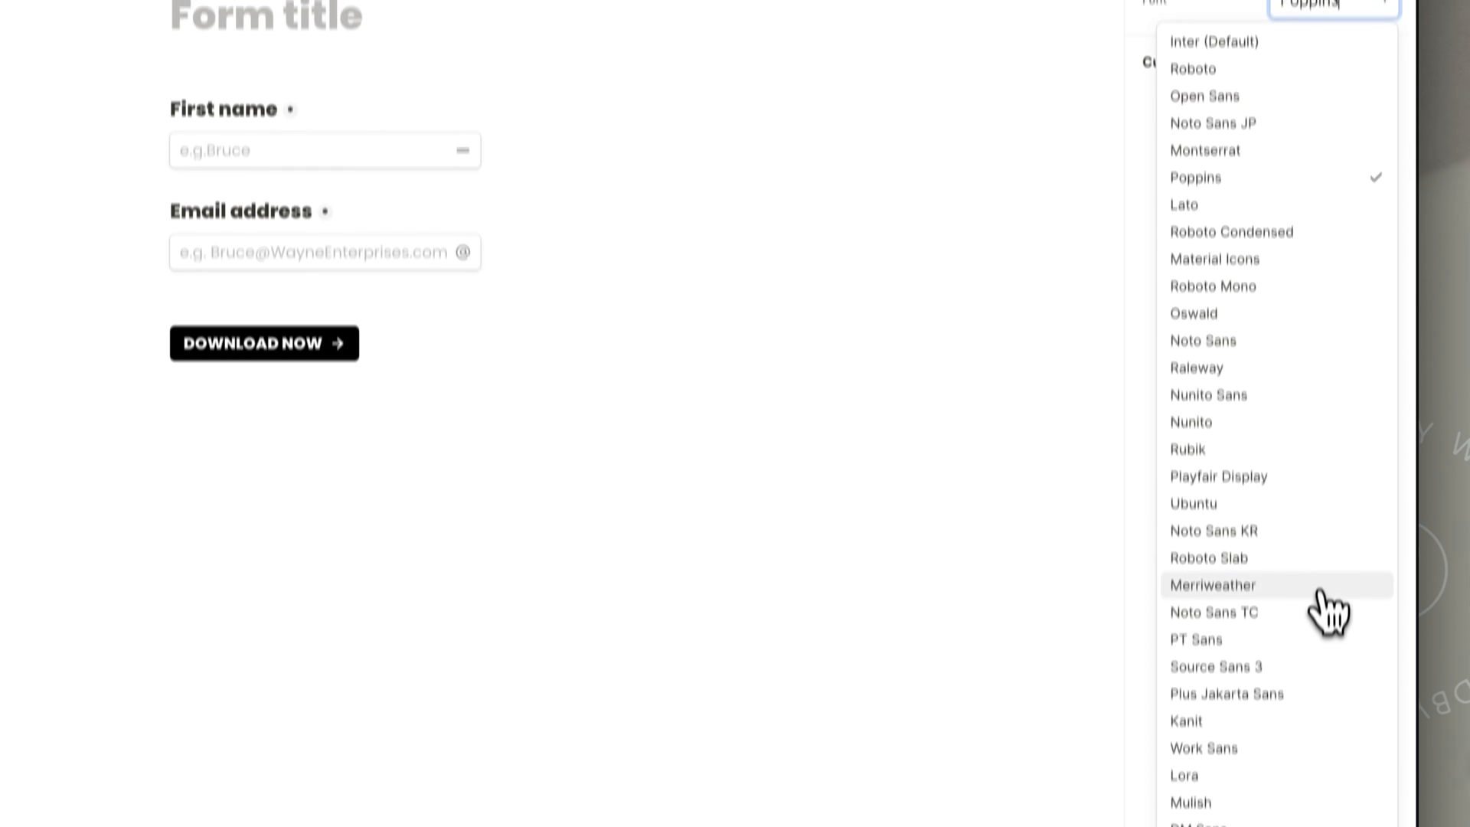
pyautogui.click(1182, 774)
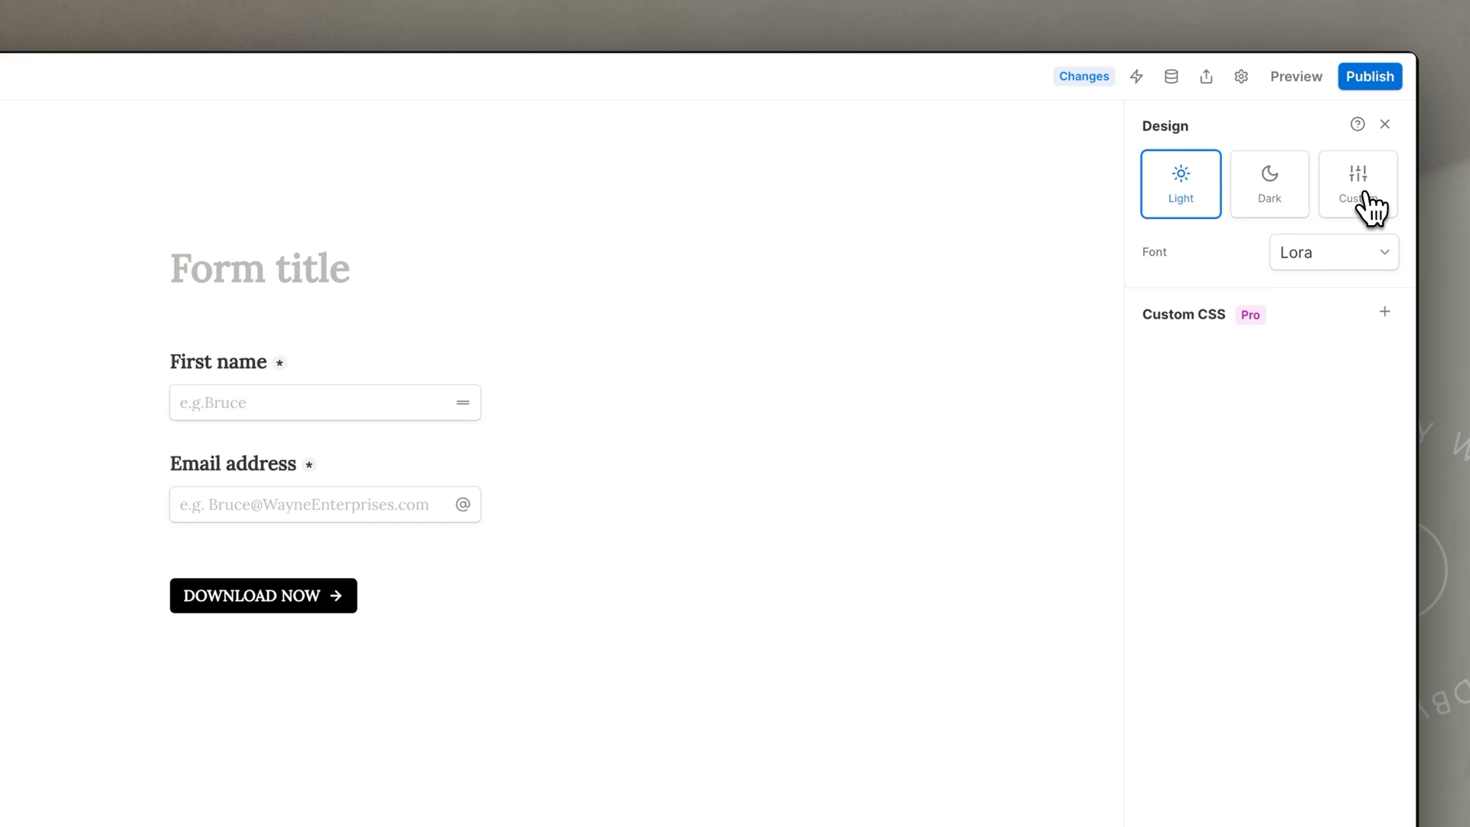
# - Use a custom theme: #484848 text, tan #c4b483 button, magenta #ba1478 accent
pyautogui.click(1357, 184)
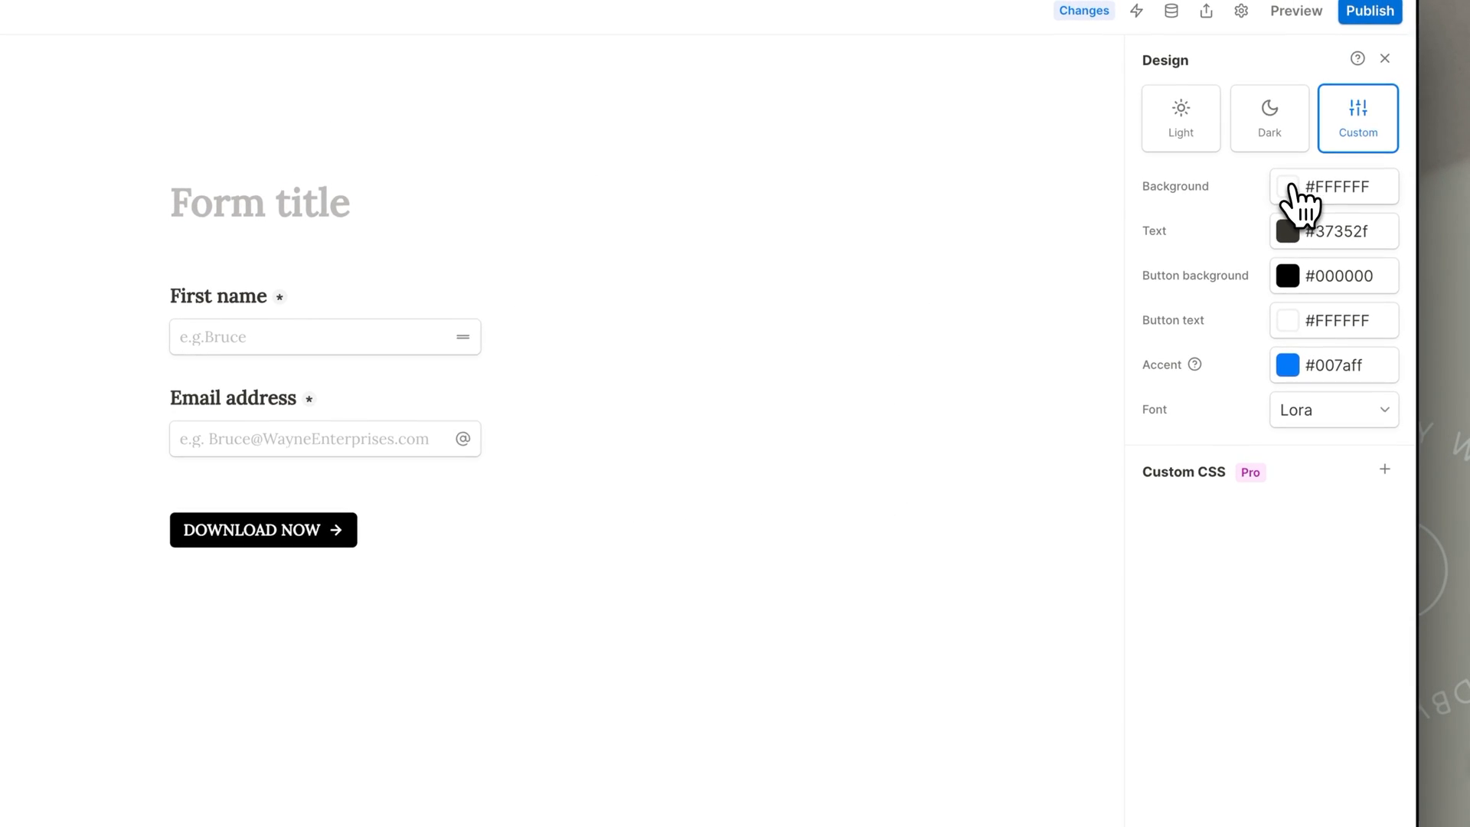
pyautogui.click(1286, 185)
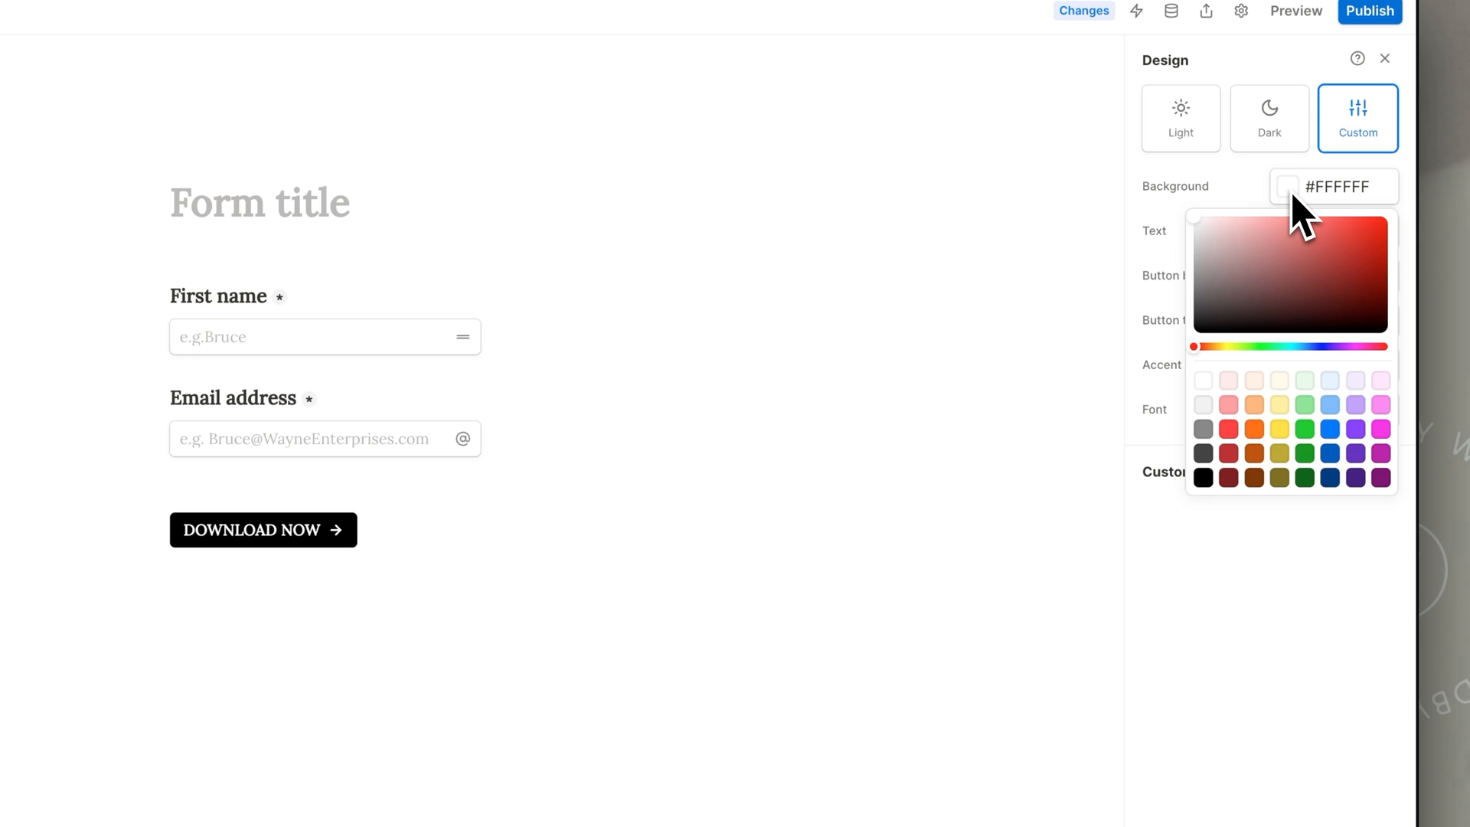
pyautogui.click(1329, 264)
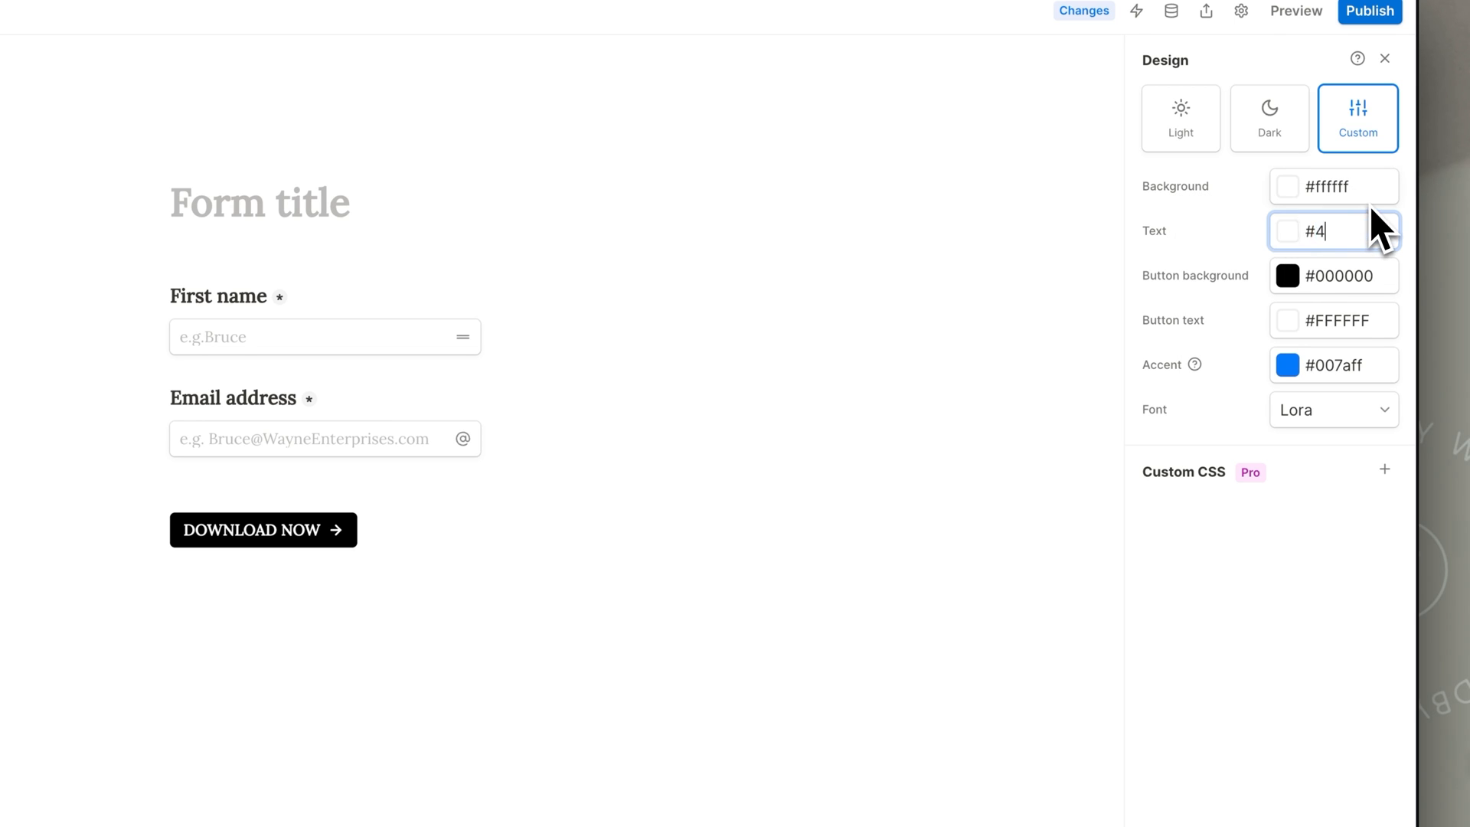
pyautogui.write('84848')
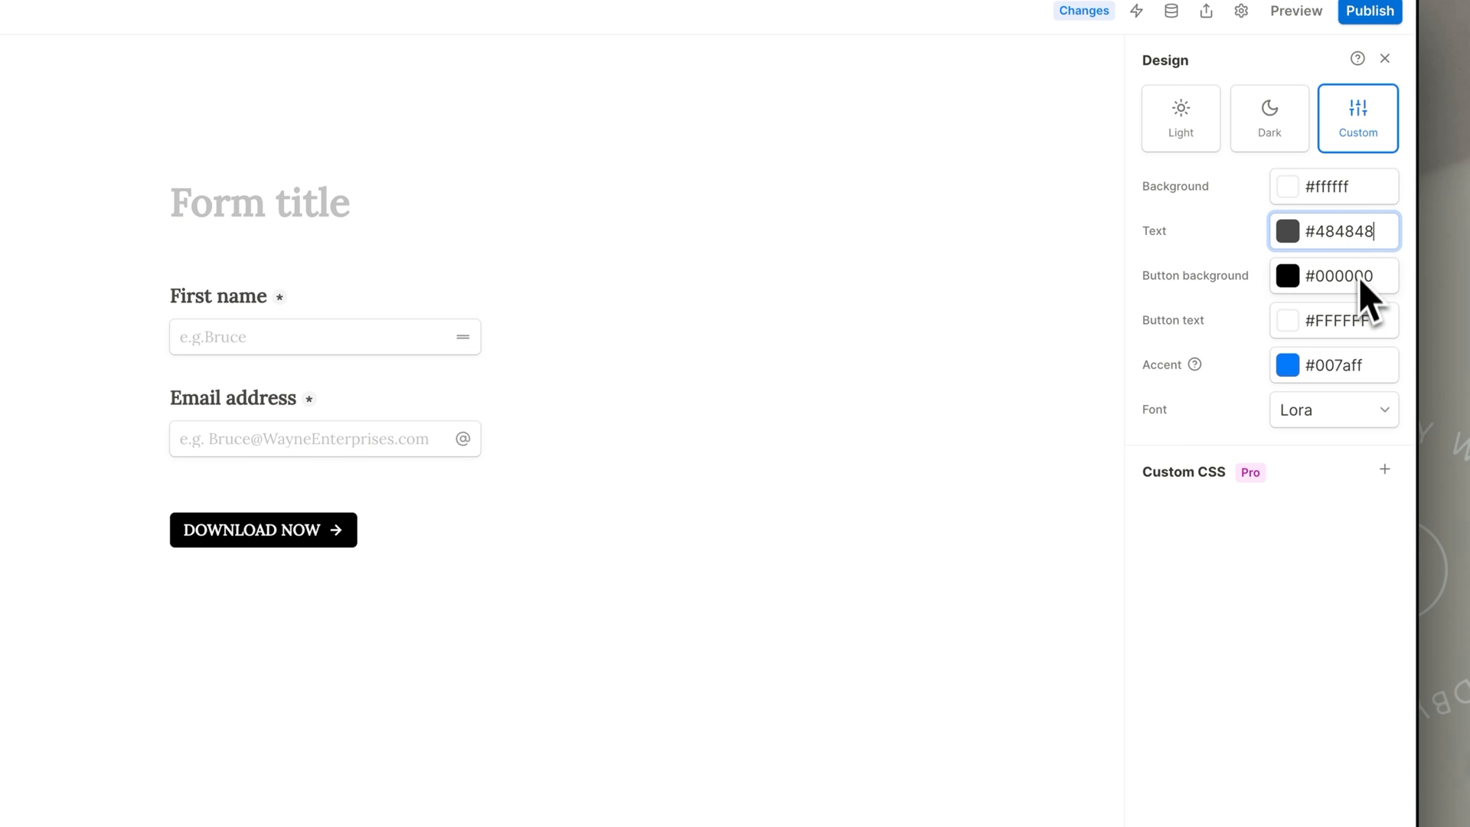
pyautogui.click(1286, 275)
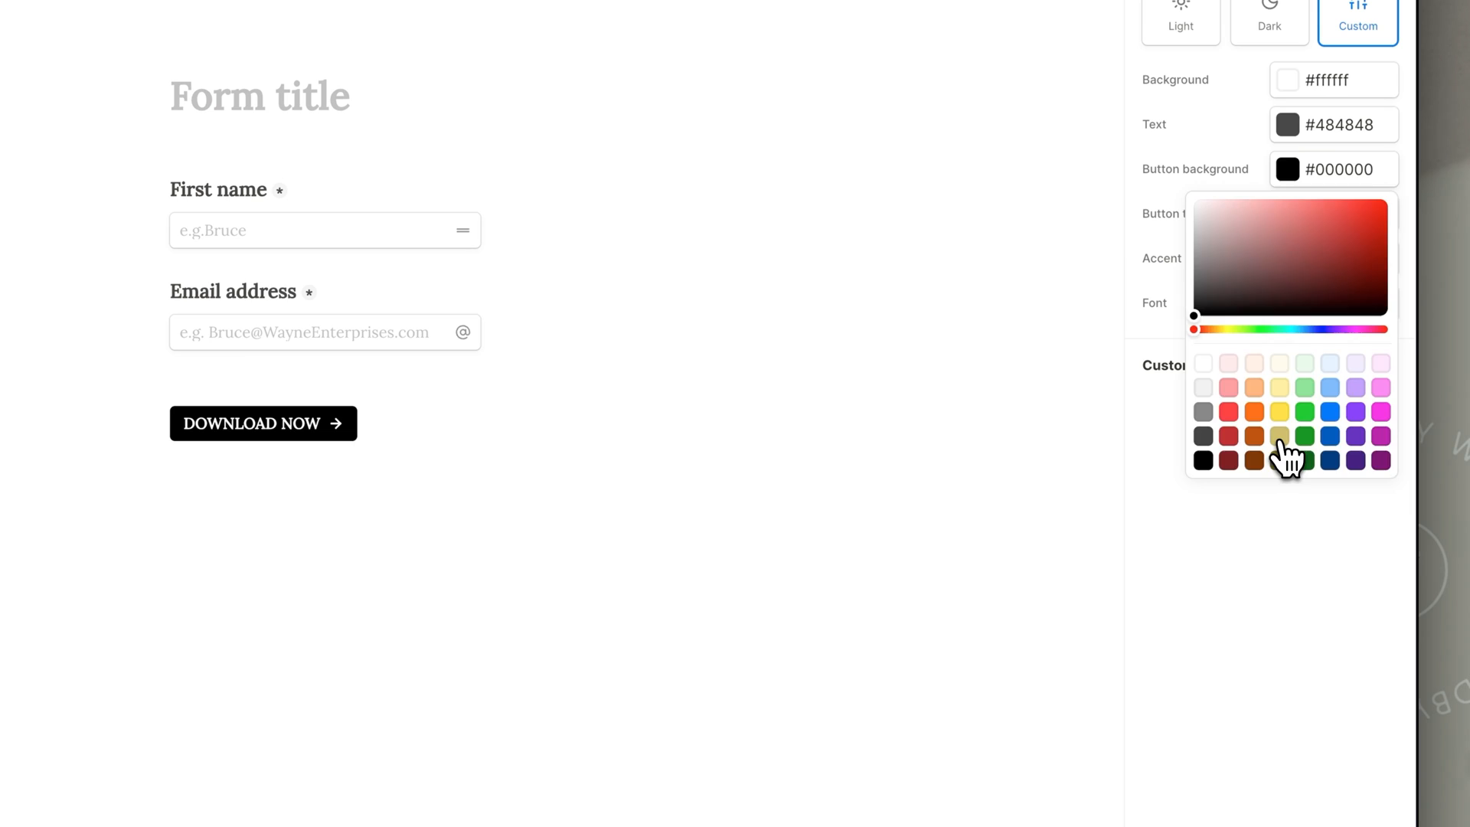
pyautogui.click(1279, 435)
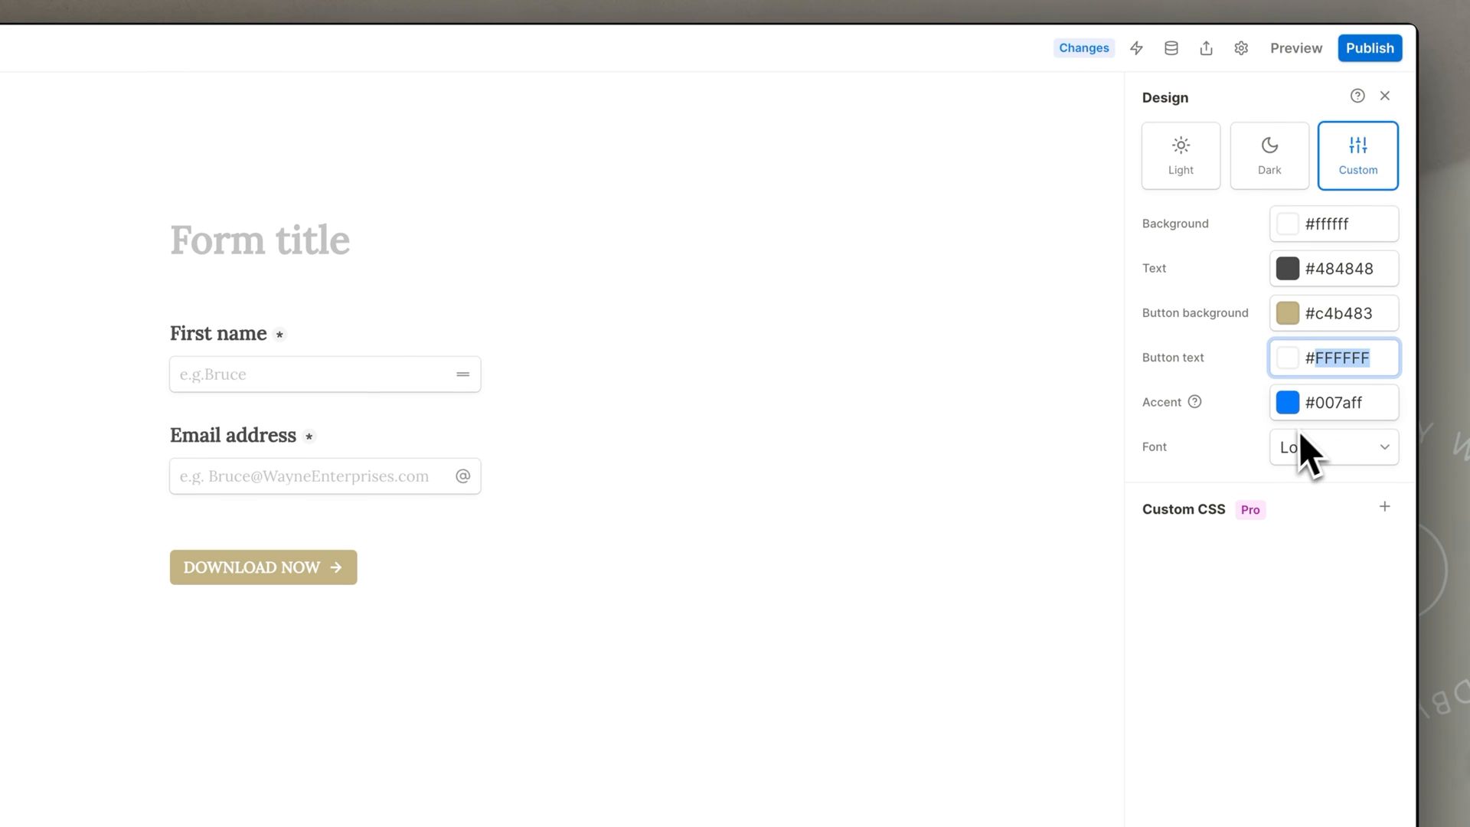
pyautogui.moveTo(1292, 433)
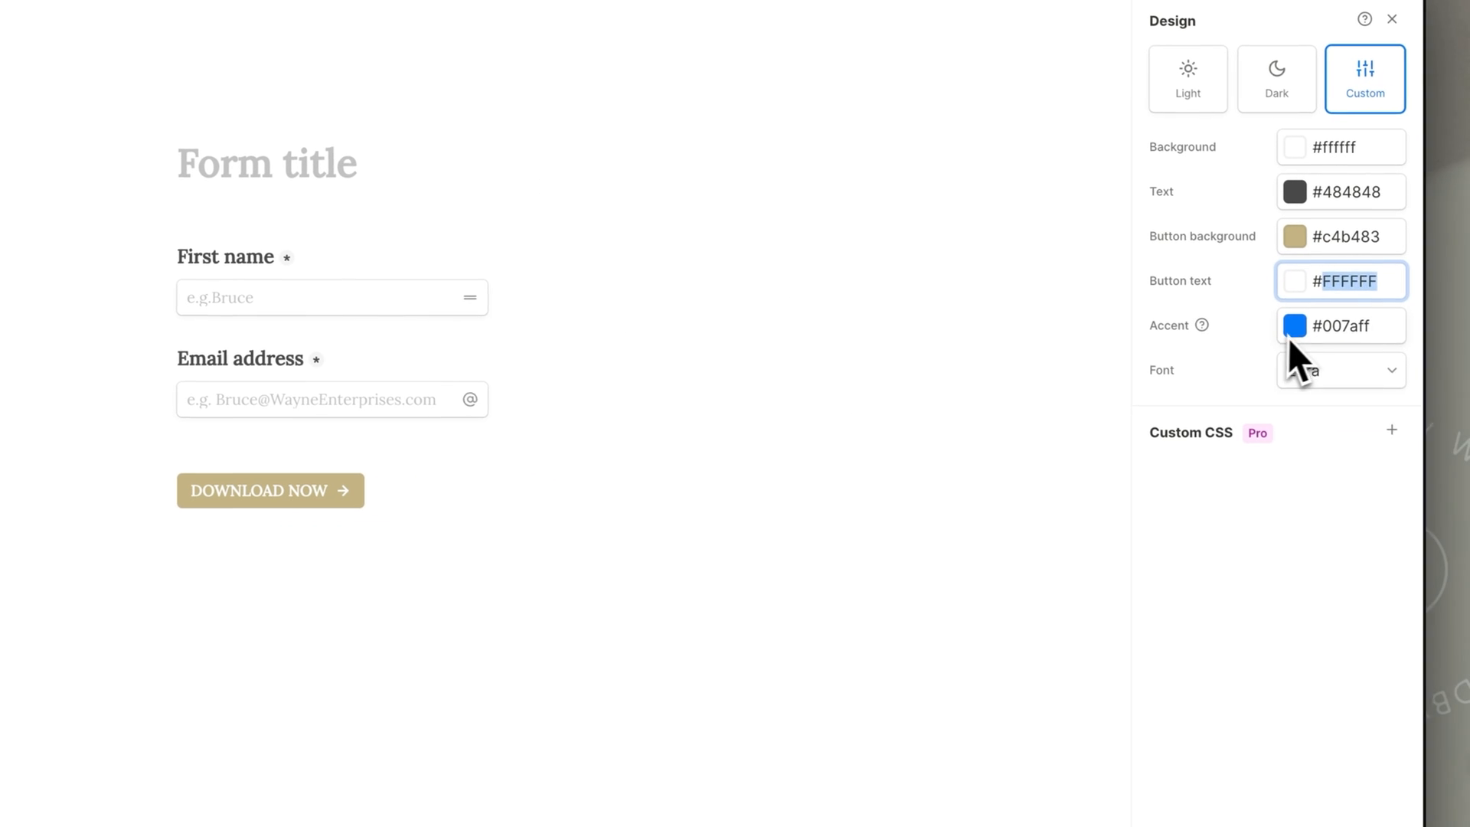
pyautogui.click(1295, 325)
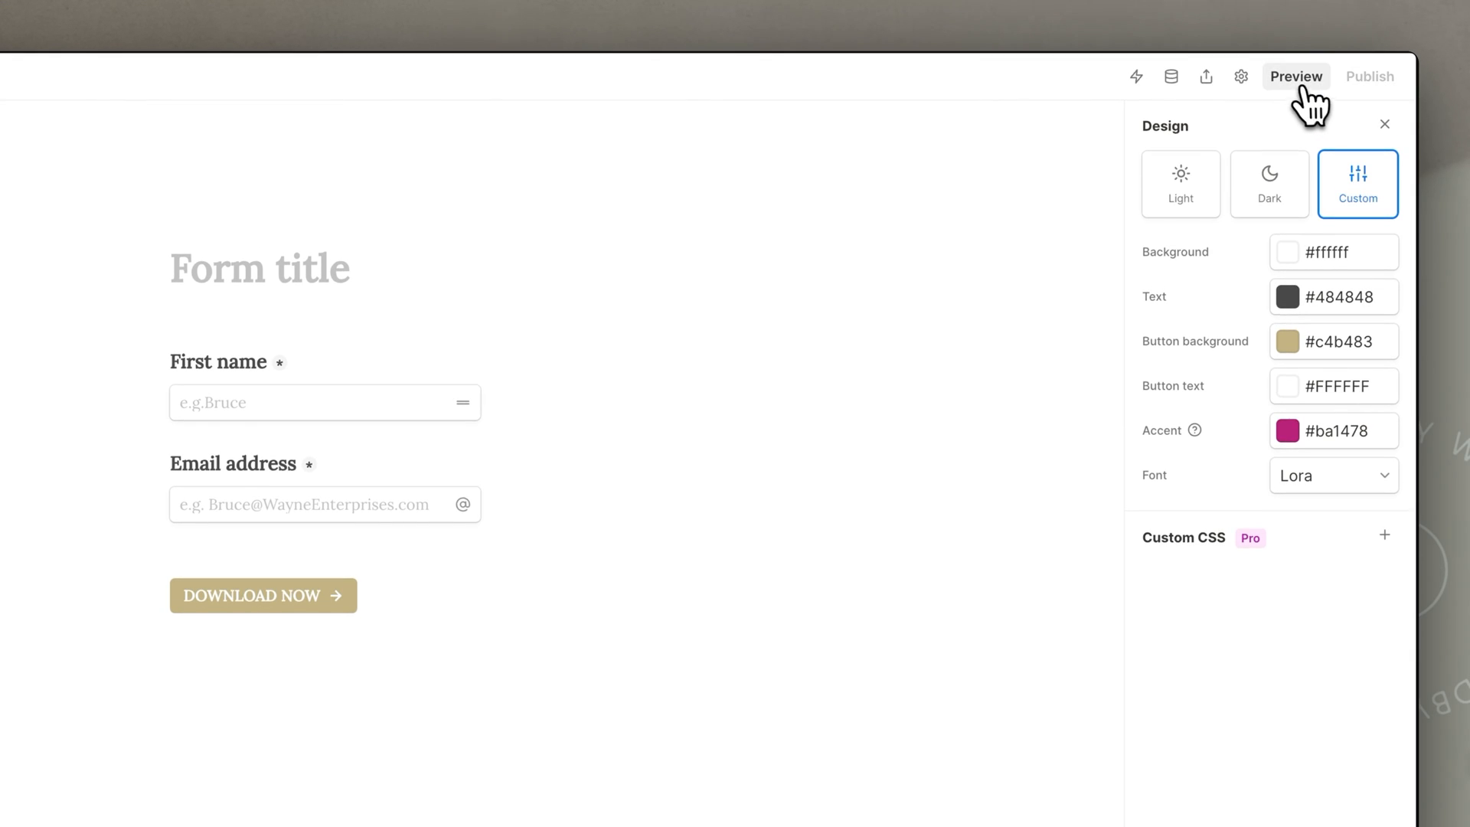
# - Preview the styled form, focus the email field, then go back to the editor
pyautogui.click(1295, 76)
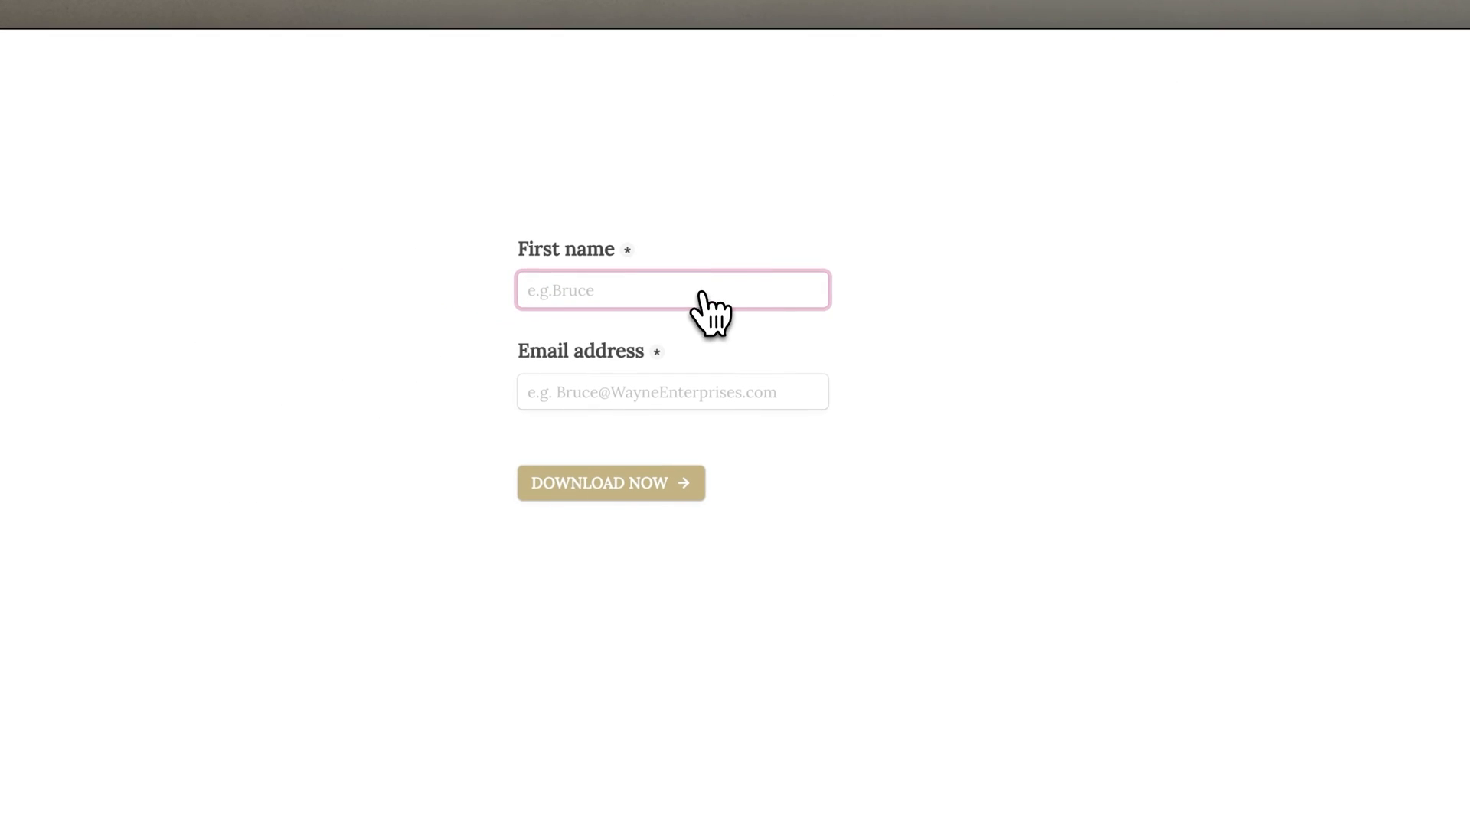
pyautogui.click(671, 392)
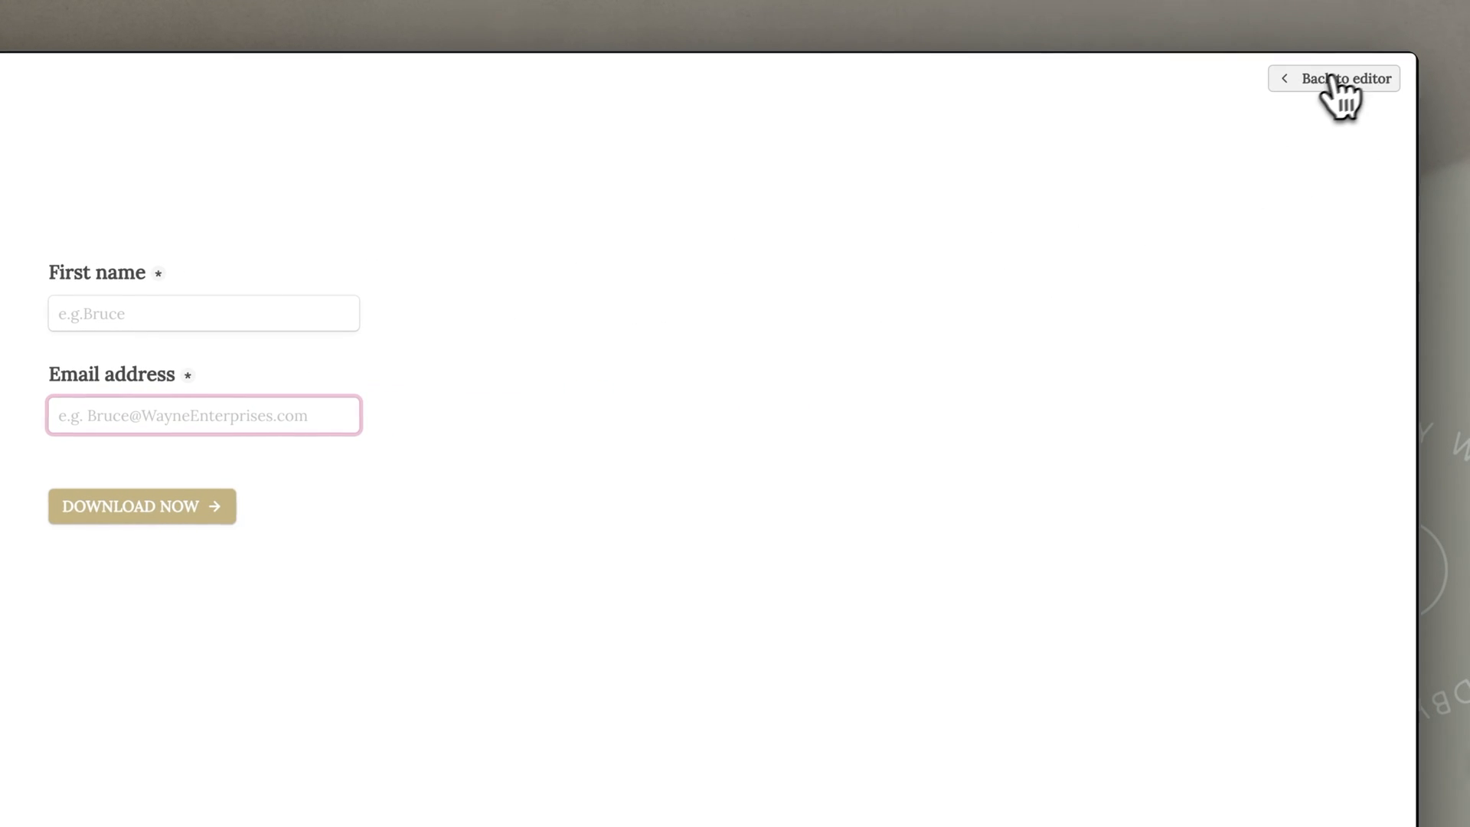
pyautogui.click(1345, 78)
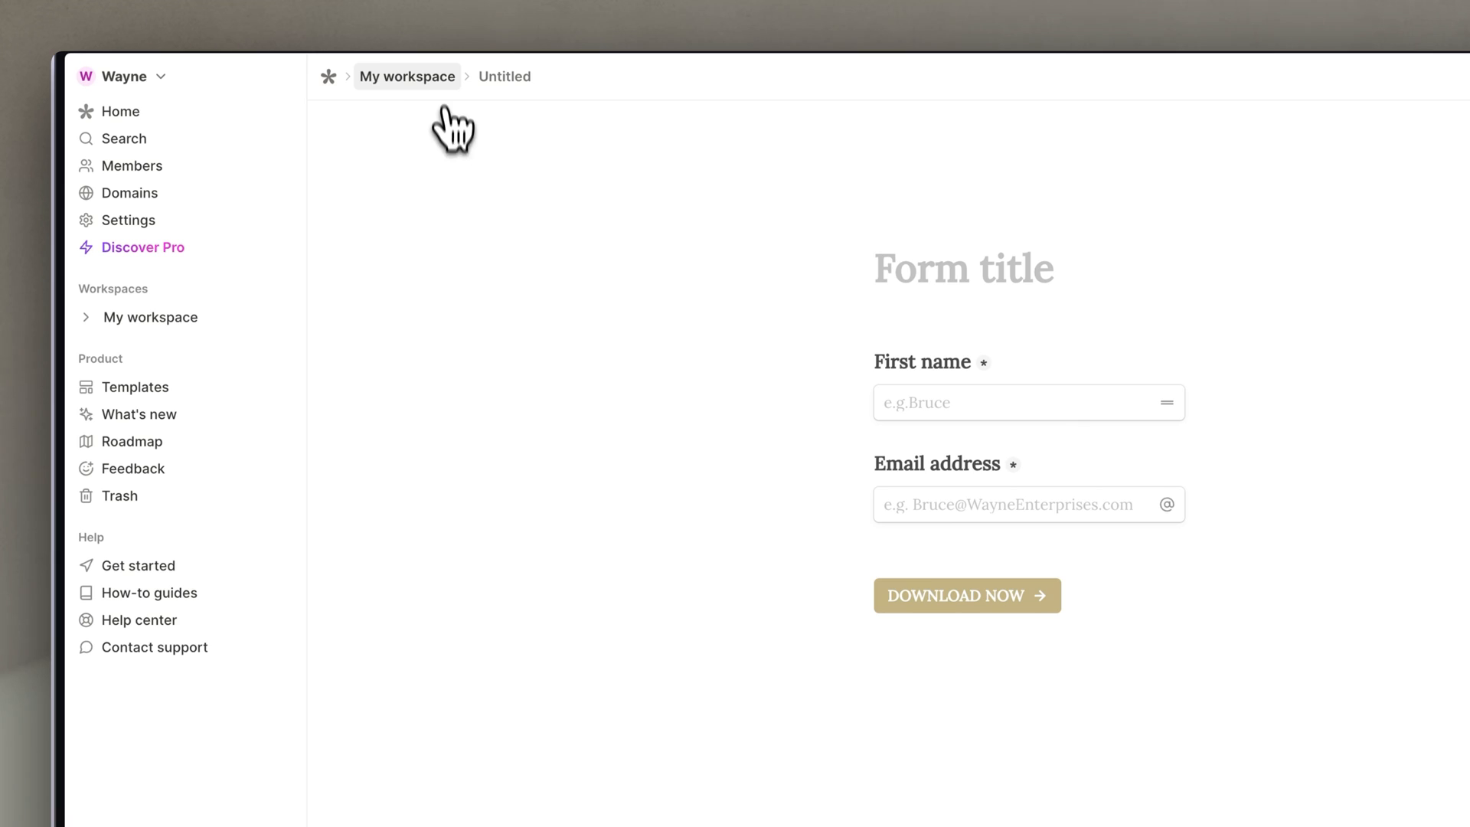
pyautogui.click(406, 76)
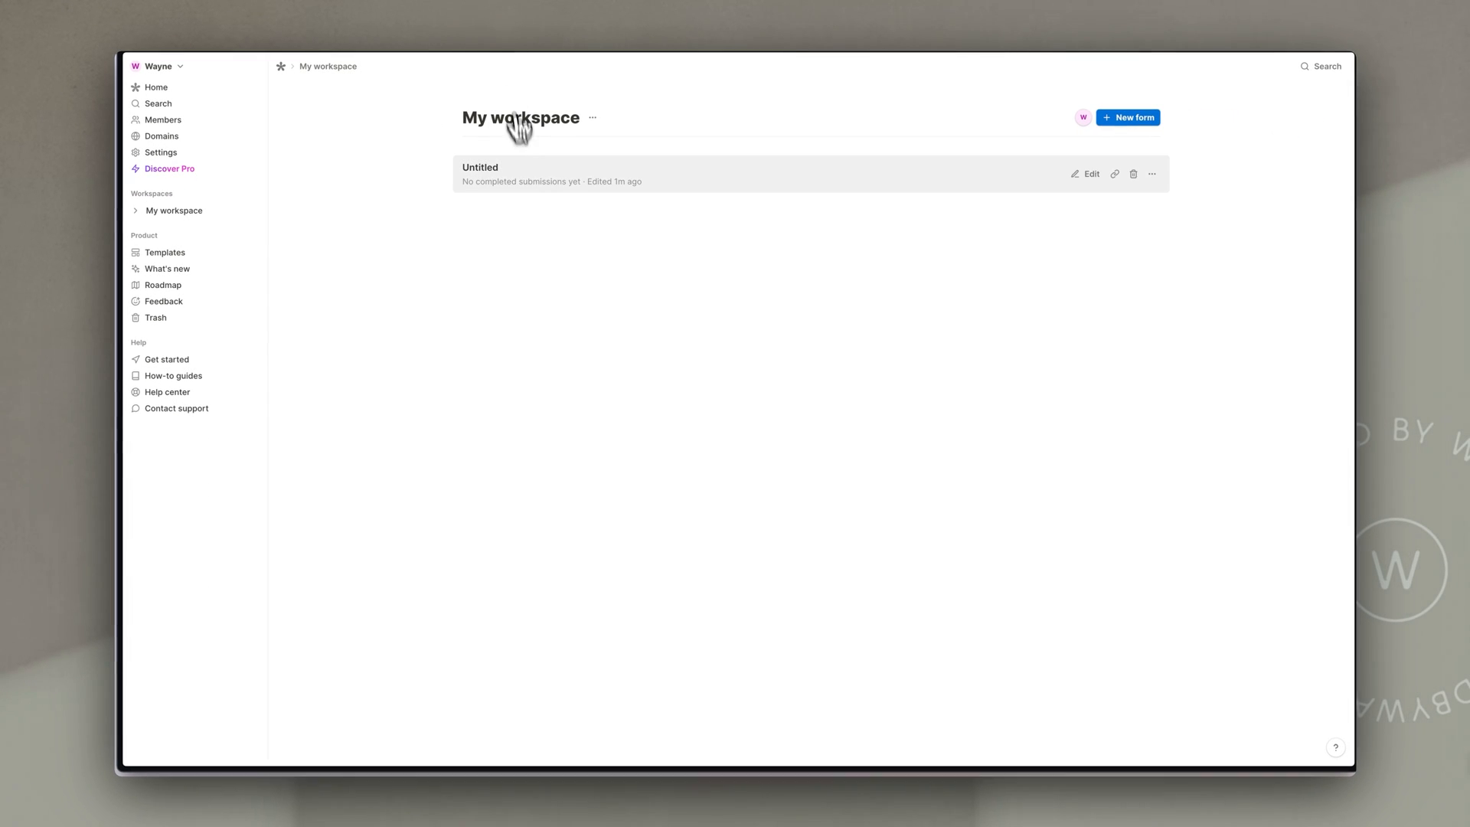
pyautogui.moveTo(1090, 178)
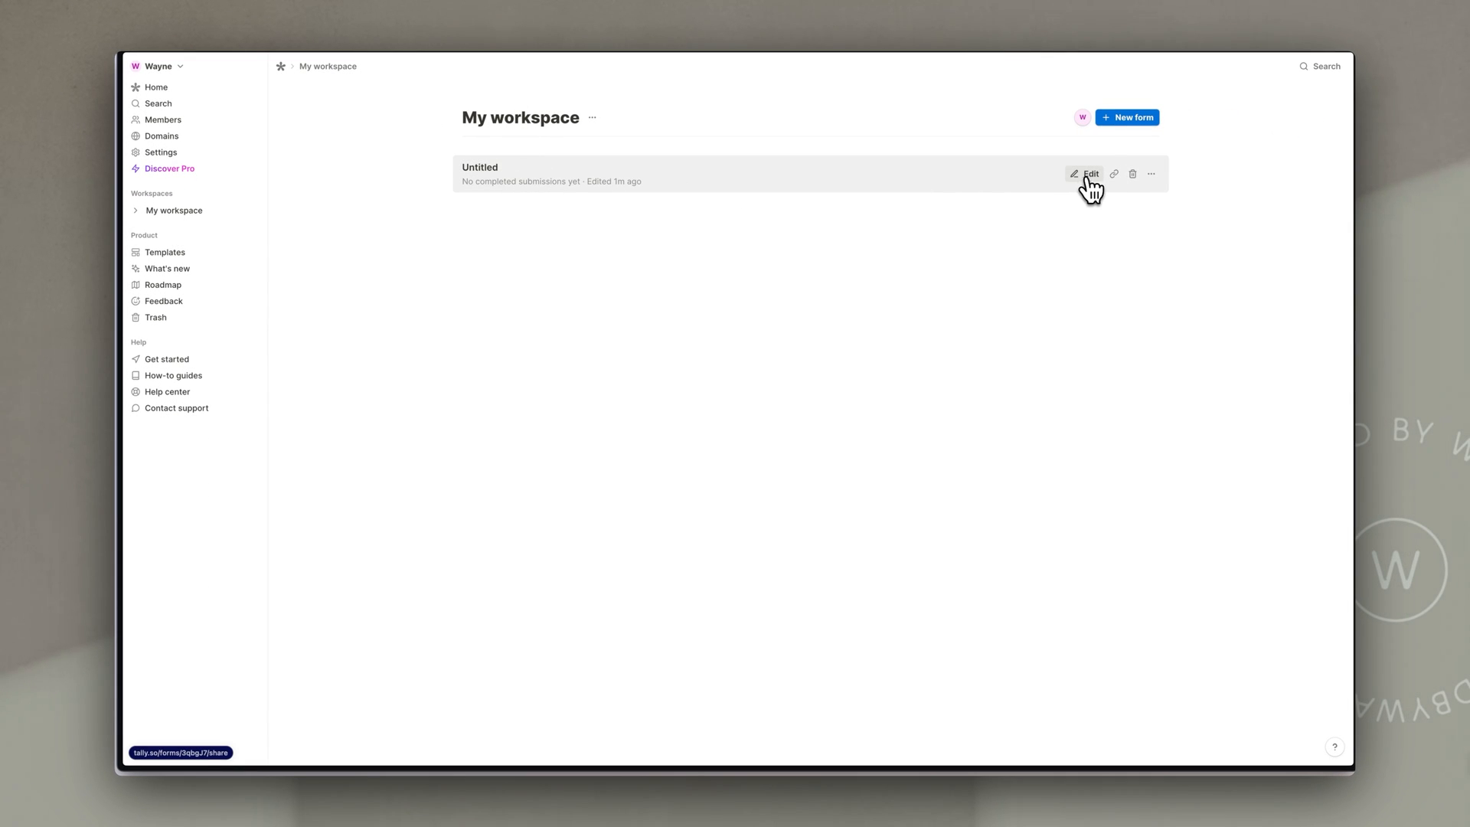
pyautogui.moveTo(1132, 178)
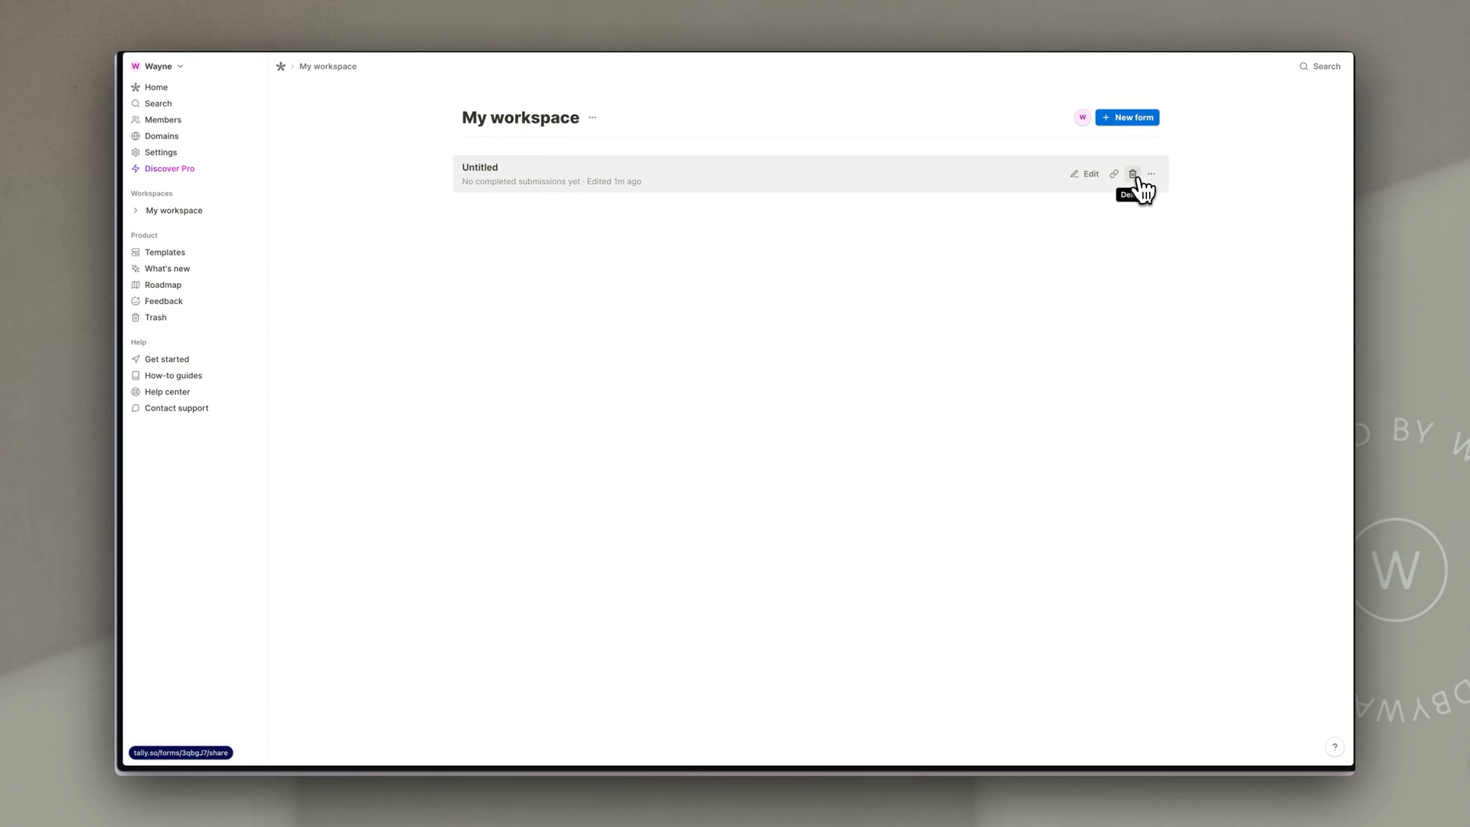
pyautogui.click(1151, 174)
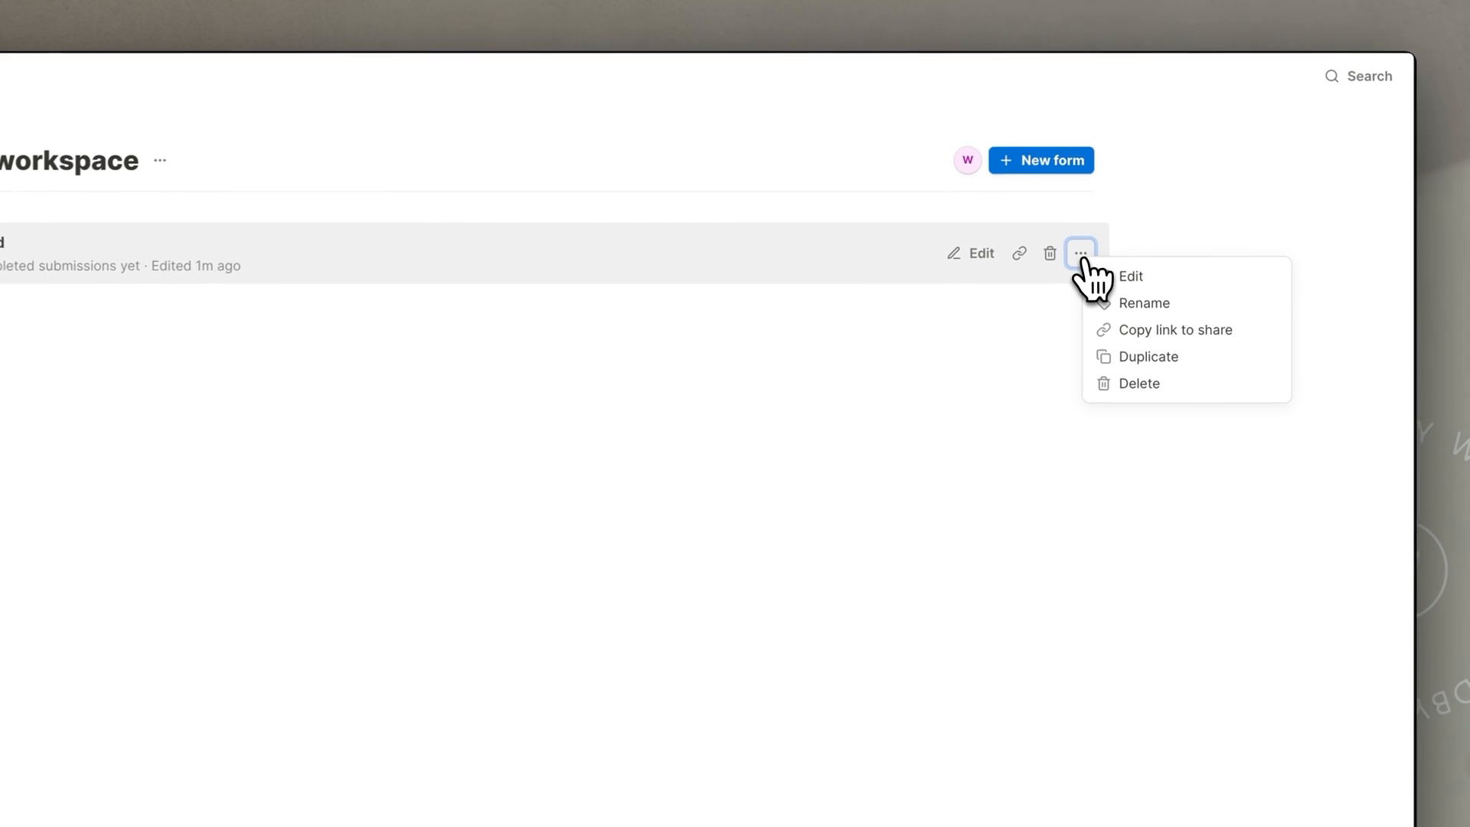
pyautogui.moveTo(1134, 306)
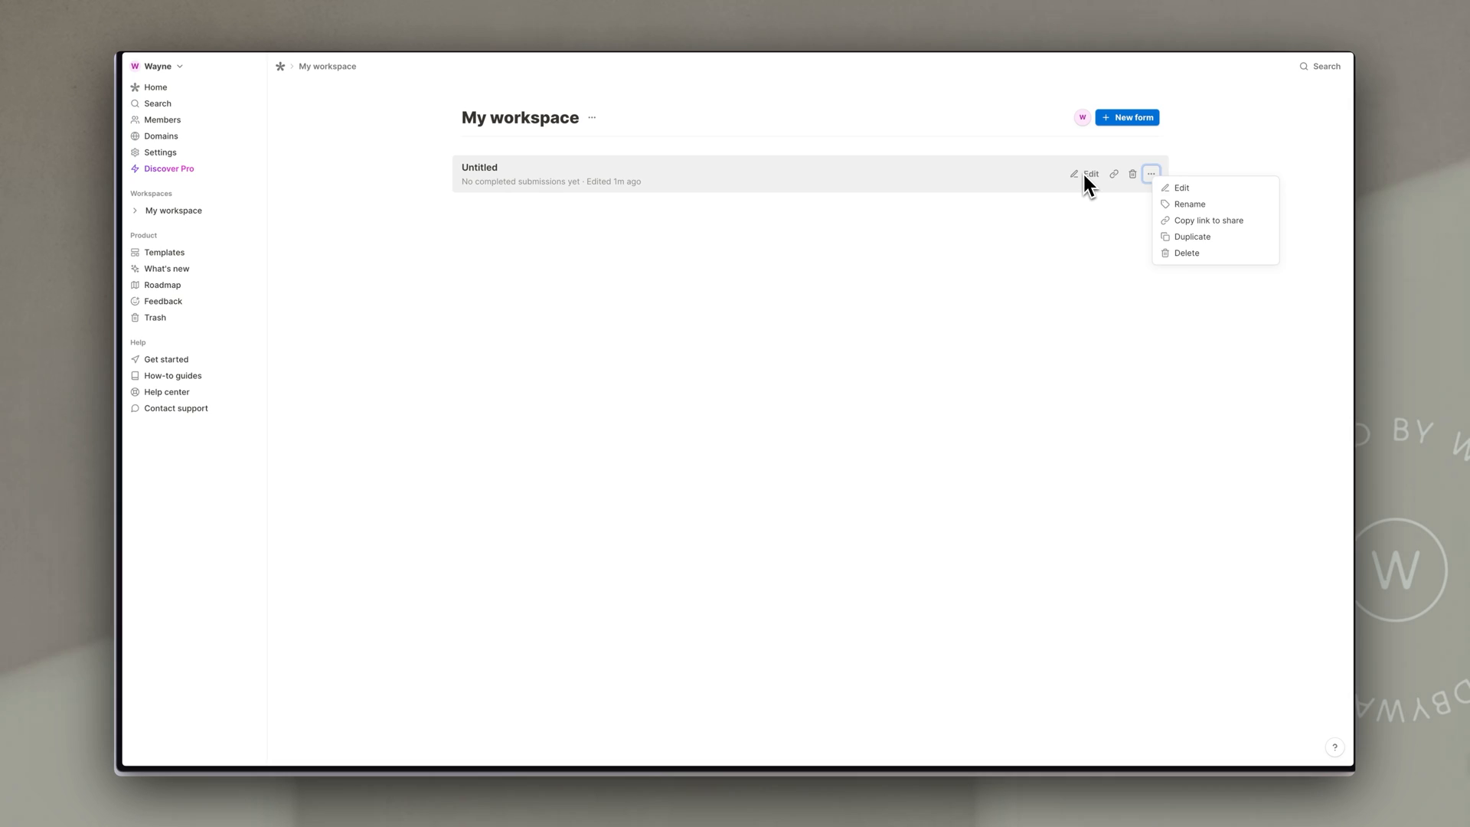
pyautogui.click(1181, 188)
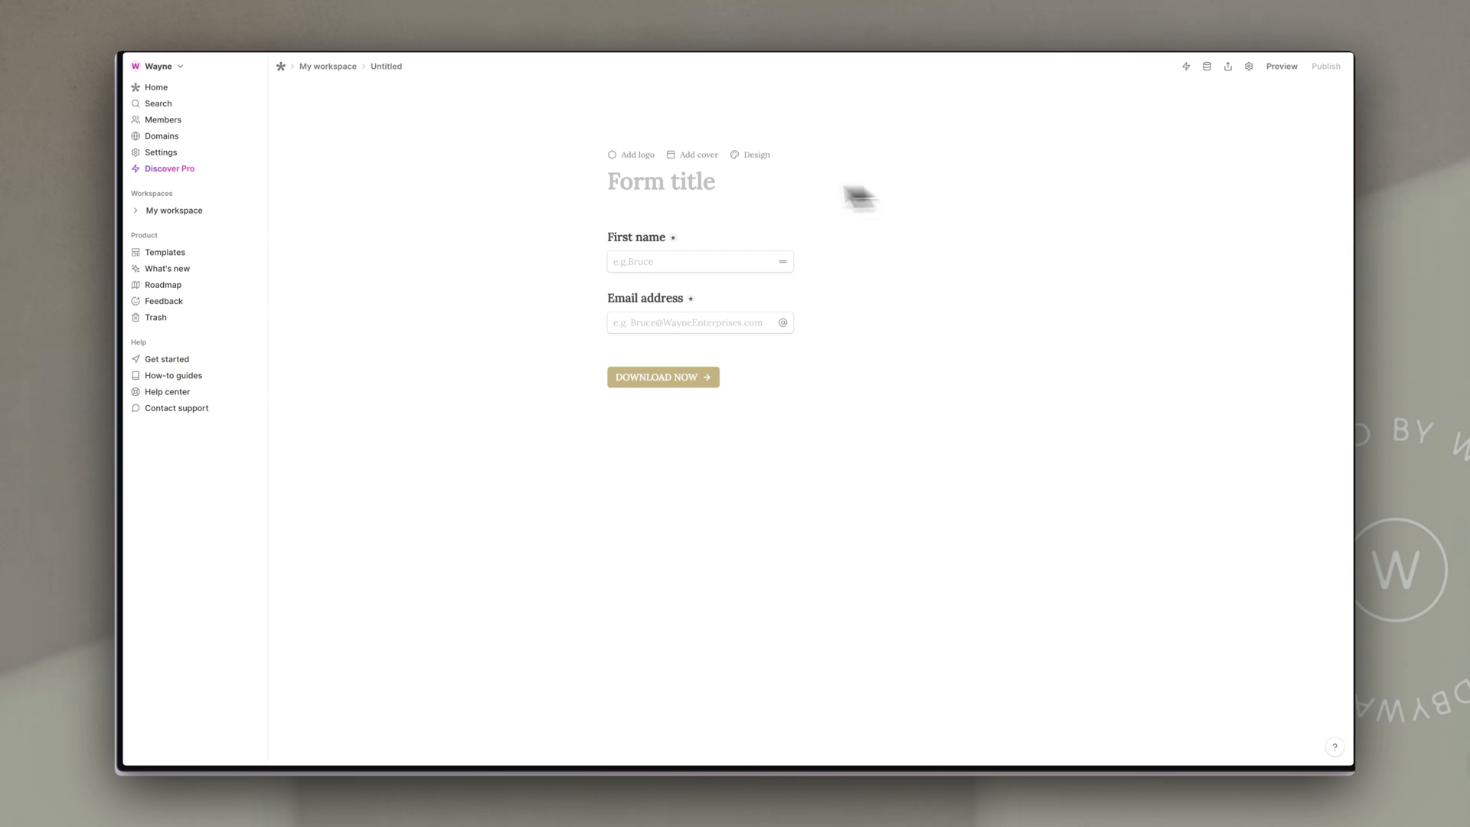
pyautogui.moveTo(1165, 234)
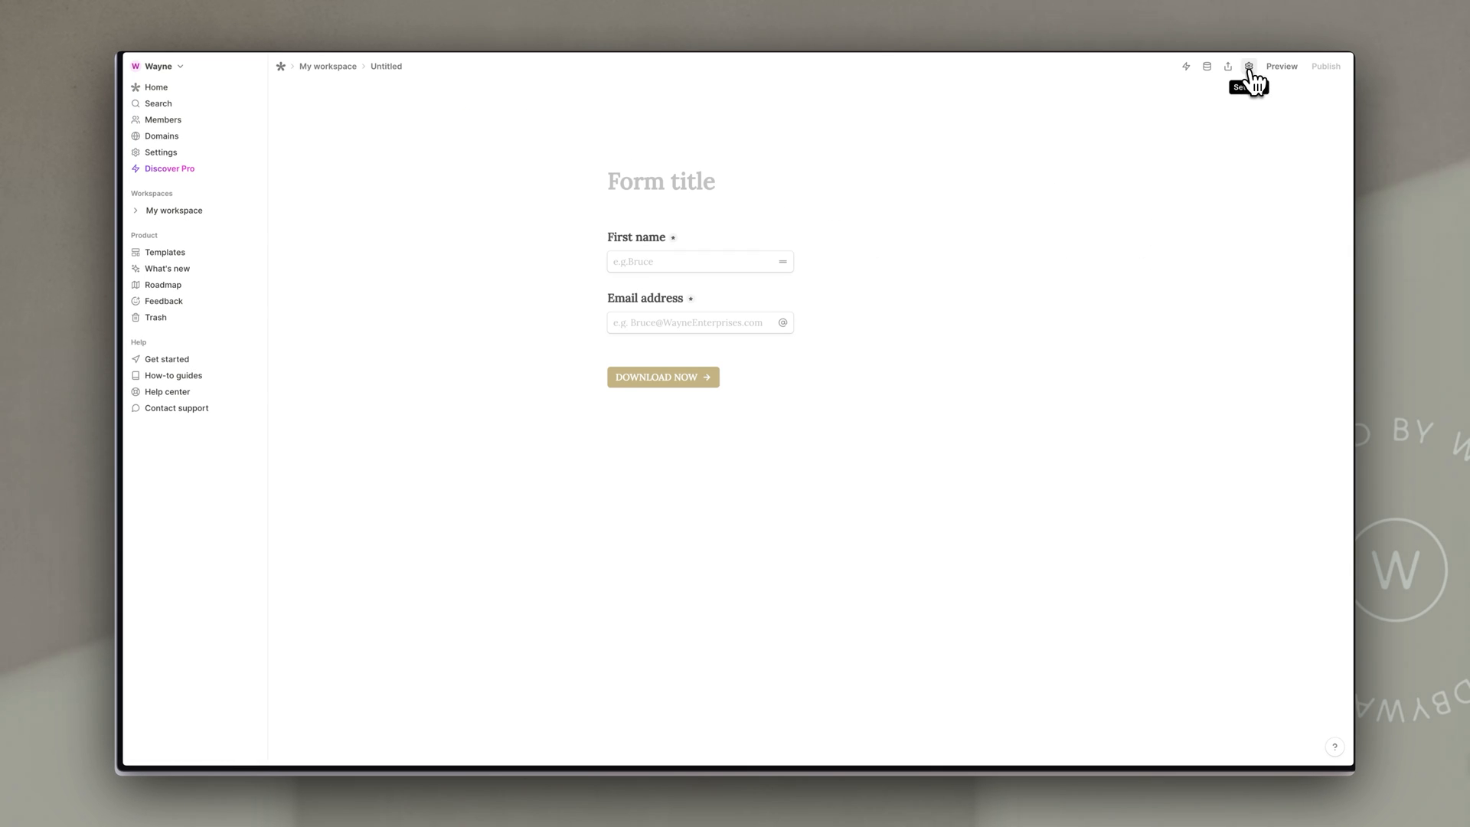
# - Open the form's Settings page from the gear icon in the top bar
pyautogui.click(1249, 66)
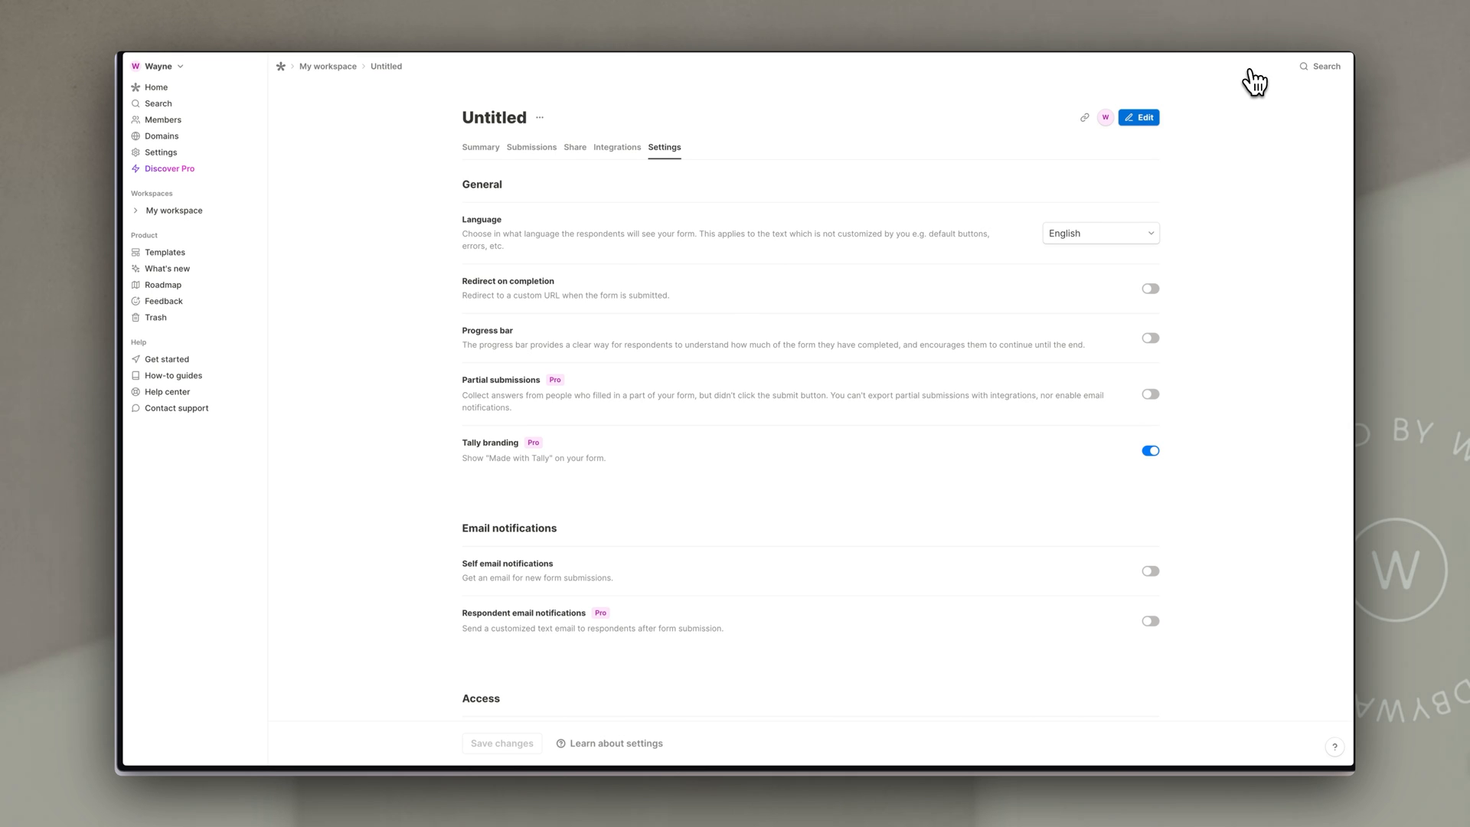
pyautogui.moveTo(1252, 223)
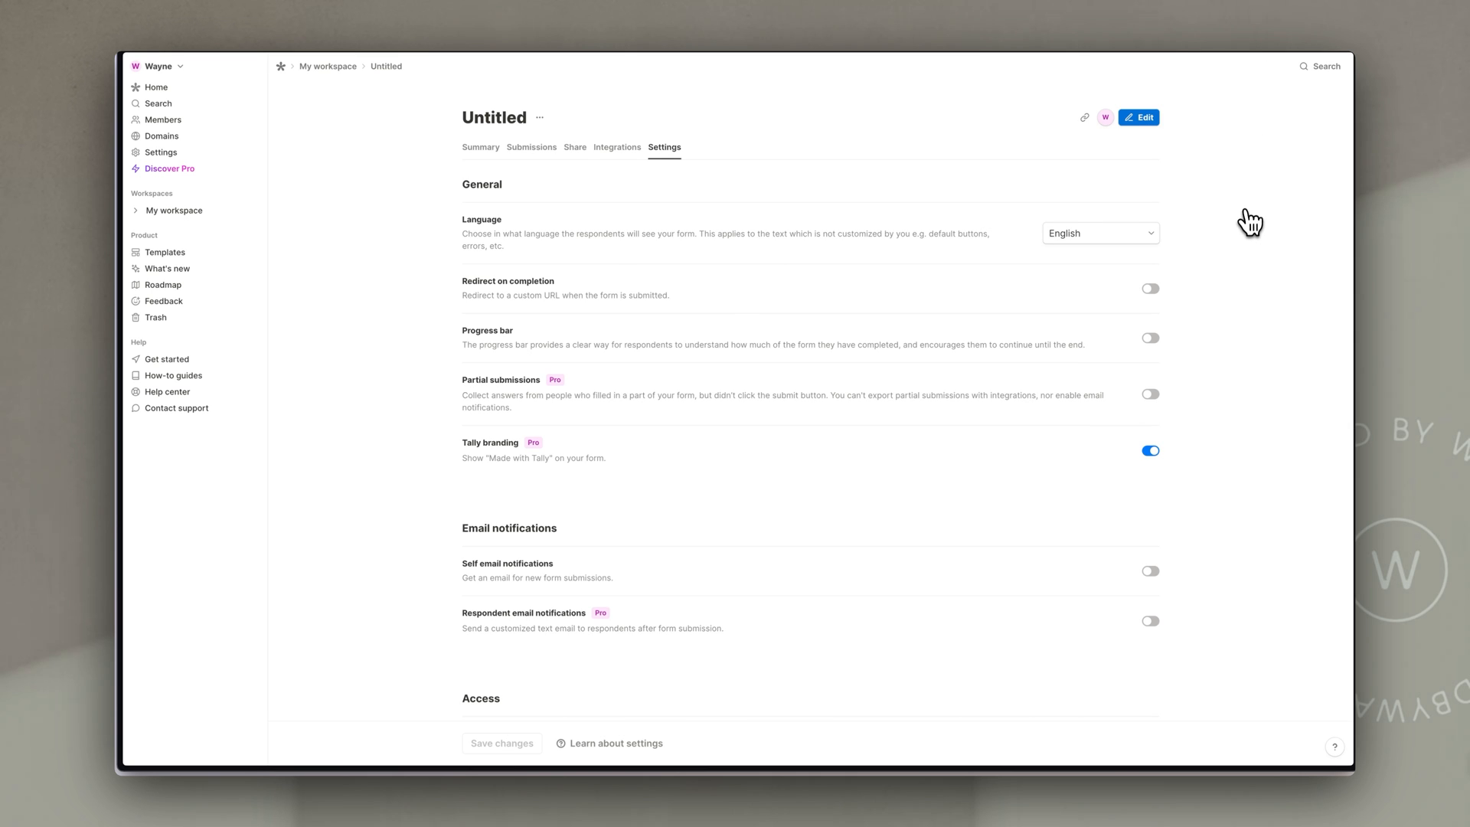
pyautogui.moveTo(533, 205)
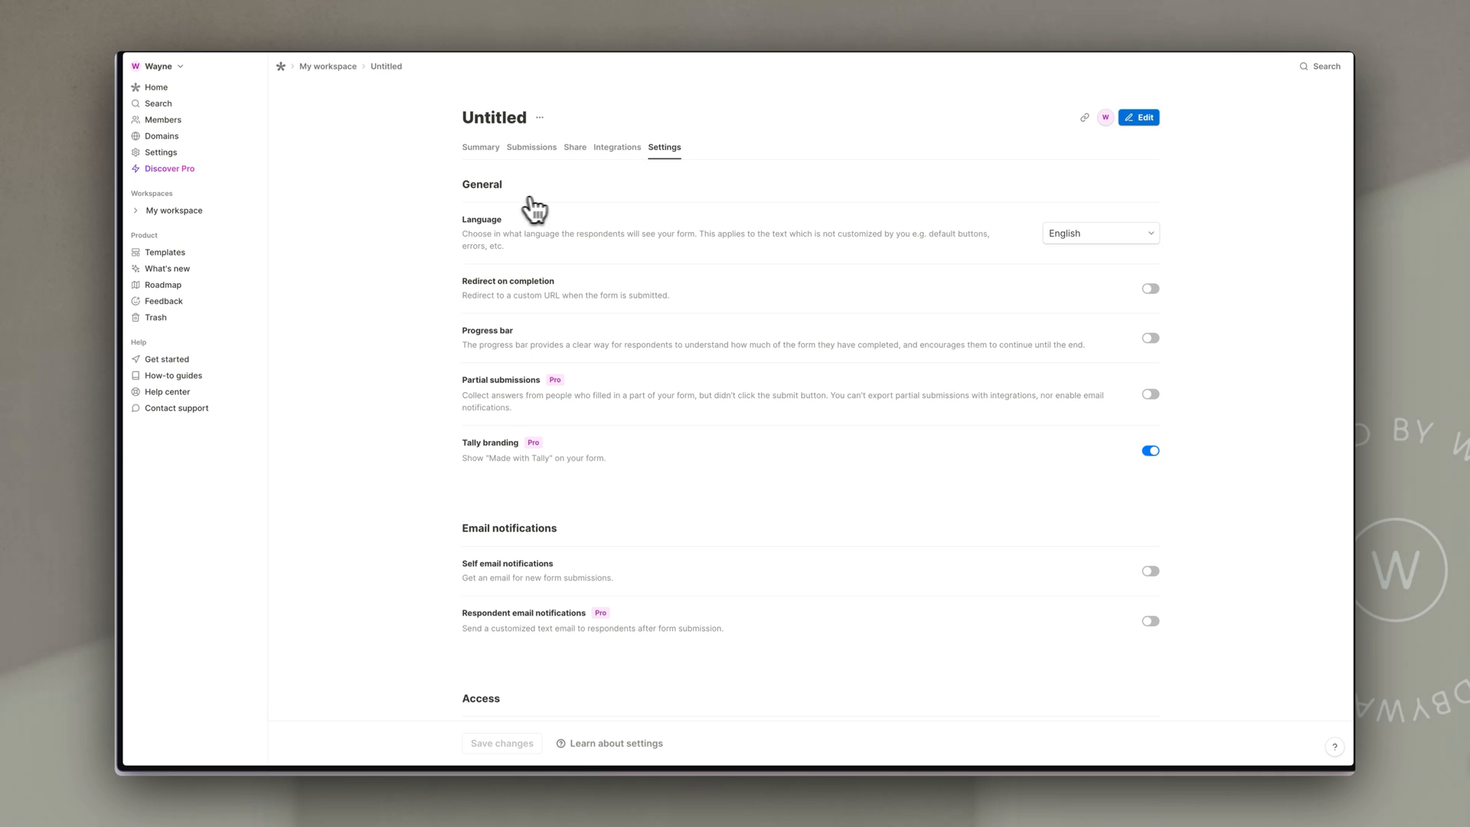
pyautogui.moveTo(480, 296)
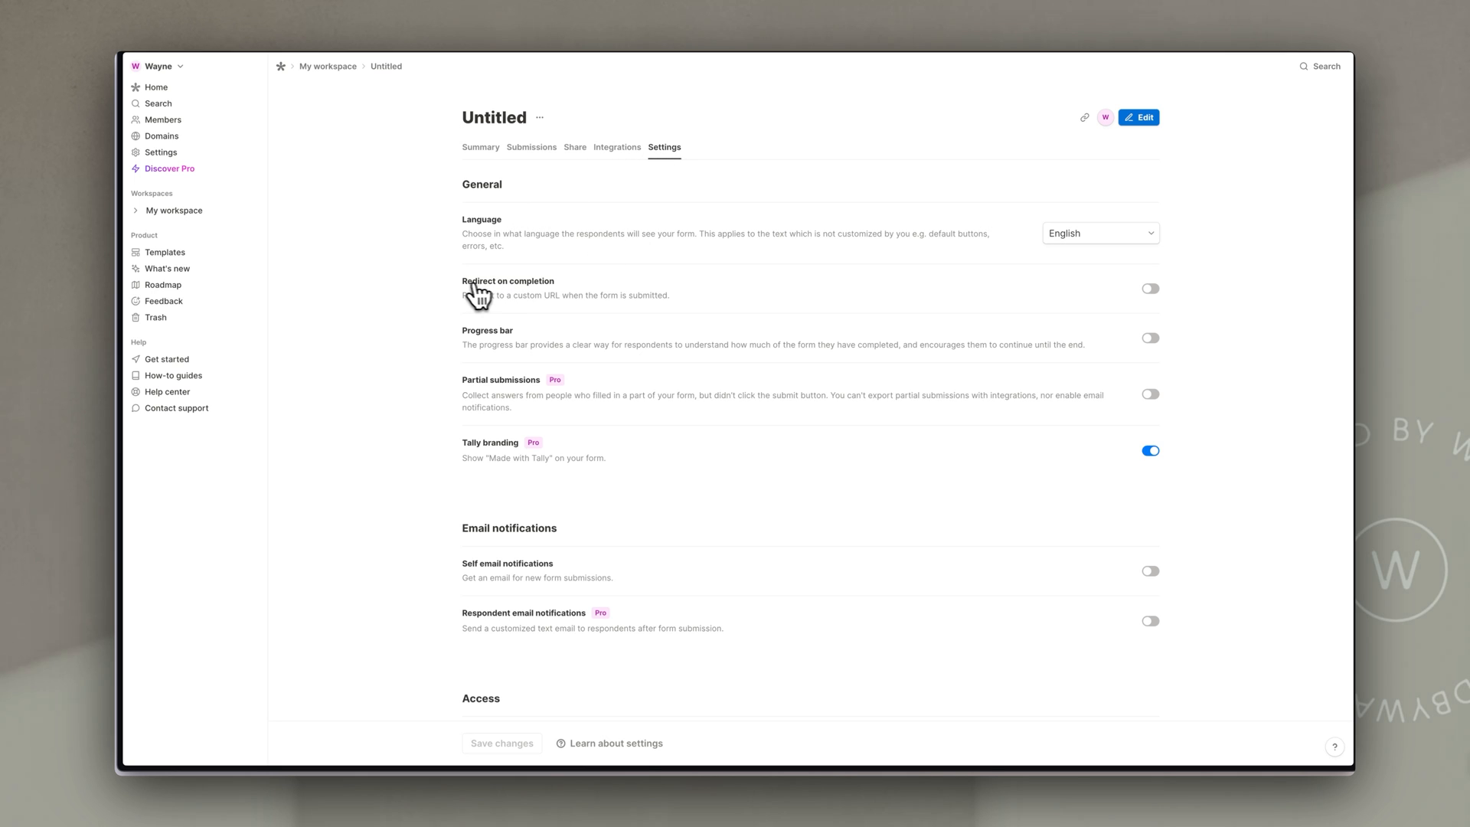
pyautogui.moveTo(1149, 288)
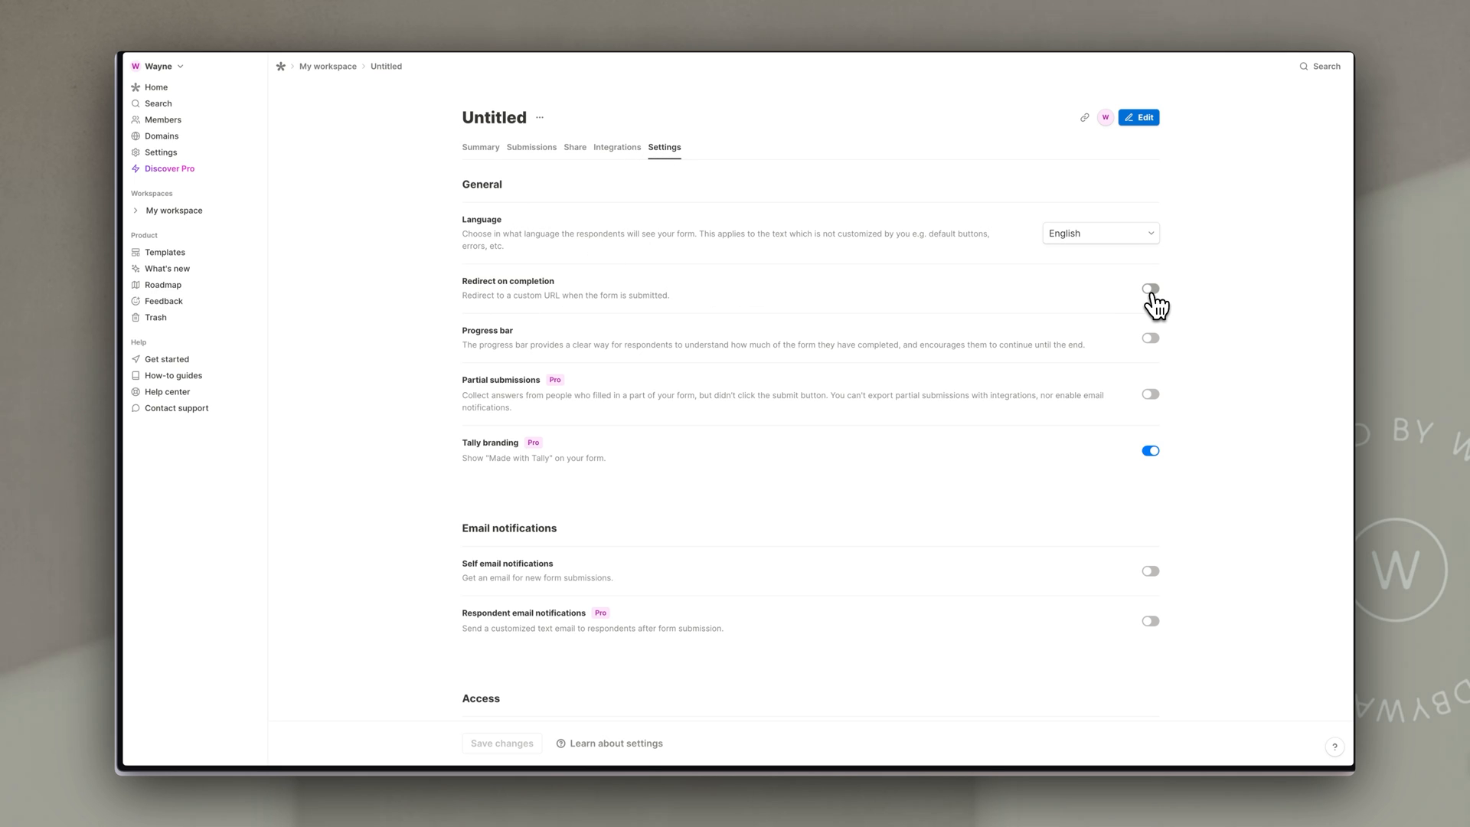